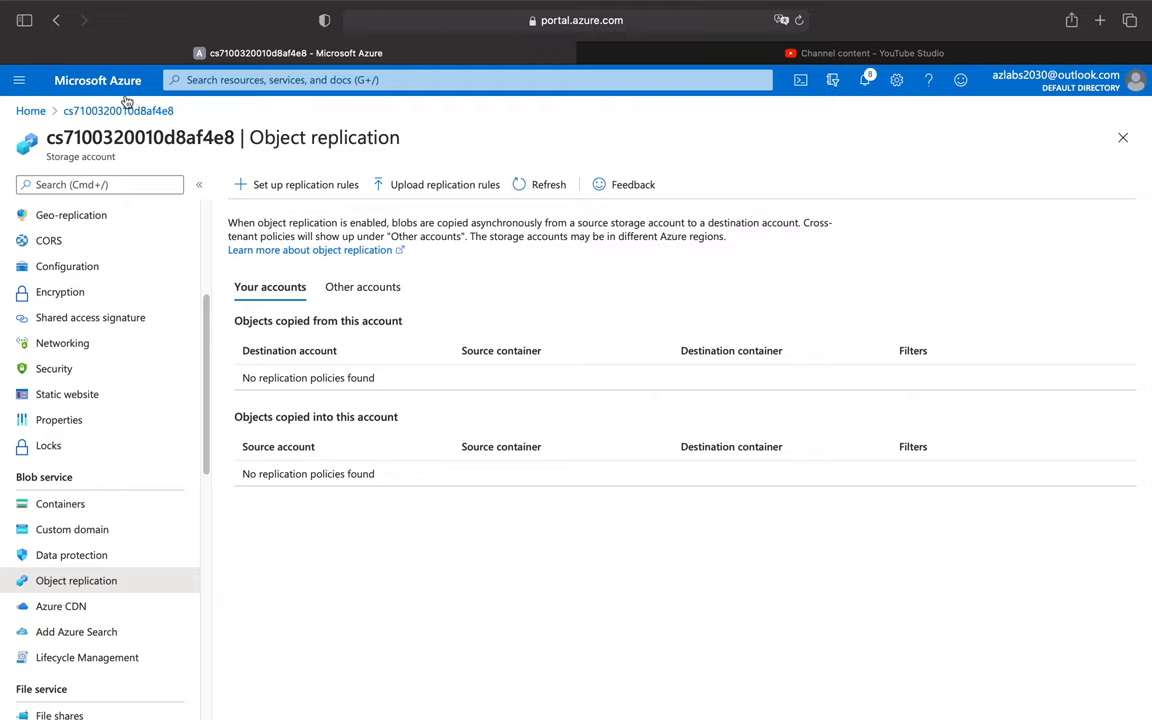
In Data protection, enable soft delete for blobs with a 14-day retention period.
{"action": "scroll", "scroll_direction": "down", "scroll_amount": 3}
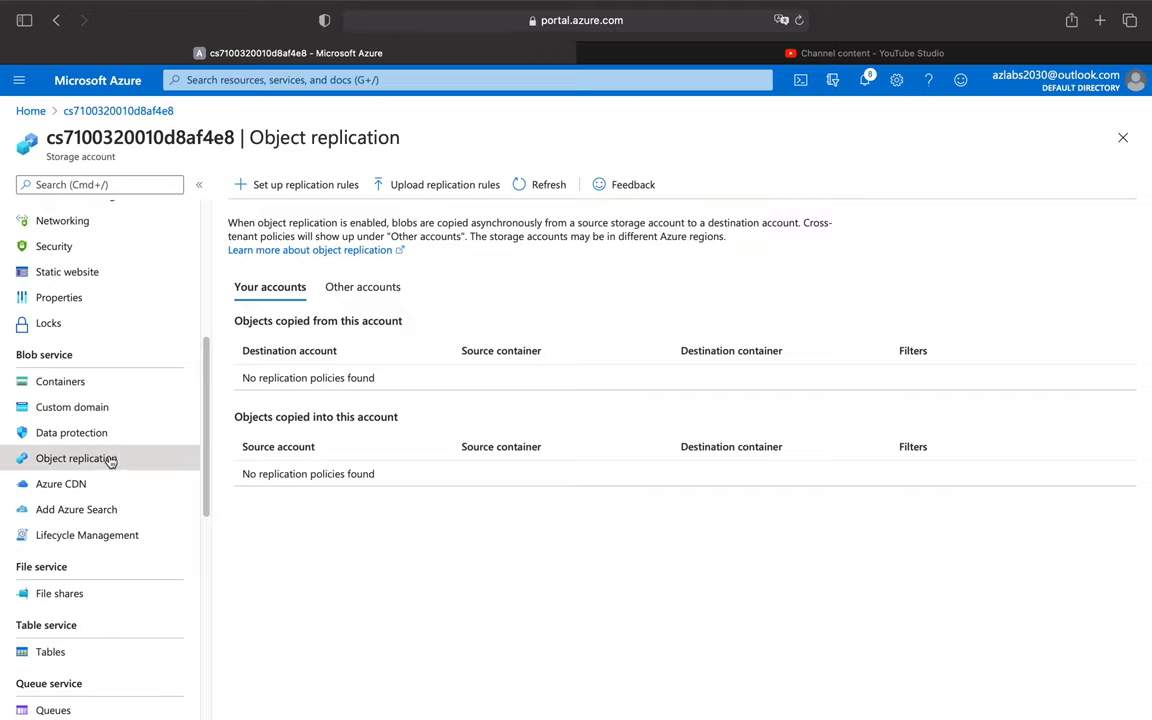
{"action": "mouse_move", "coordinate": [72, 432]}
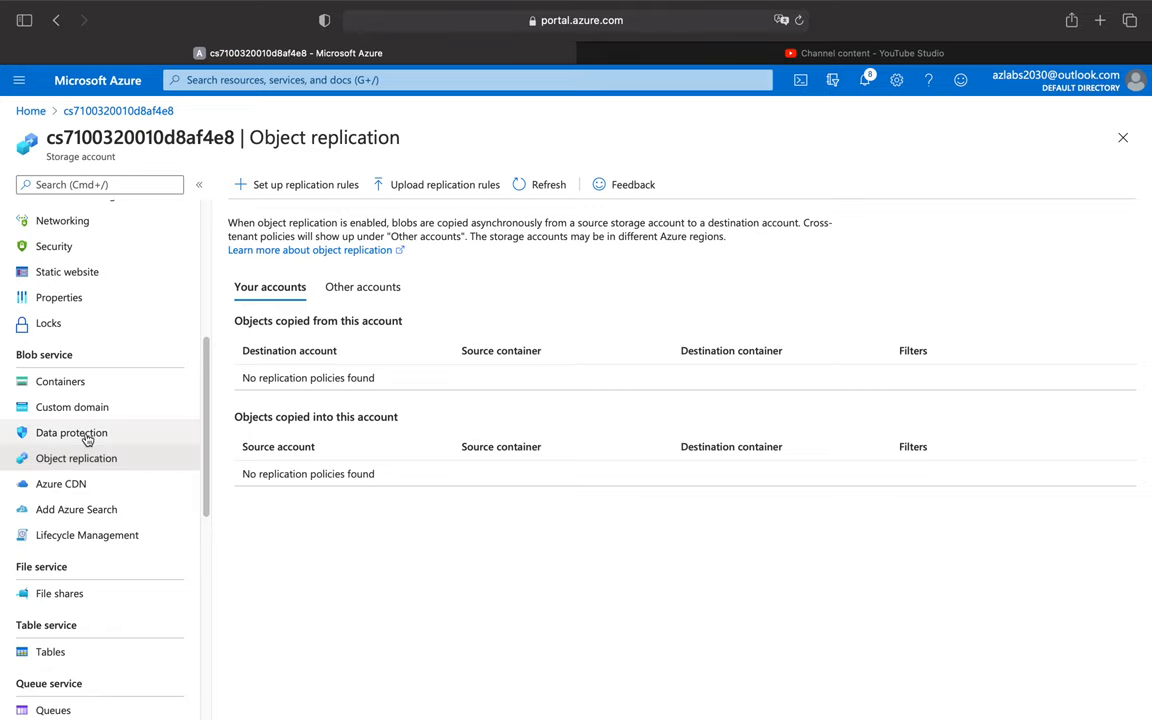
{"action": "left_click", "coordinate": [72, 432]}
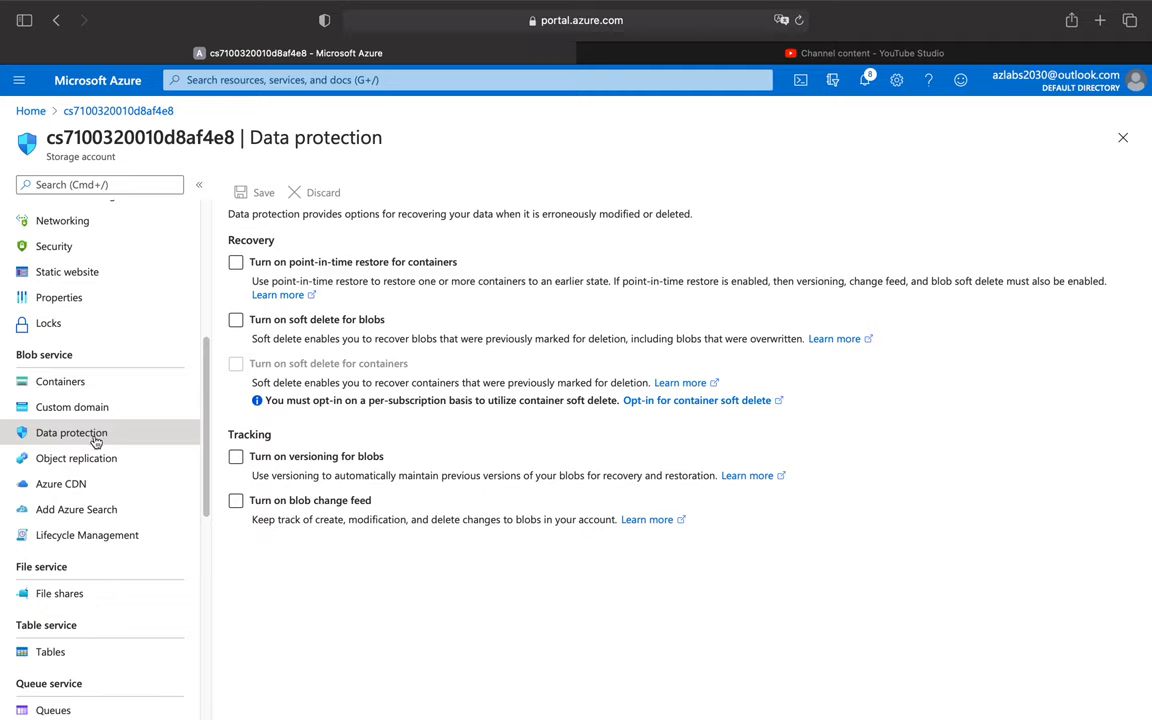
{"action": "mouse_move", "coordinate": [343, 563]}
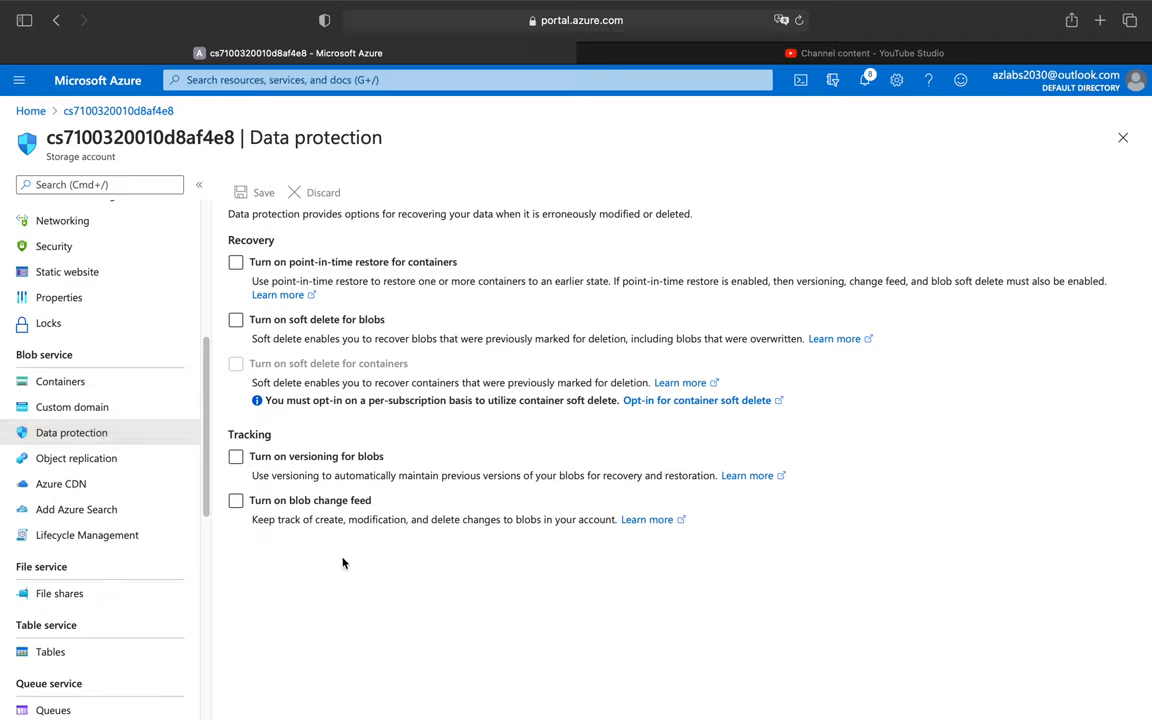
{"action": "mouse_move", "coordinate": [417, 452]}
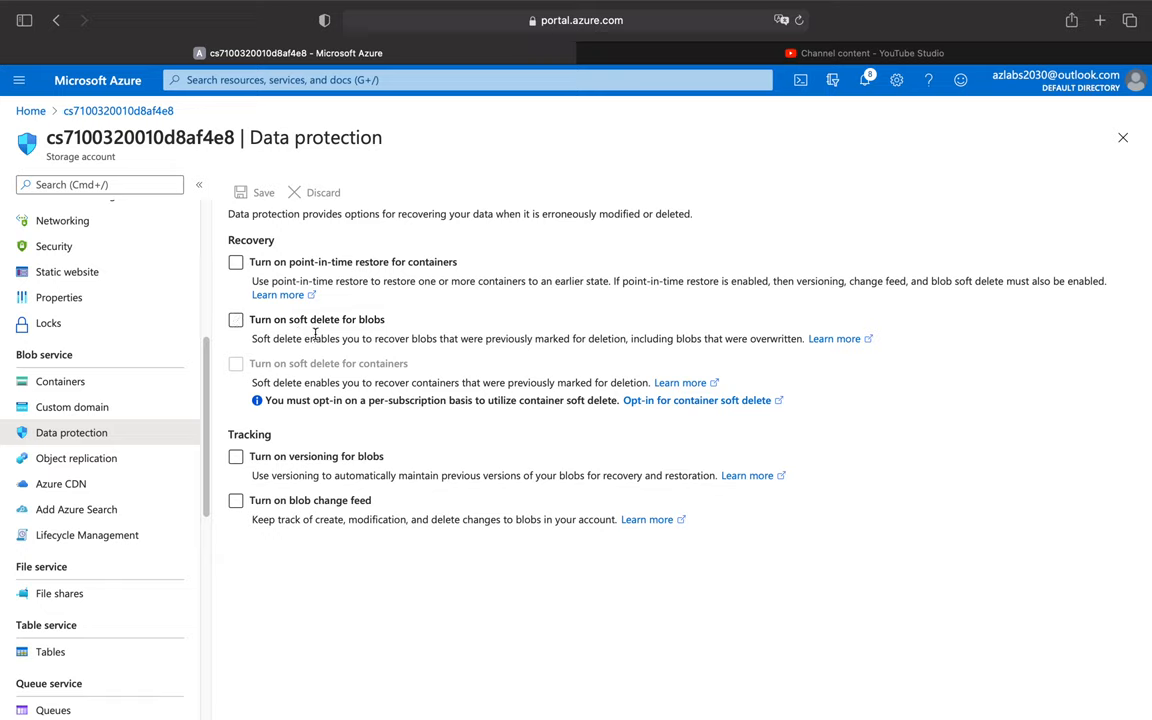
{"action": "left_click", "coordinate": [236, 319]}
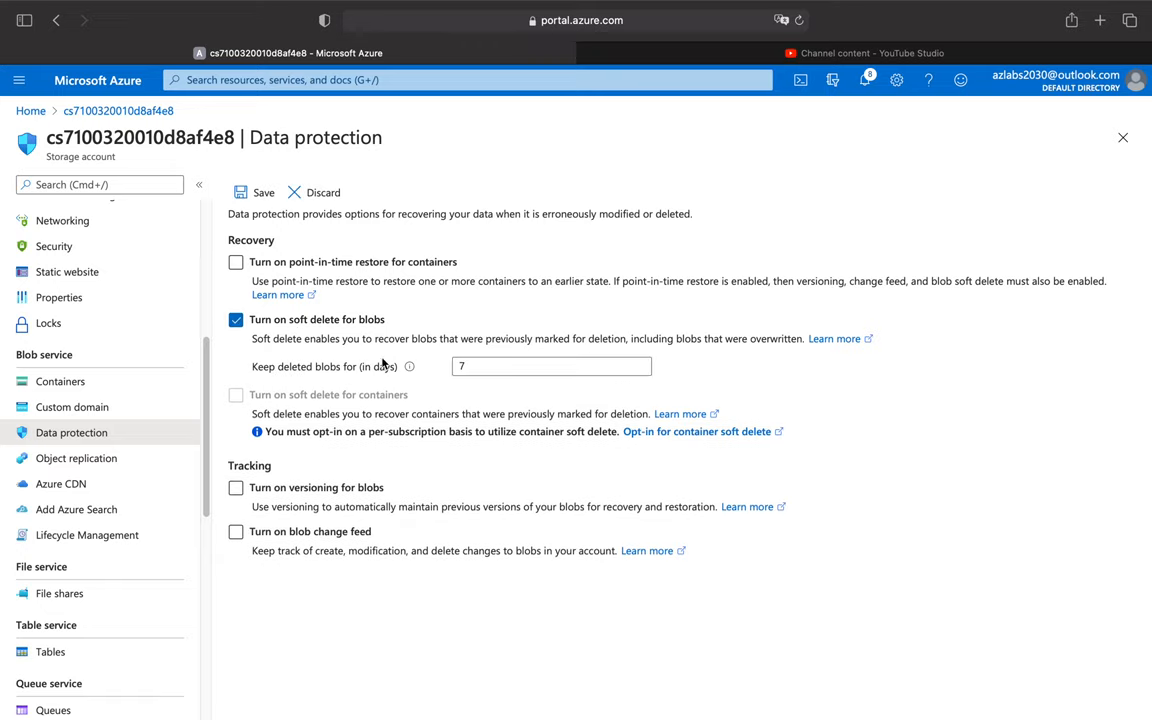
{"action": "mouse_move", "coordinate": [339, 382]}
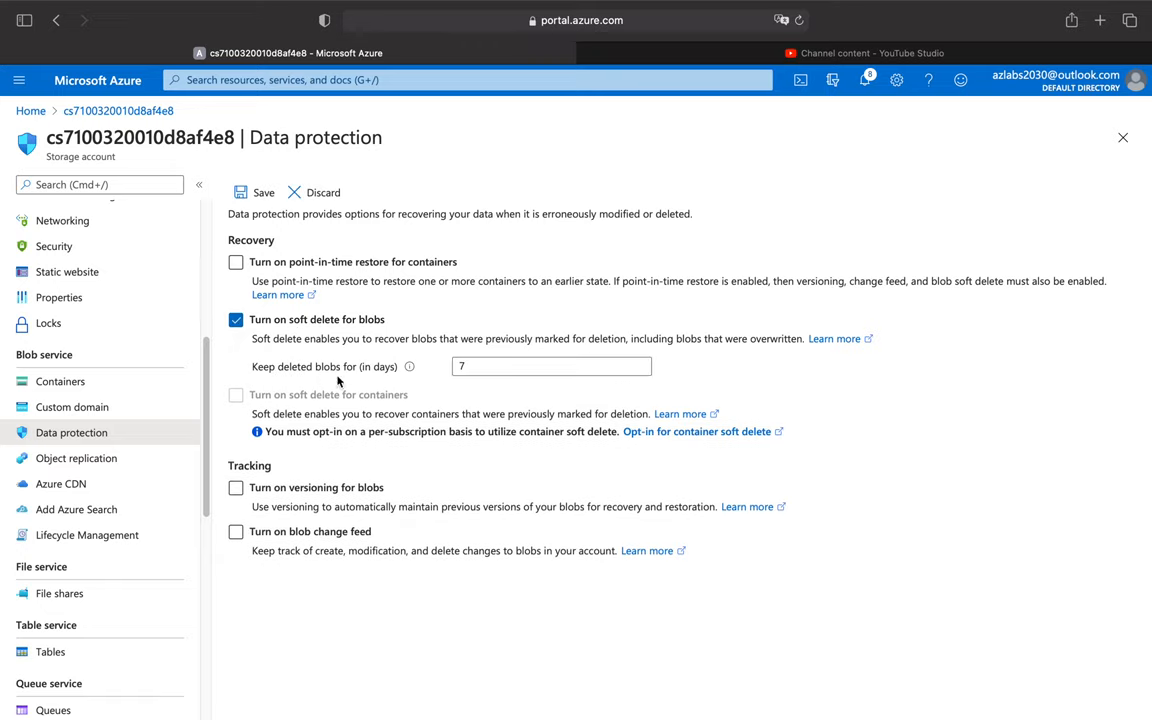
{"action": "left_click", "coordinate": [551, 366]}
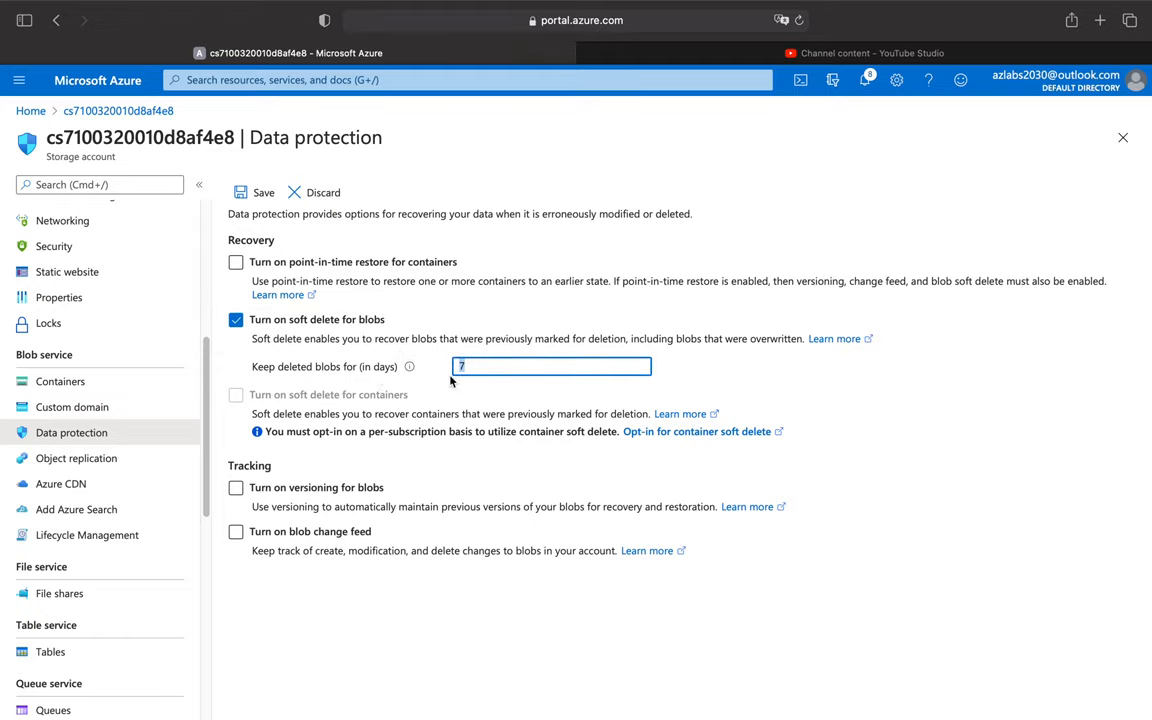
{"action": "mouse_move", "coordinate": [474, 397]}
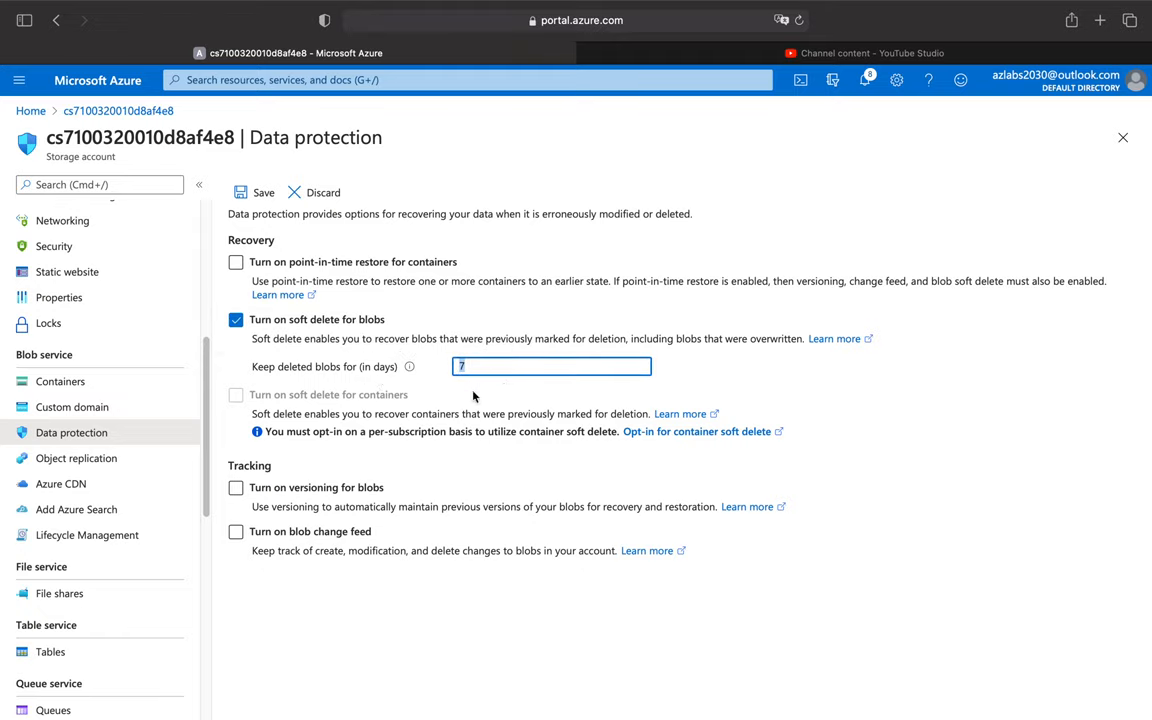
{"action": "type", "text": "14"}
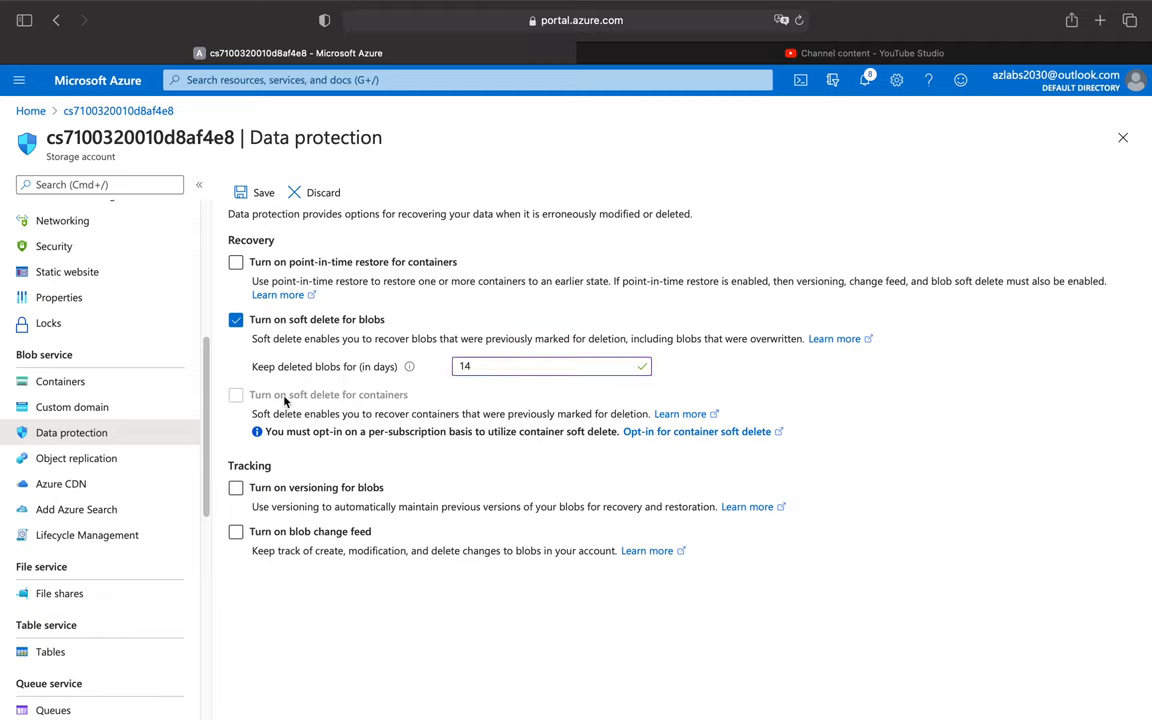
{"action": "mouse_move", "coordinate": [268, 404]}
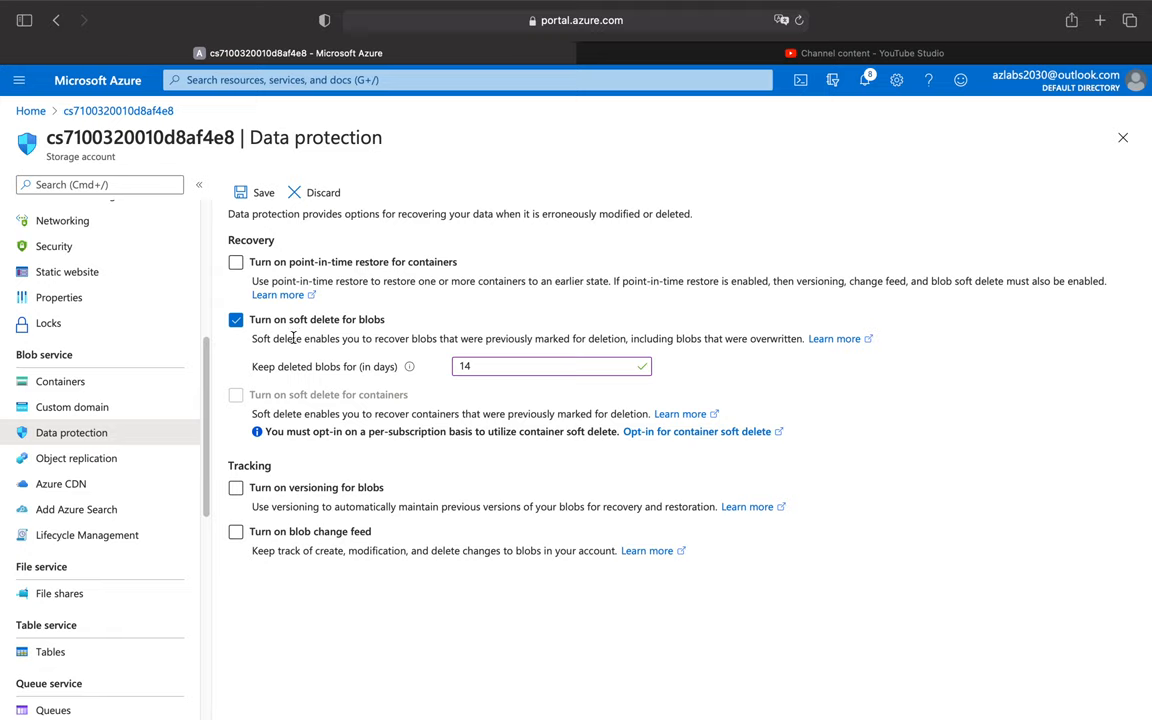
{"action": "mouse_move", "coordinate": [478, 380]}
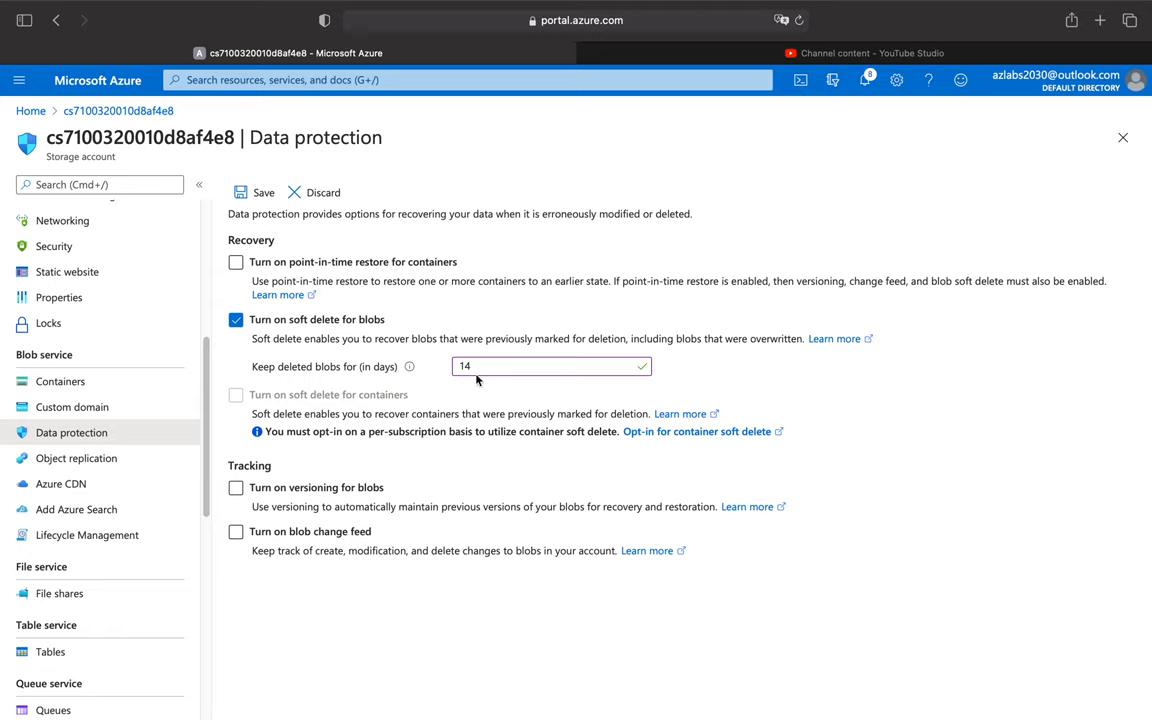
Enable point-in-time restore for containers, with versioning and change feed, and save.
{"action": "left_click", "coordinate": [236, 262]}
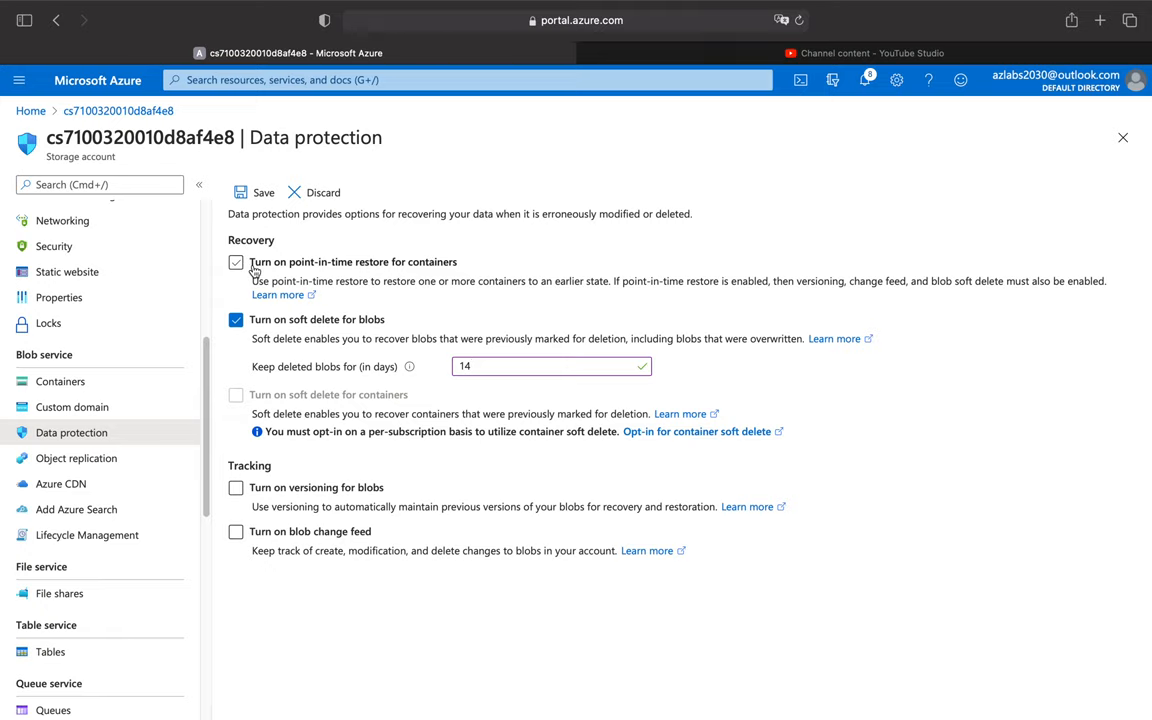
{"action": "left_click", "coordinate": [236, 262]}
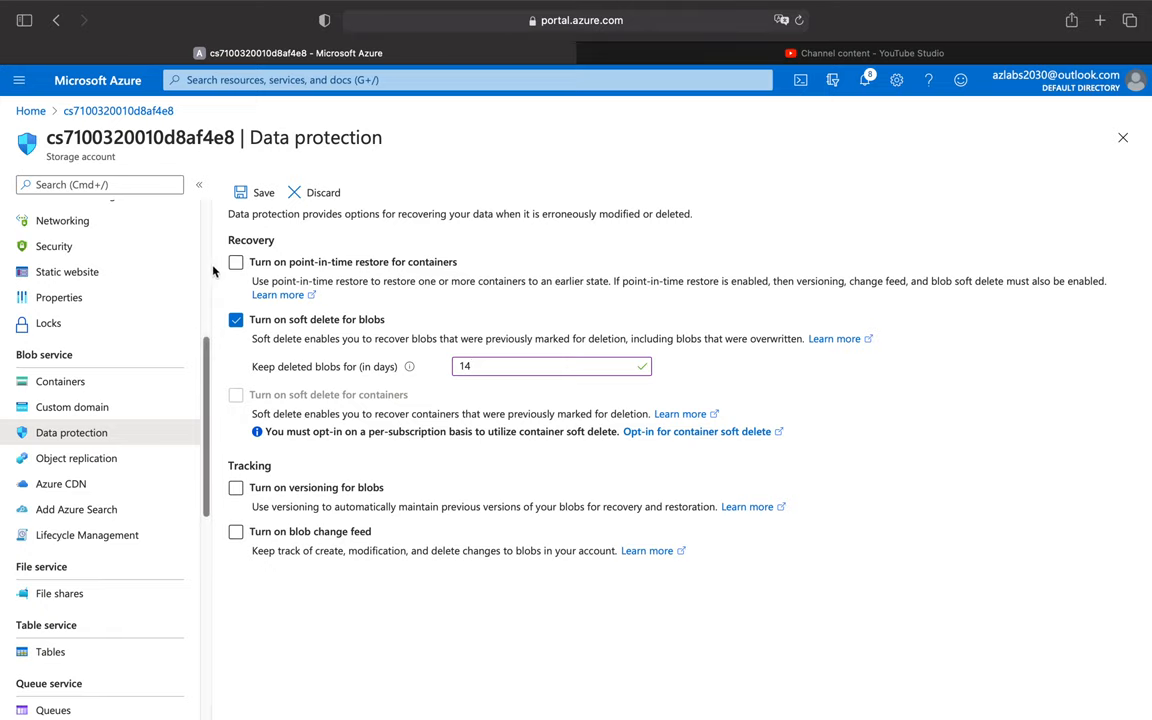
{"action": "left_click", "coordinate": [236, 261]}
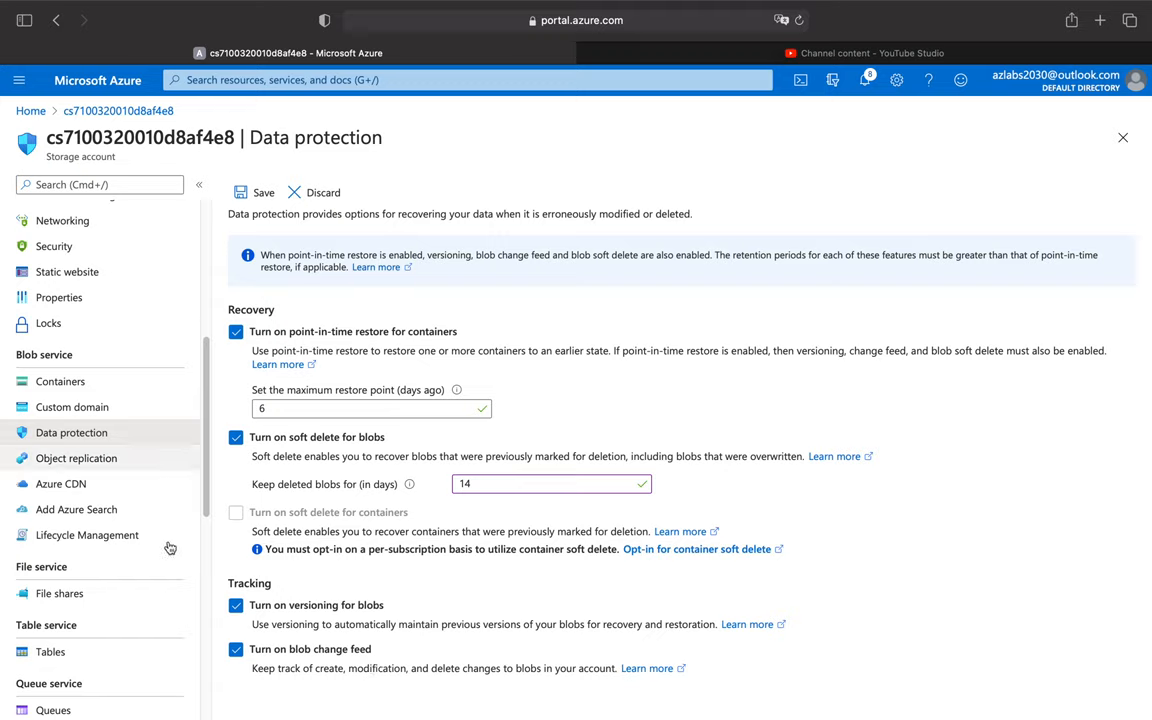
{"action": "mouse_move", "coordinate": [378, 498]}
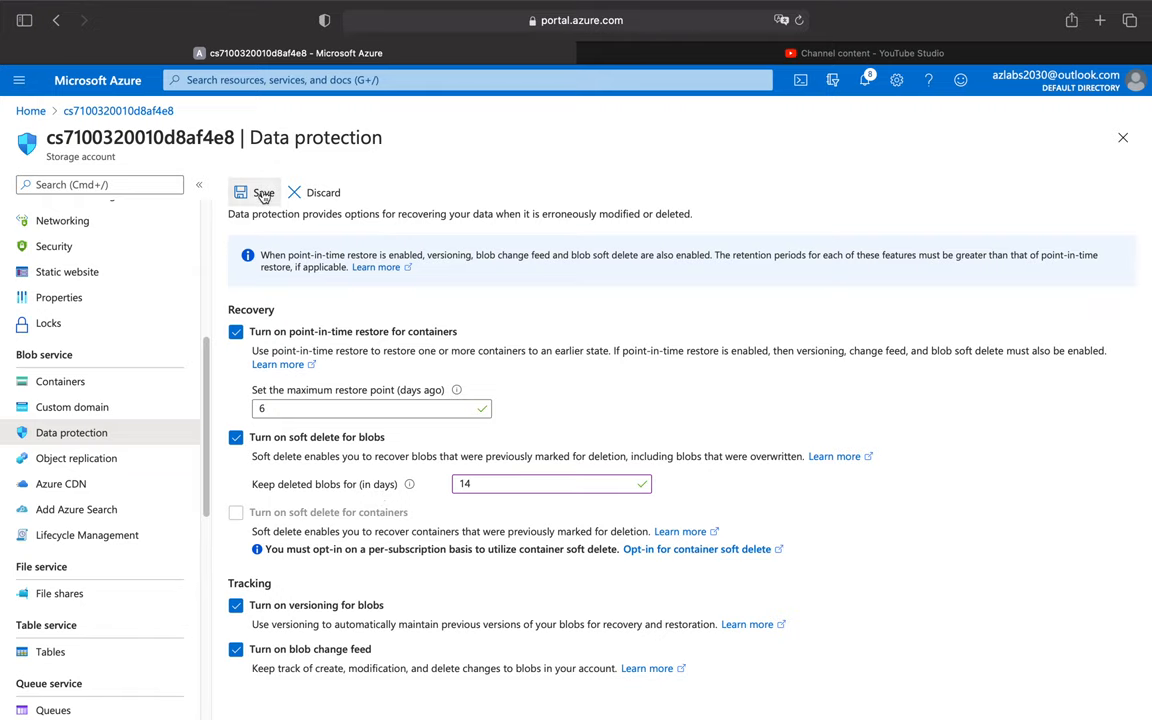
{"action": "left_click", "coordinate": [256, 196]}
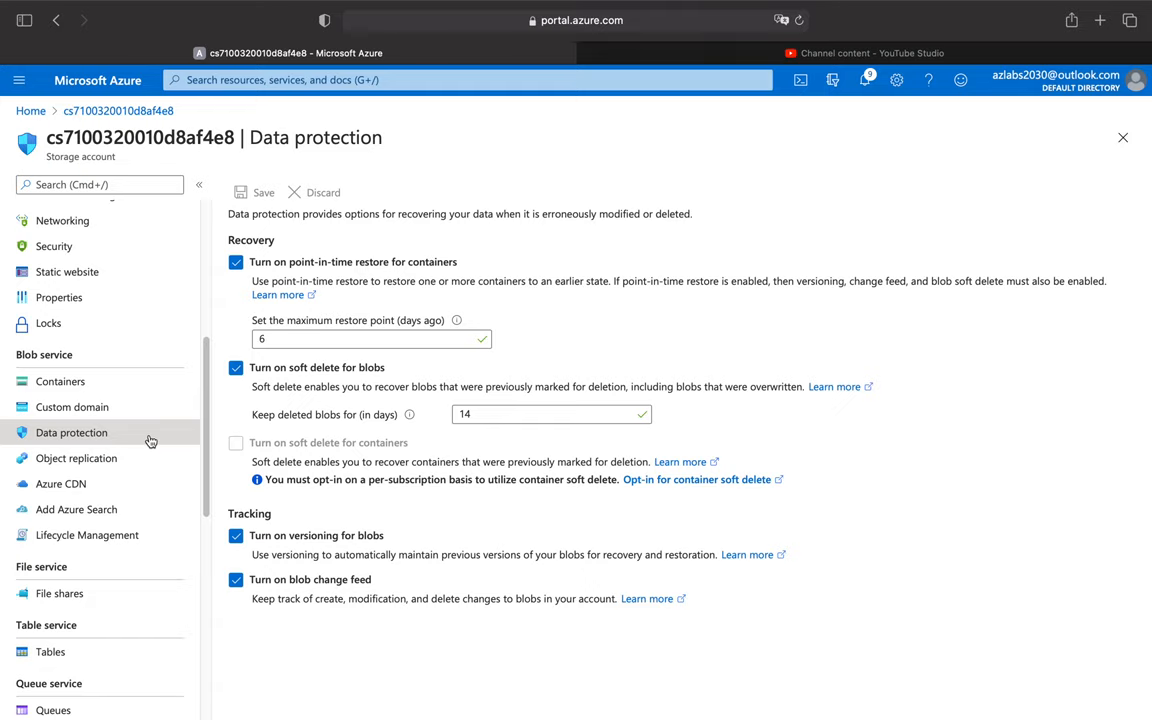
{"action": "mouse_move", "coordinate": [120, 447]}
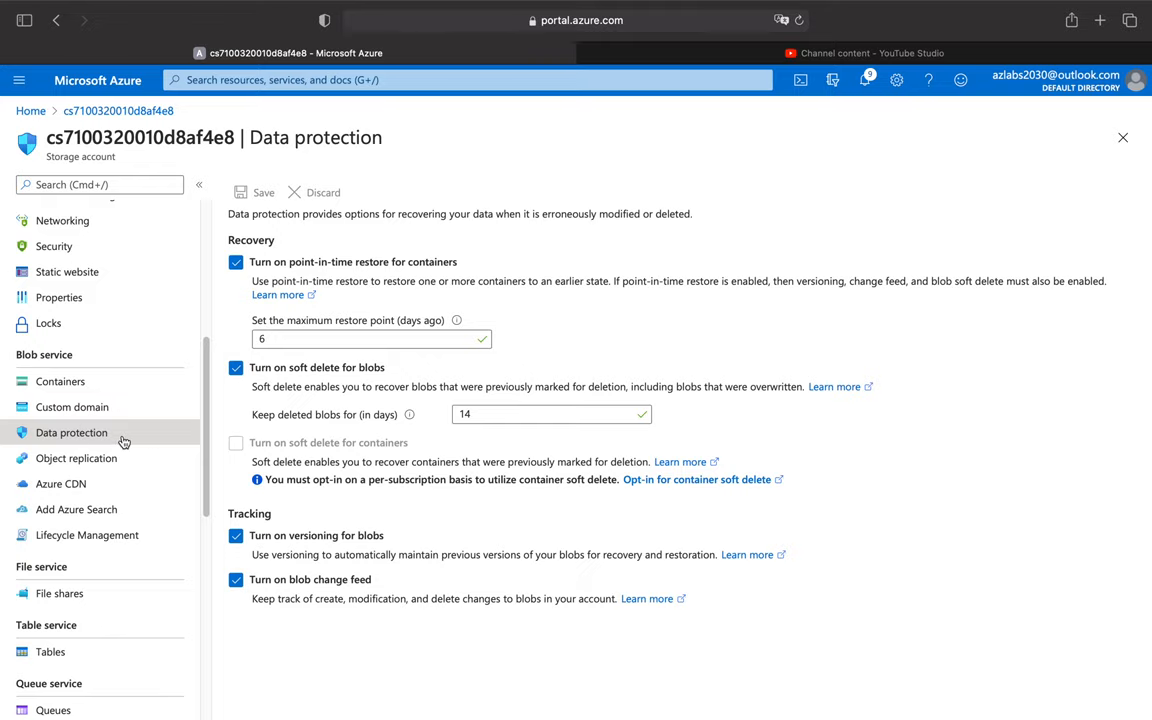
Start an object replication rule with a destination account, then discard the draft.
{"action": "left_click", "coordinate": [76, 458]}
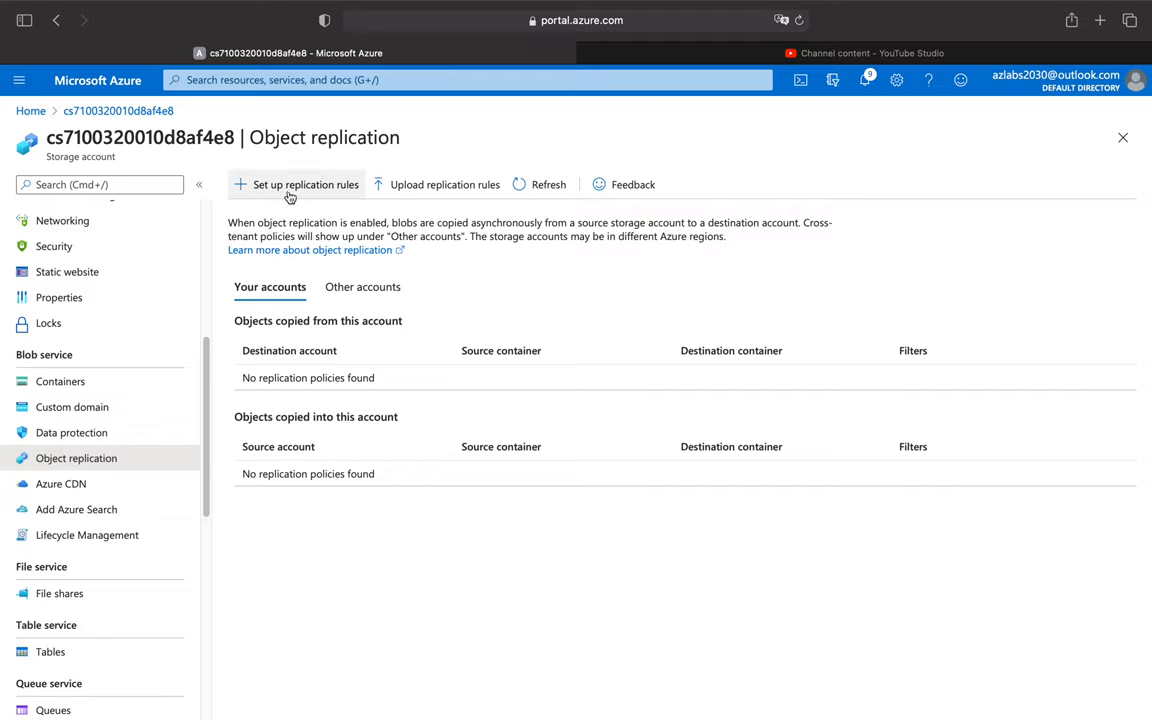
{"action": "left_click", "coordinate": [304, 184]}
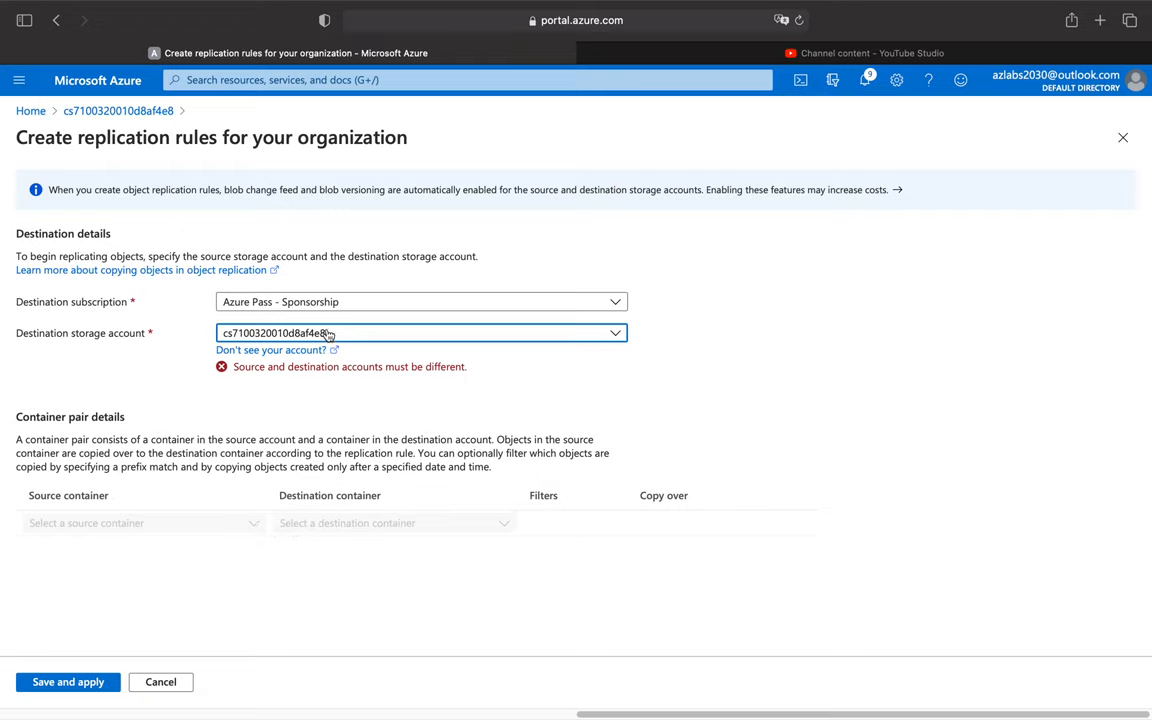
{"action": "left_click", "coordinate": [420, 332]}
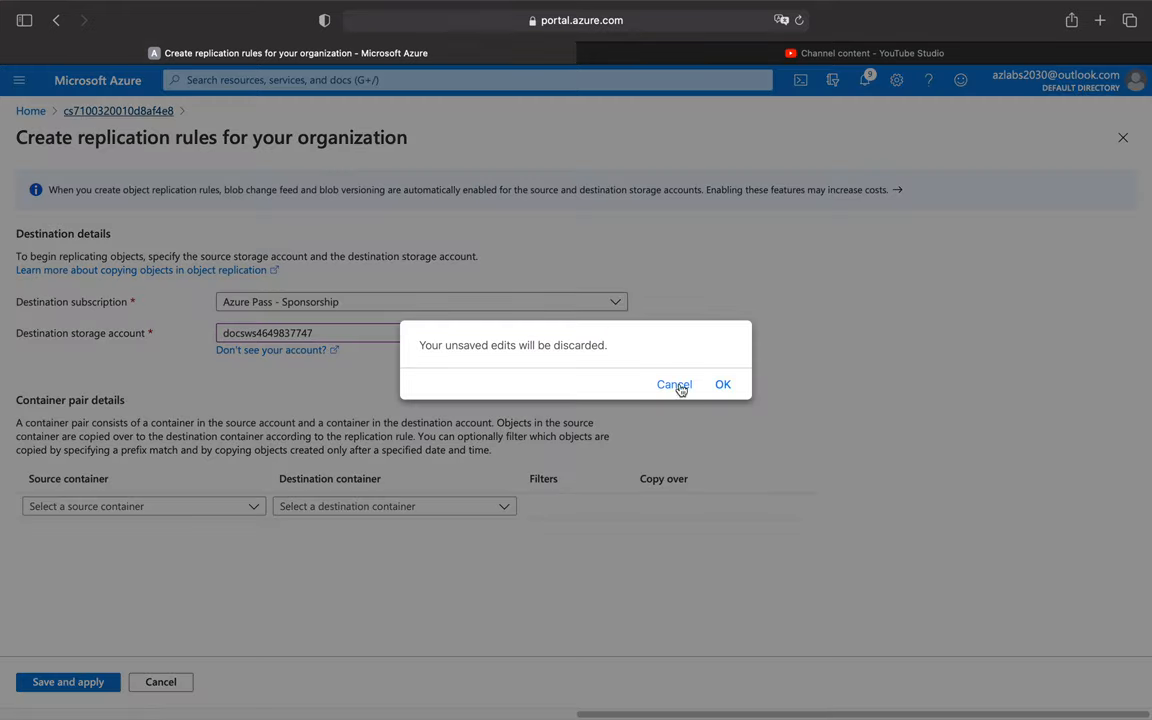
{"action": "left_click", "coordinate": [723, 384]}
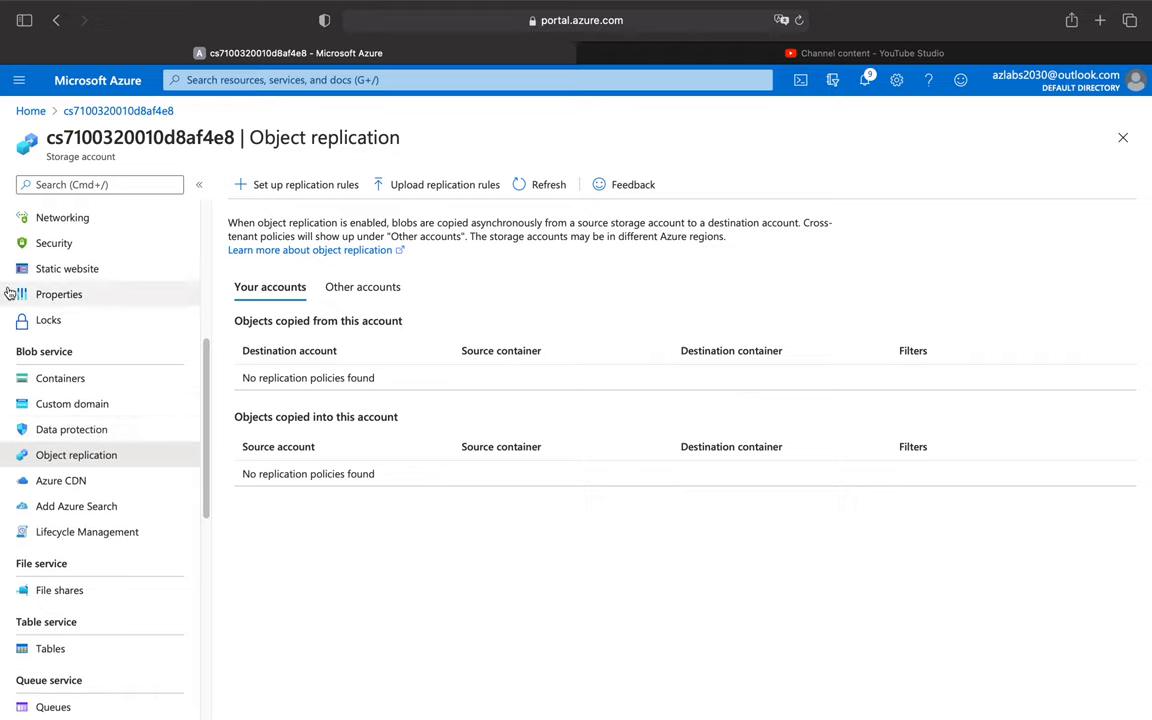
Open 'Recover deleted account' under Support + troubleshooting.
{"action": "scroll", "scroll_direction": "down", "scroll_amount": 3}
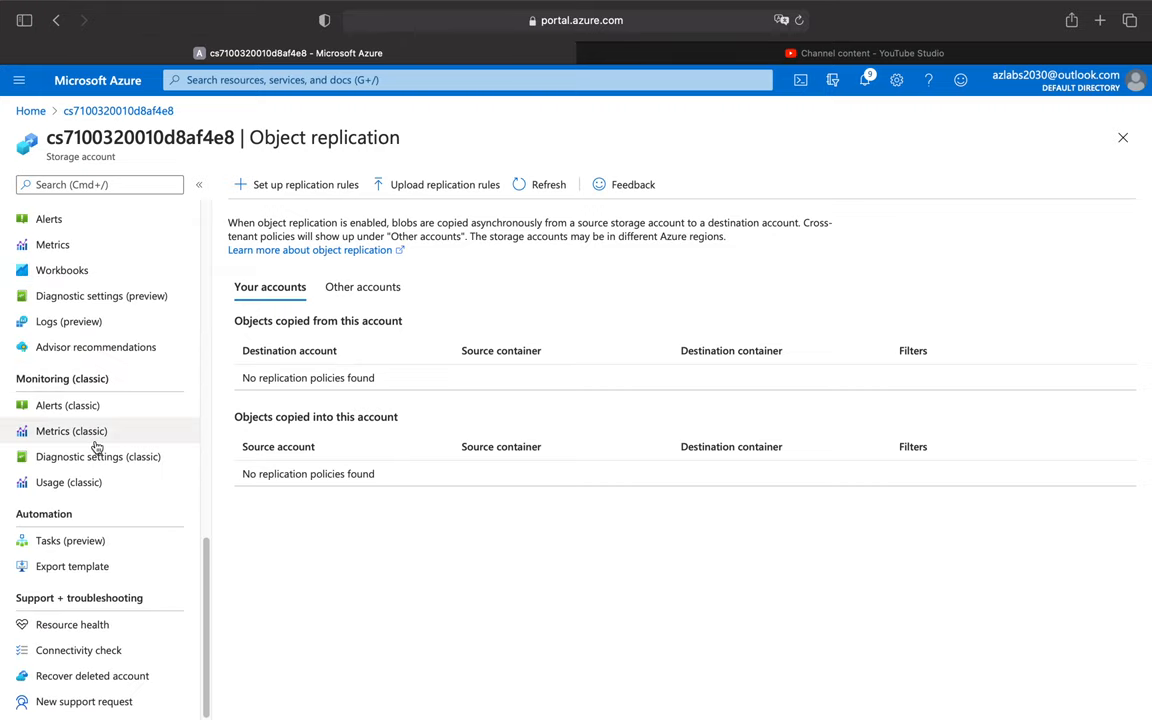
{"action": "mouse_move", "coordinate": [90, 685]}
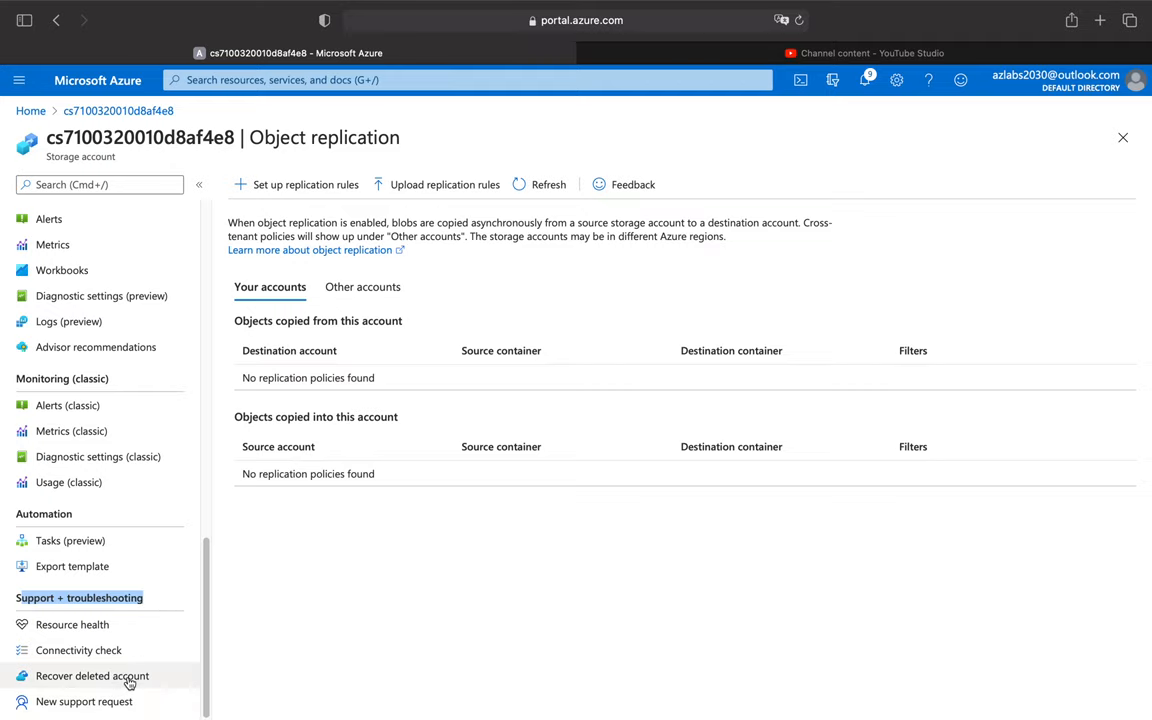
{"action": "left_click", "coordinate": [92, 676]}
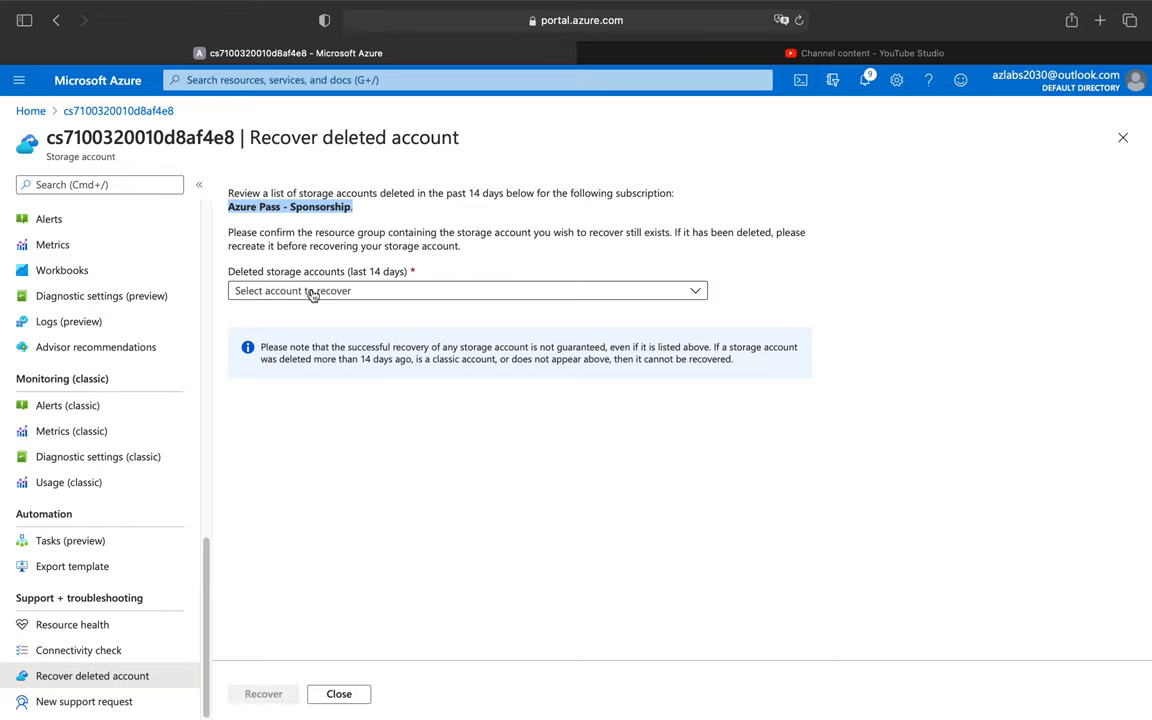
Choose deleted account sqlva6iyigemc7ntra from myRGDb, then reopen the deleted accounts list.
{"action": "left_click", "coordinate": [466, 290]}
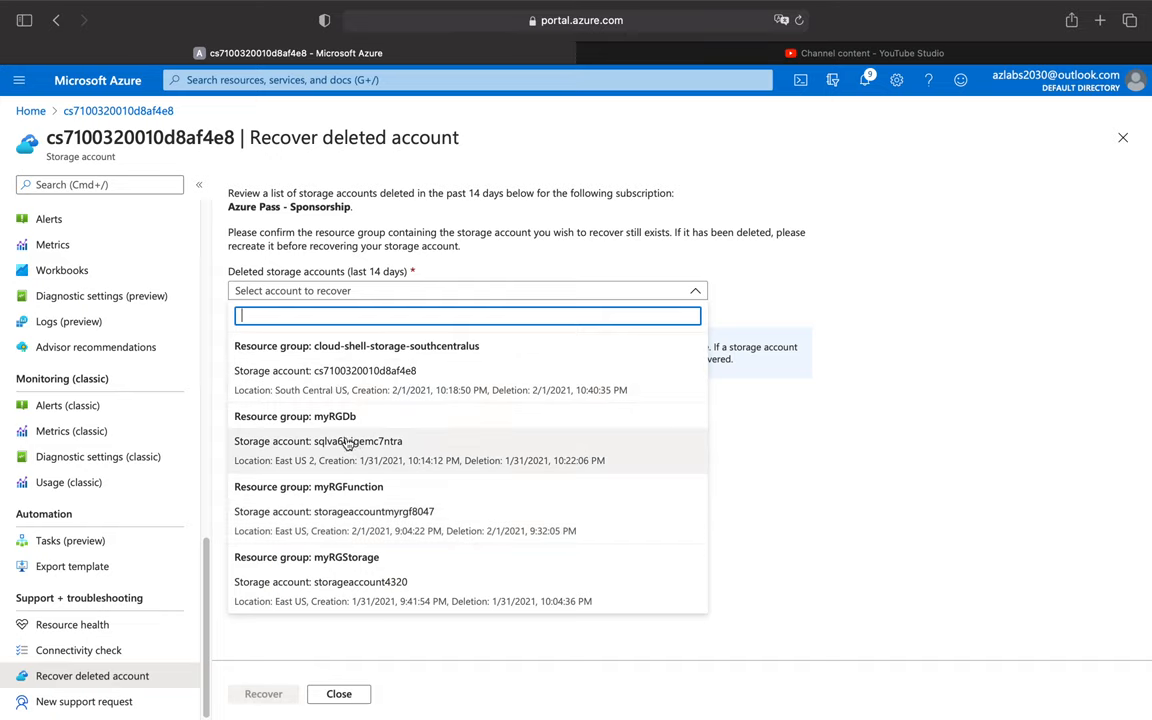
{"action": "left_click", "coordinate": [350, 445]}
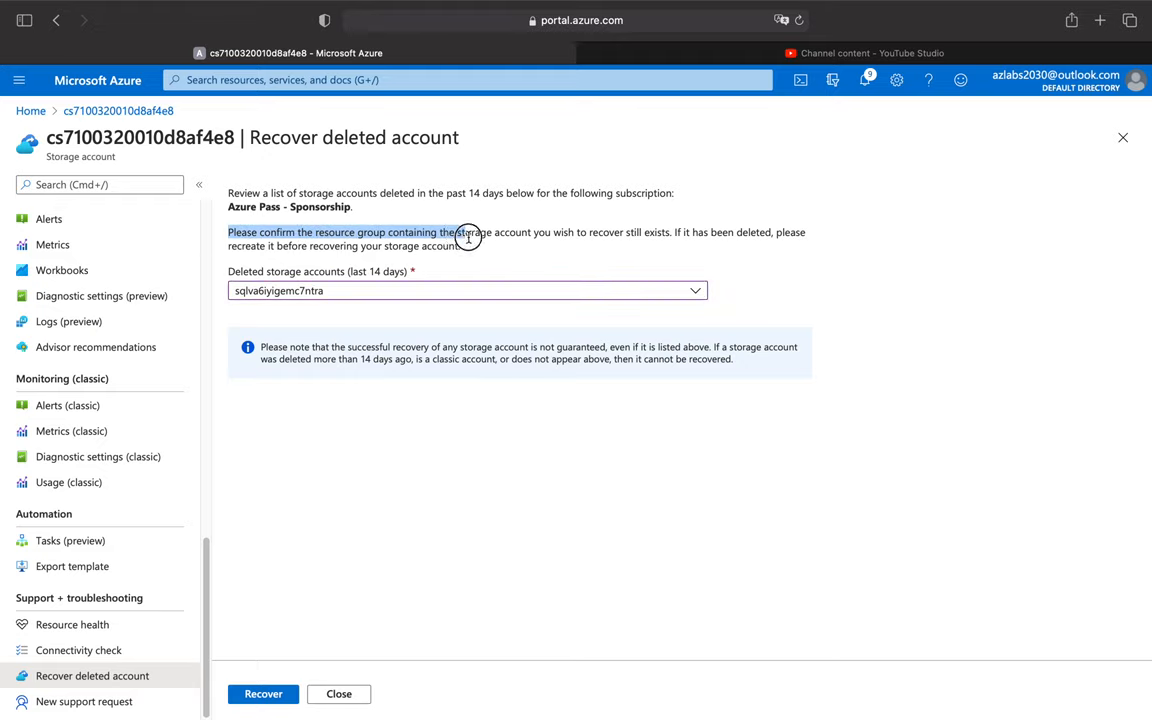
{"action": "mouse_move", "coordinate": [655, 236]}
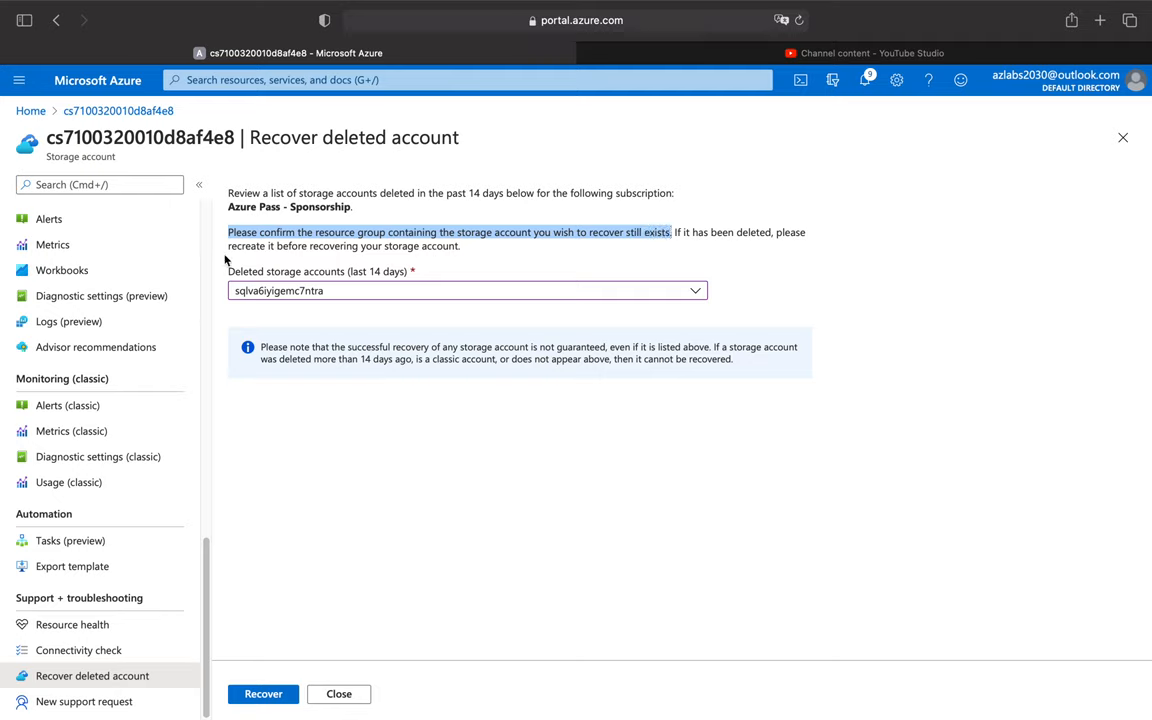
{"action": "mouse_move", "coordinate": [472, 252]}
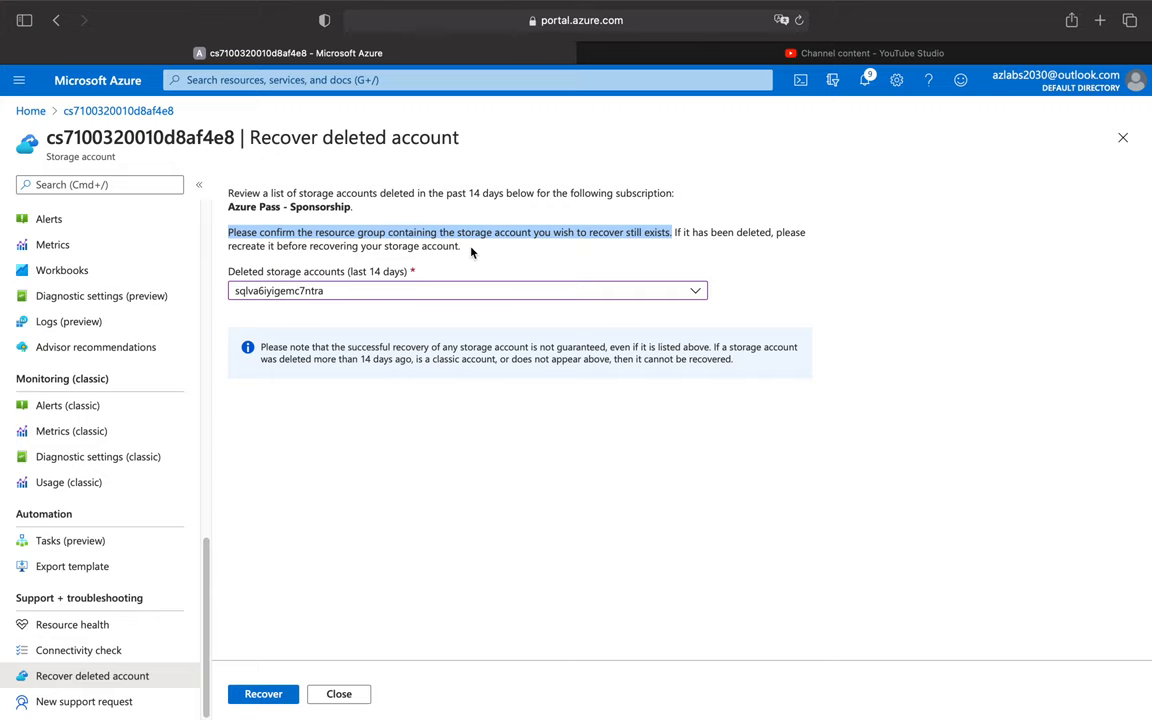
{"action": "left_click", "coordinate": [465, 290]}
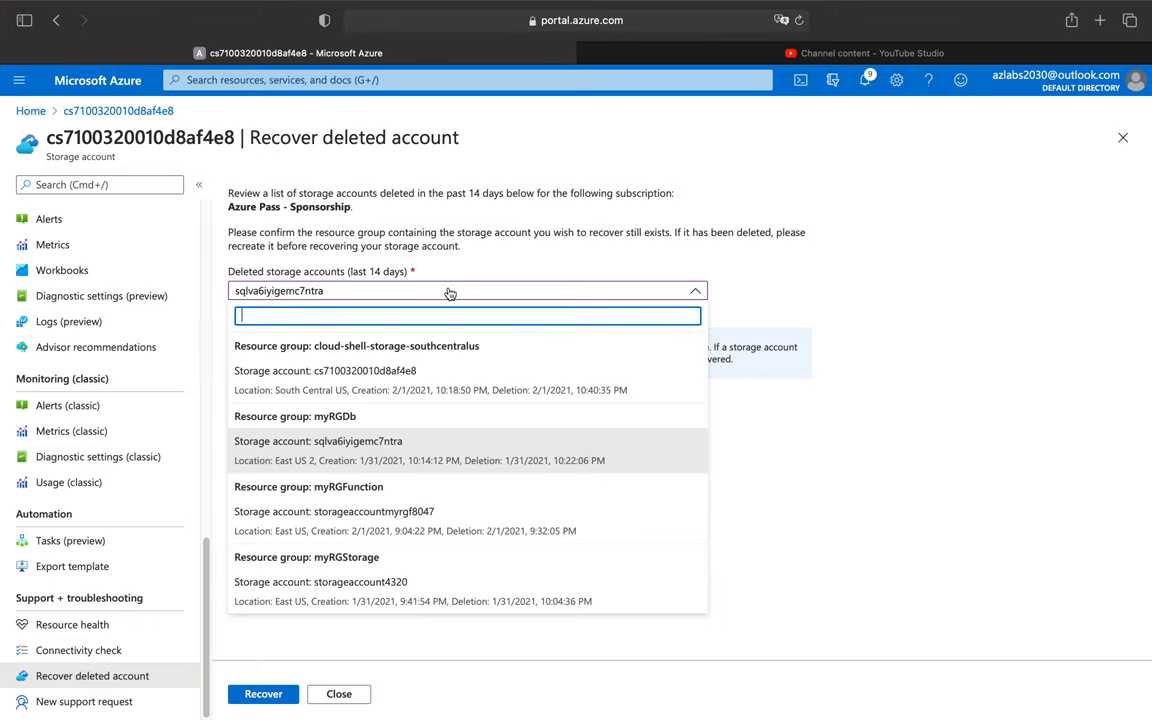
In a new tab, start a new resource group named myRGdb.
{"action": "left_click", "coordinate": [319, 441]}
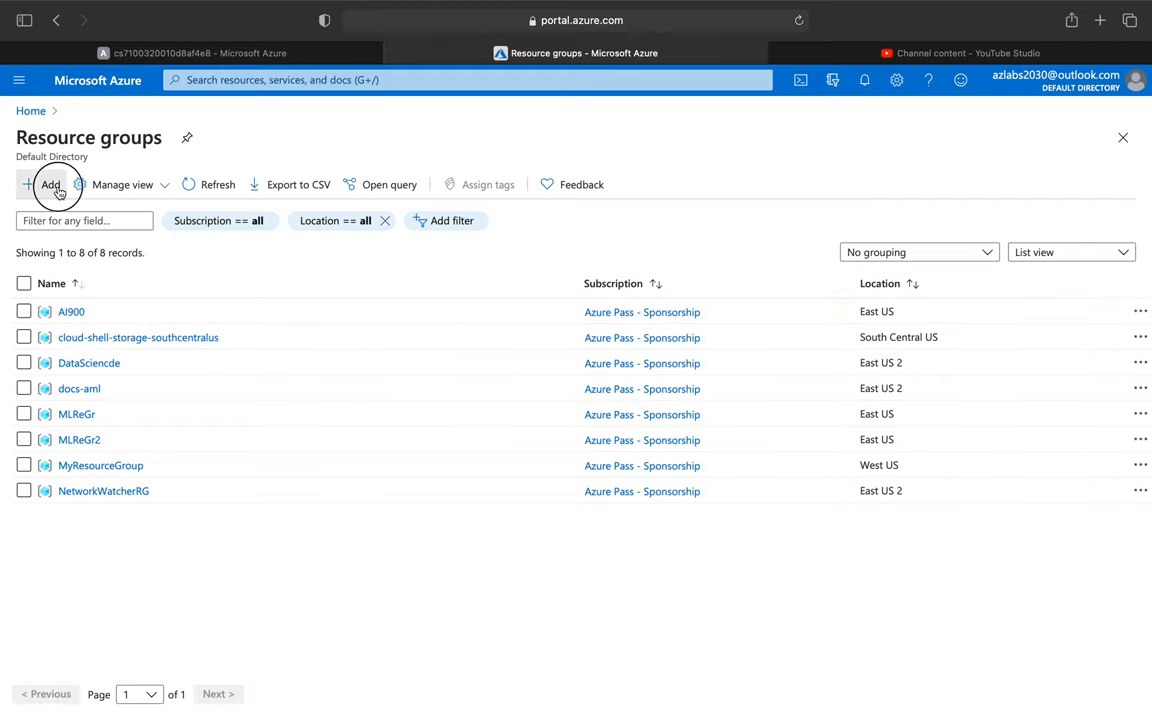
{"action": "left_click", "coordinate": [50, 184]}
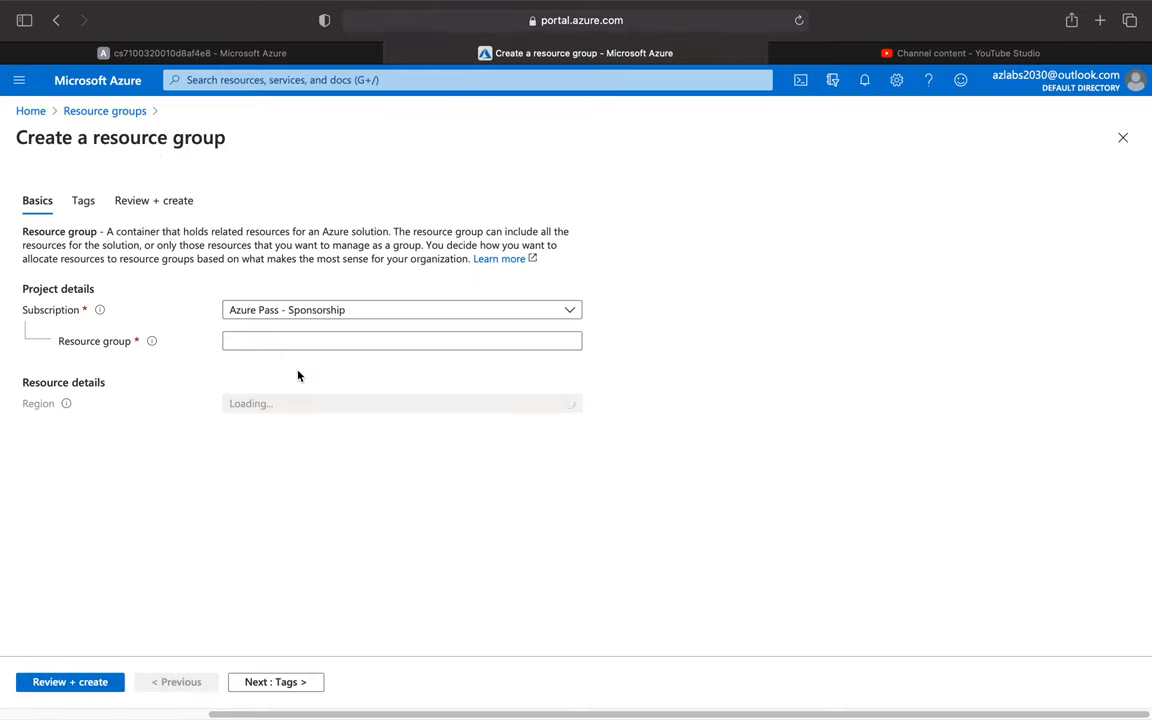
{"action": "type", "text": "m"}
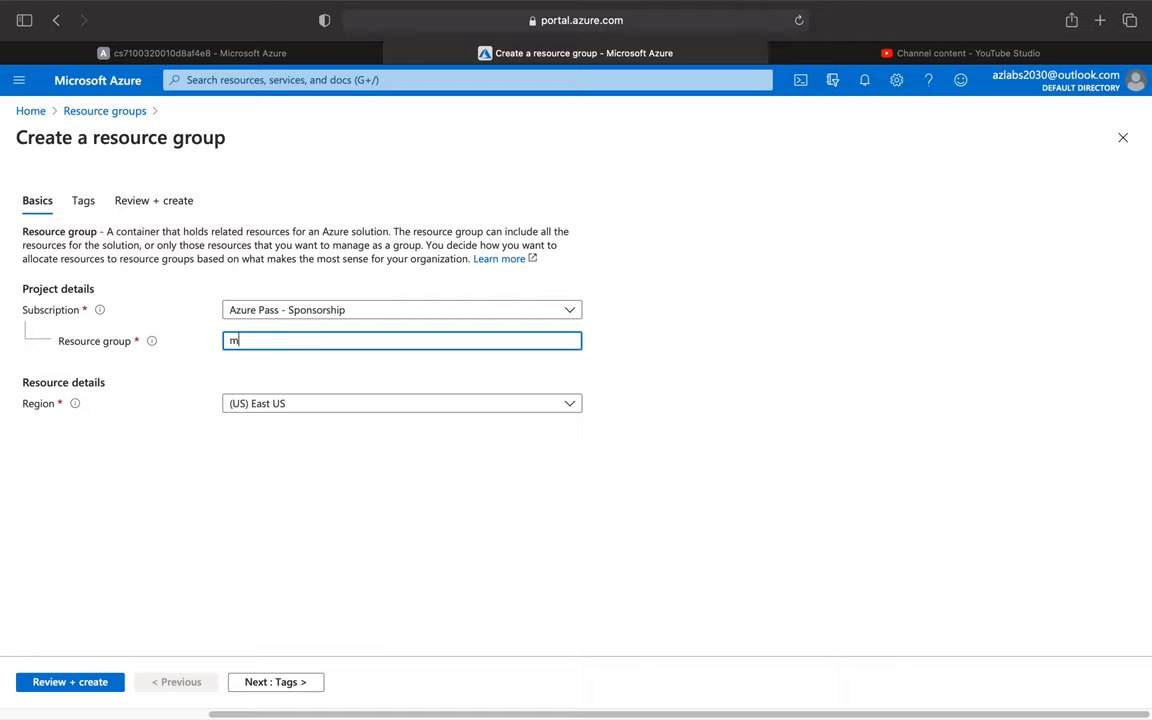
{"action": "type", "text": "yRG"}
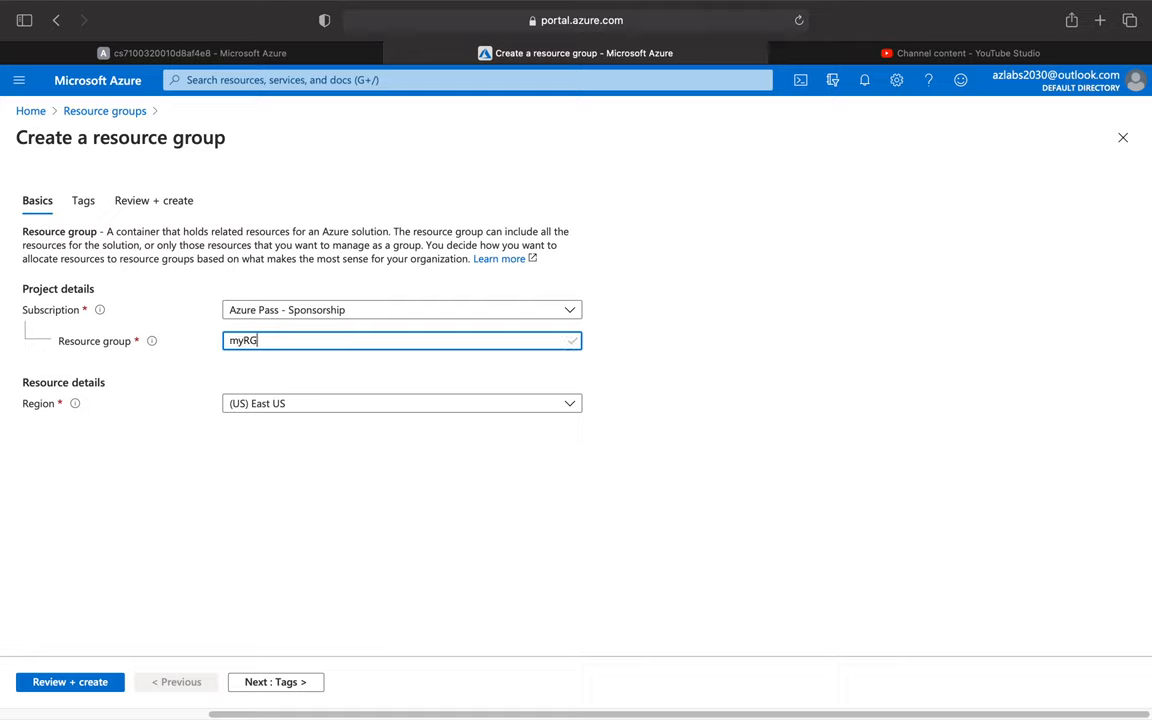
{"action": "type", "text": "db"}
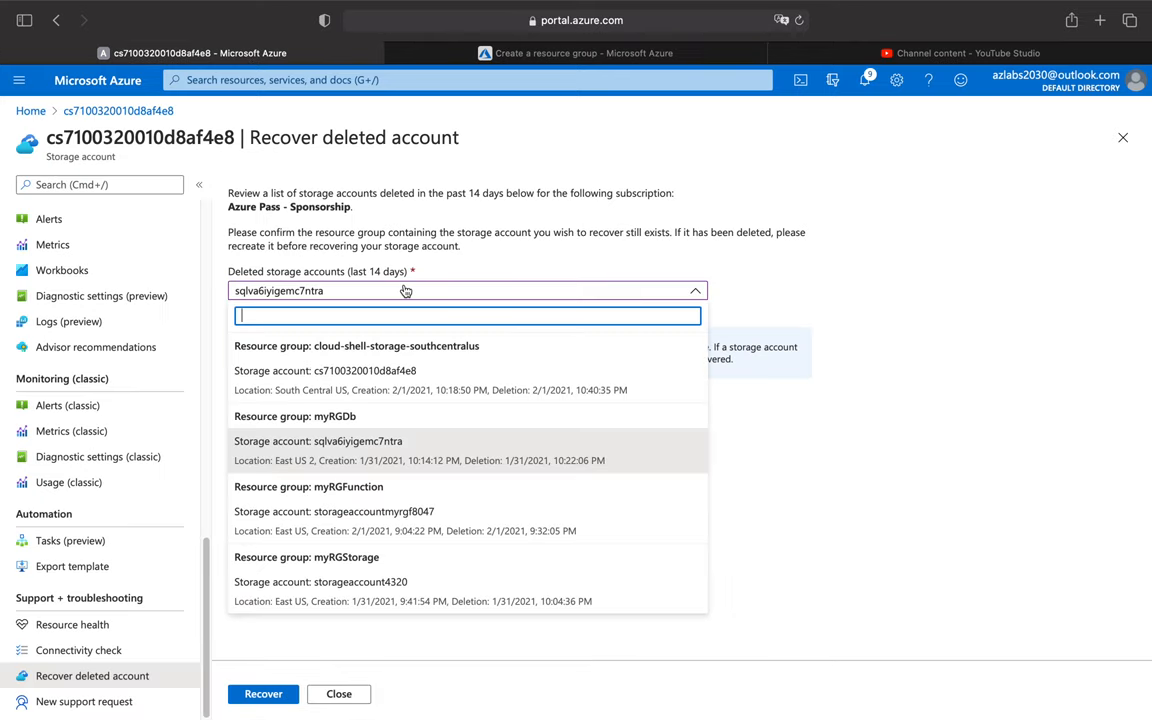
{"action": "mouse_move", "coordinate": [318, 428]}
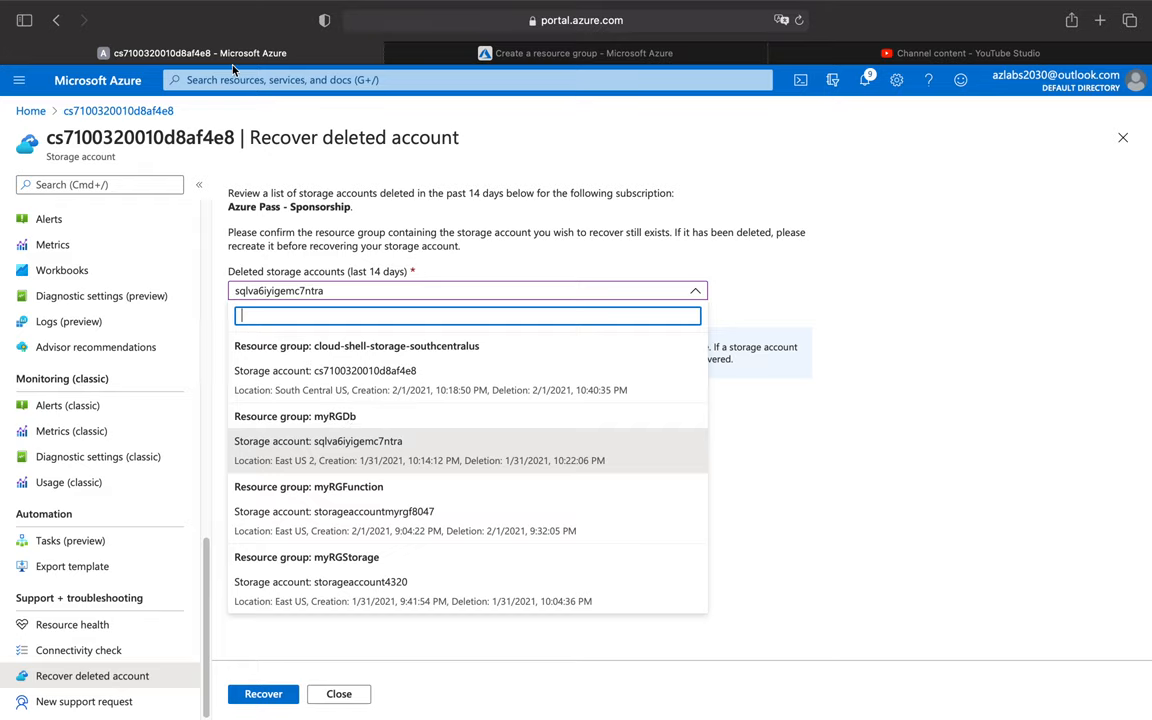
Place resource group myRGDb in (US) East US 2 and pass Review + create validation.
{"action": "left_click", "coordinate": [575, 53]}
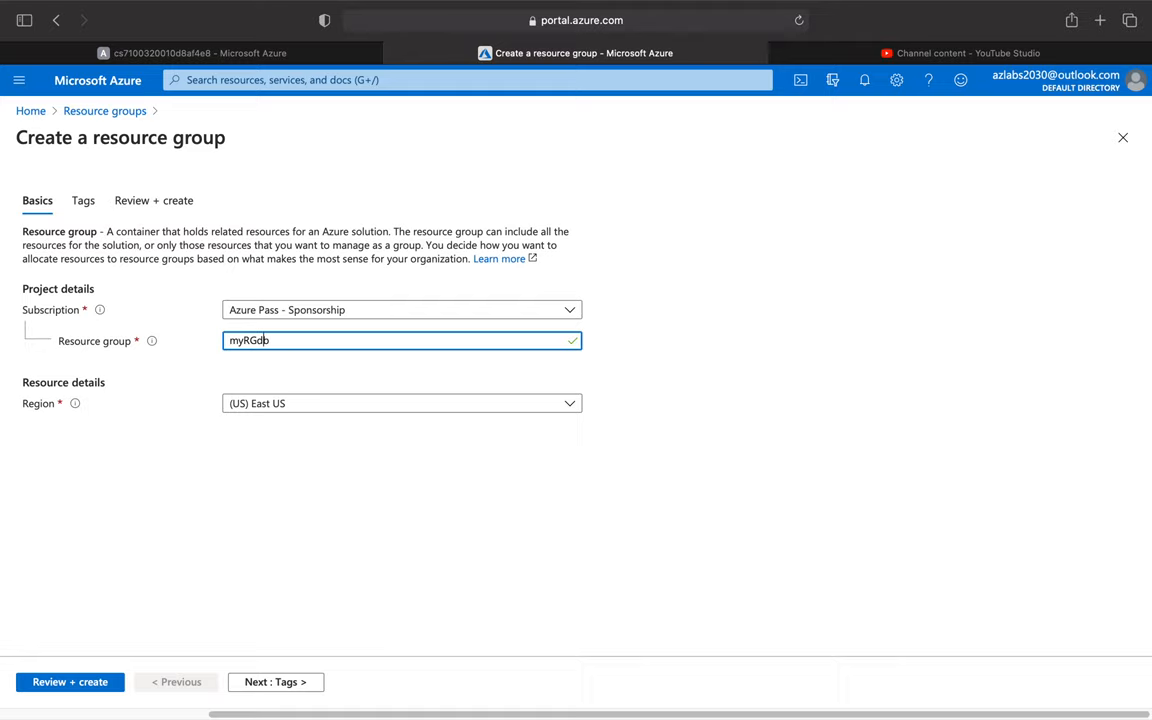
{"action": "mouse_move", "coordinate": [259, 316]}
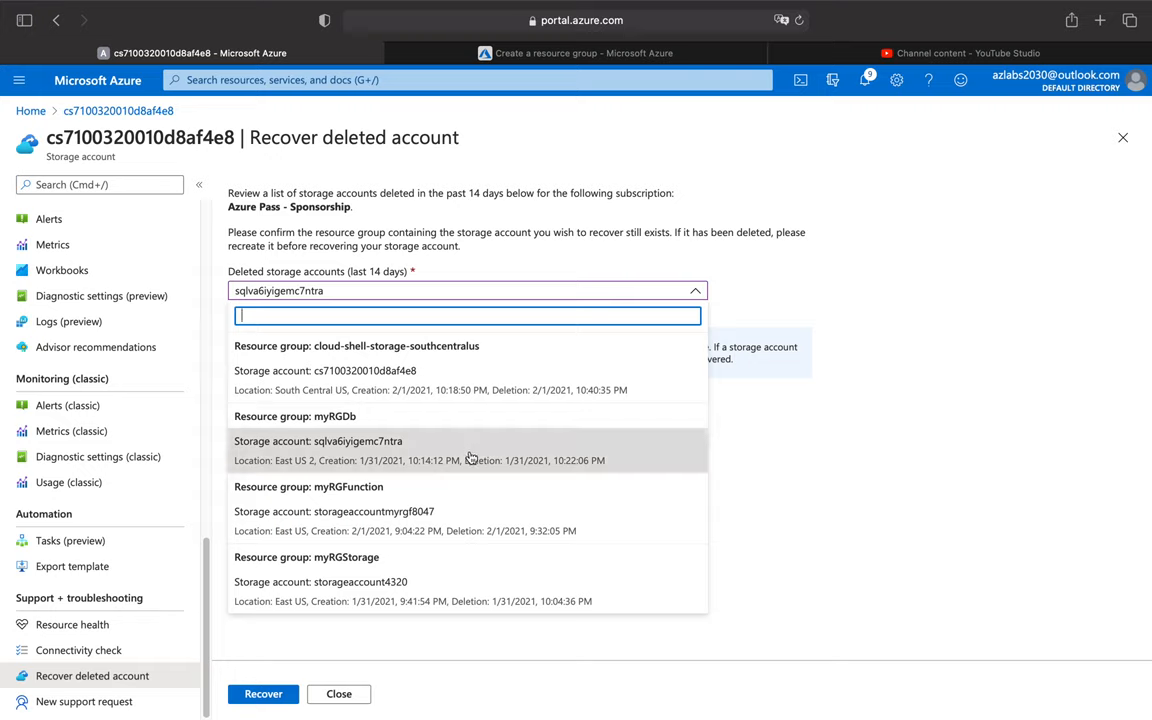
{"action": "mouse_move", "coordinate": [406, 461]}
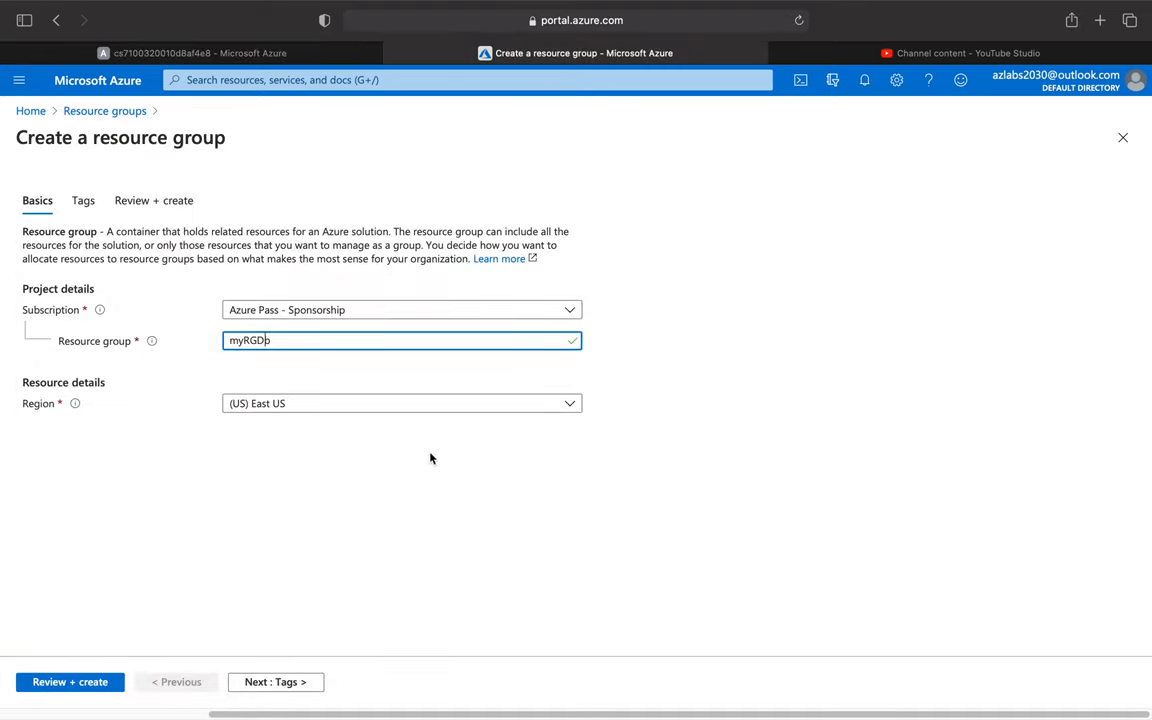
{"action": "left_click", "coordinate": [401, 403]}
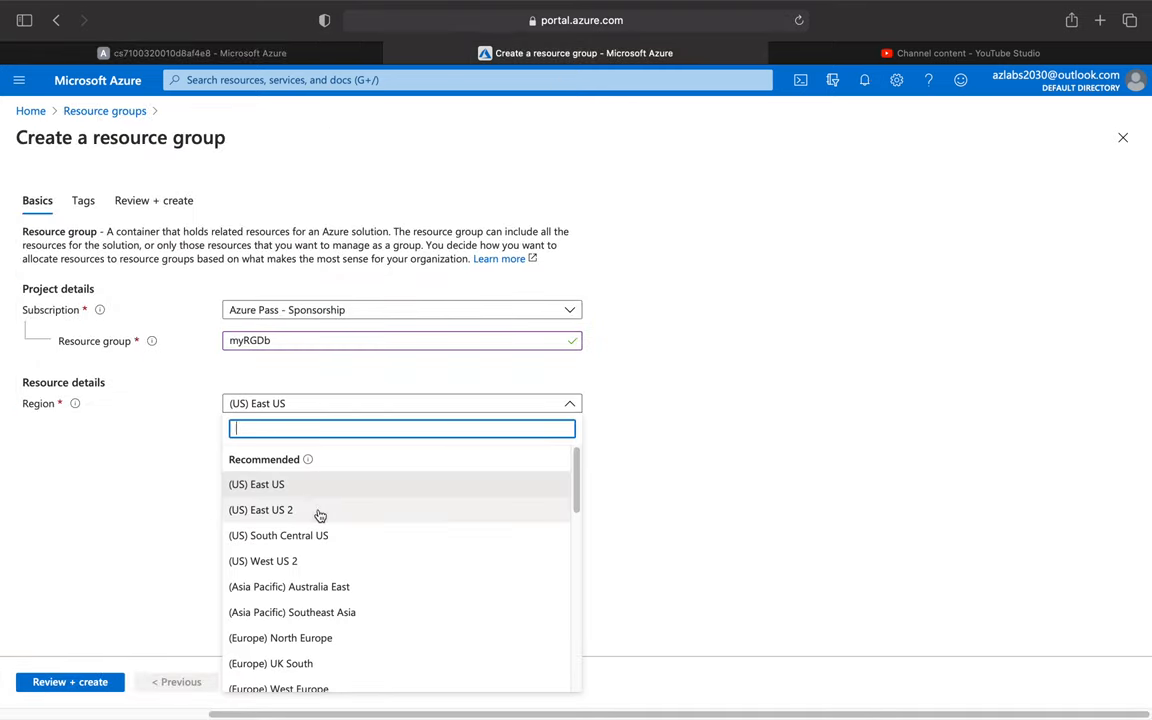
{"action": "left_click", "coordinate": [261, 510]}
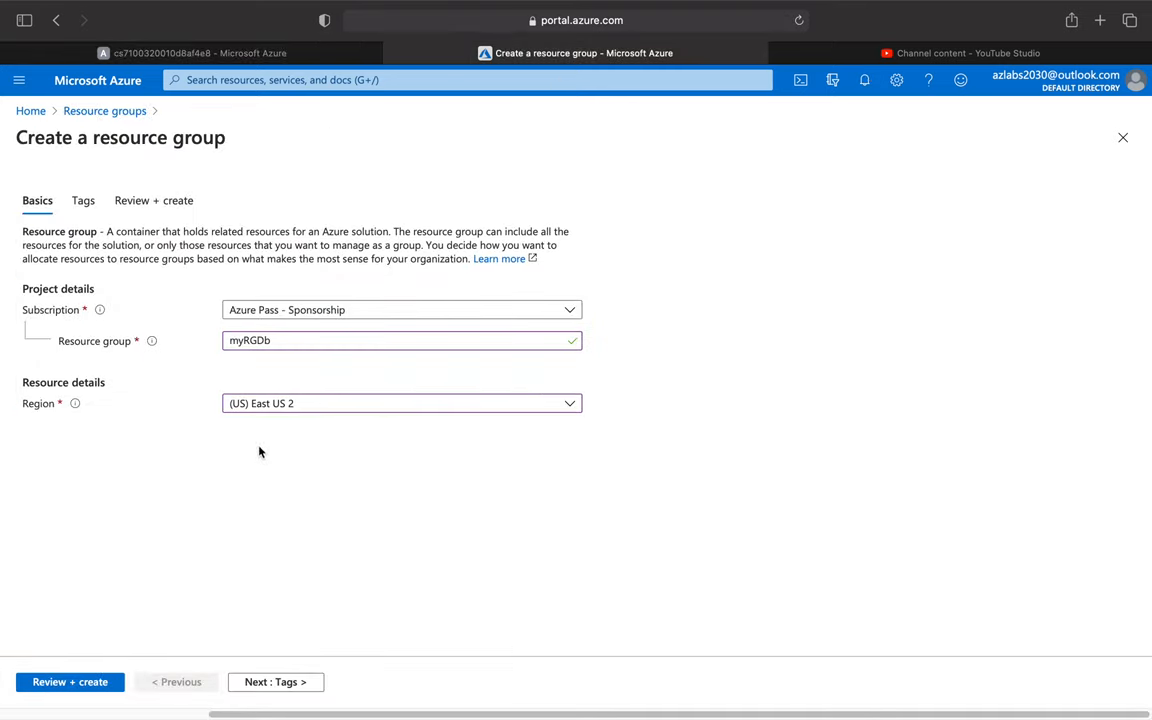
{"action": "left_click", "coordinate": [70, 682]}
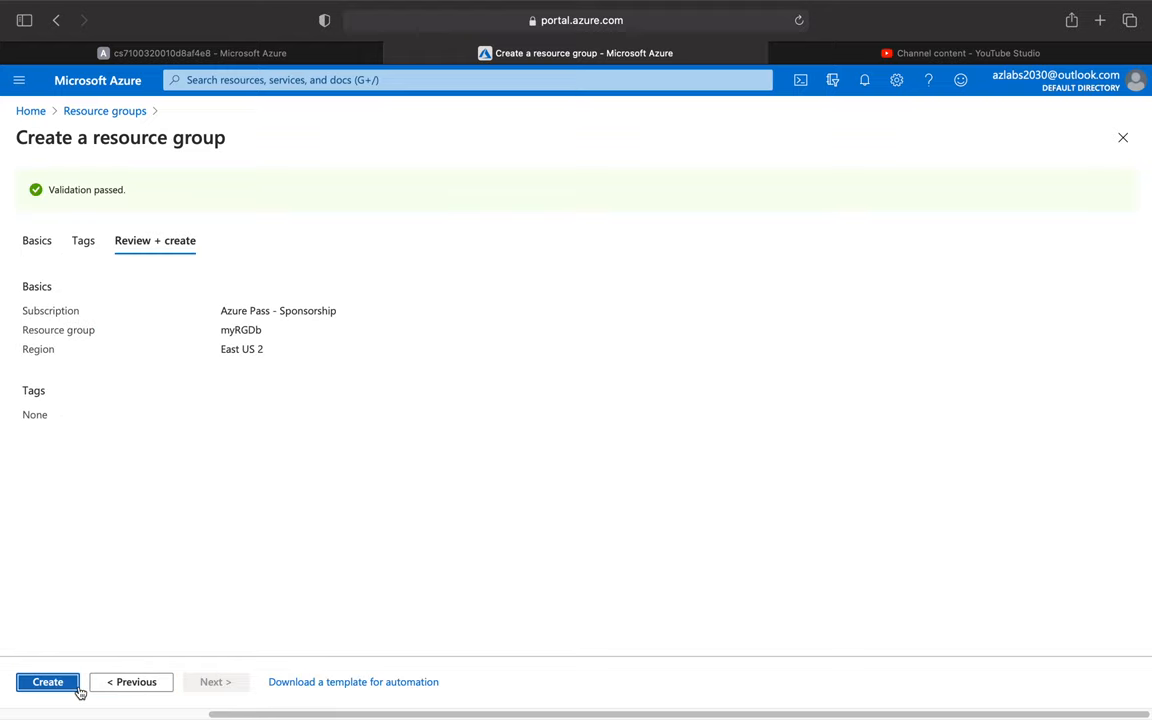
Create resource group myRGDb and go to its empty overview page.
{"action": "left_click", "coordinate": [47, 681]}
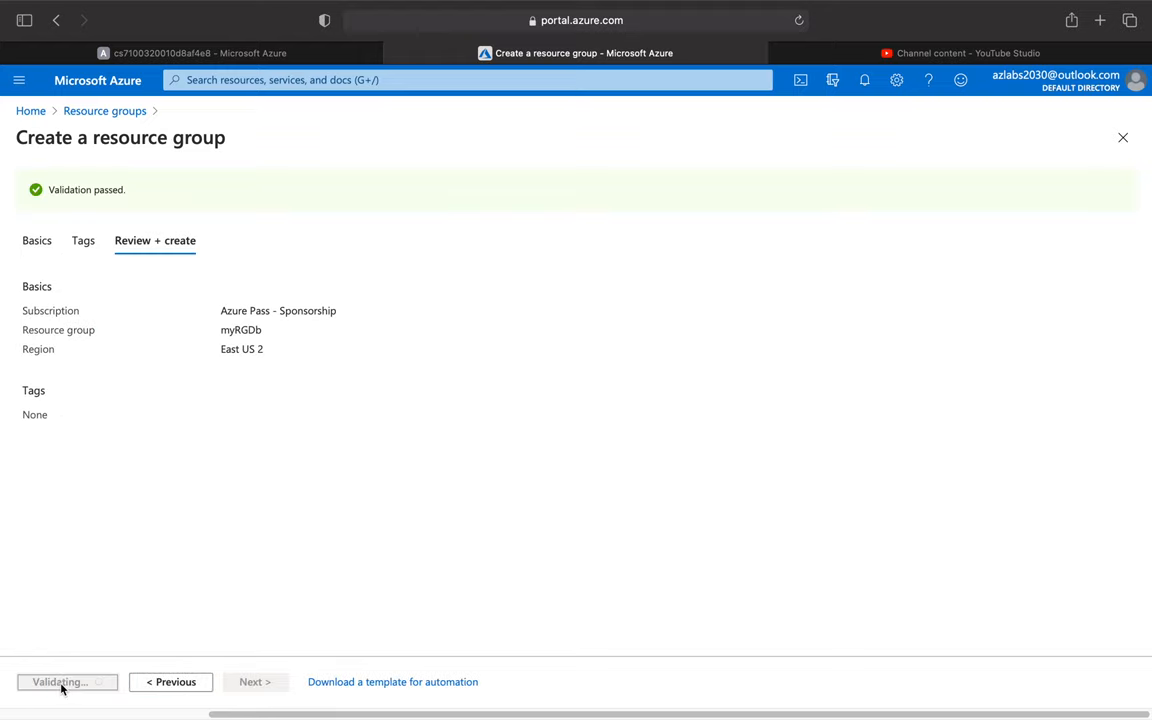
{"action": "left_click", "coordinate": [67, 681]}
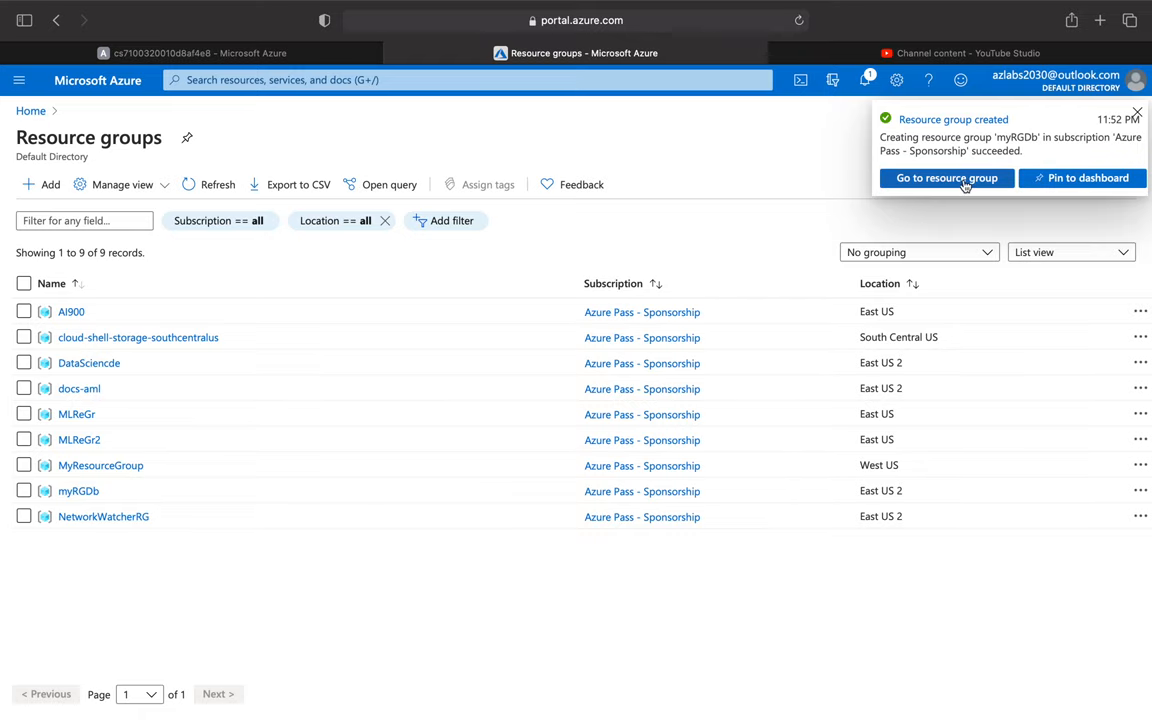
{"action": "left_click", "coordinate": [945, 178]}
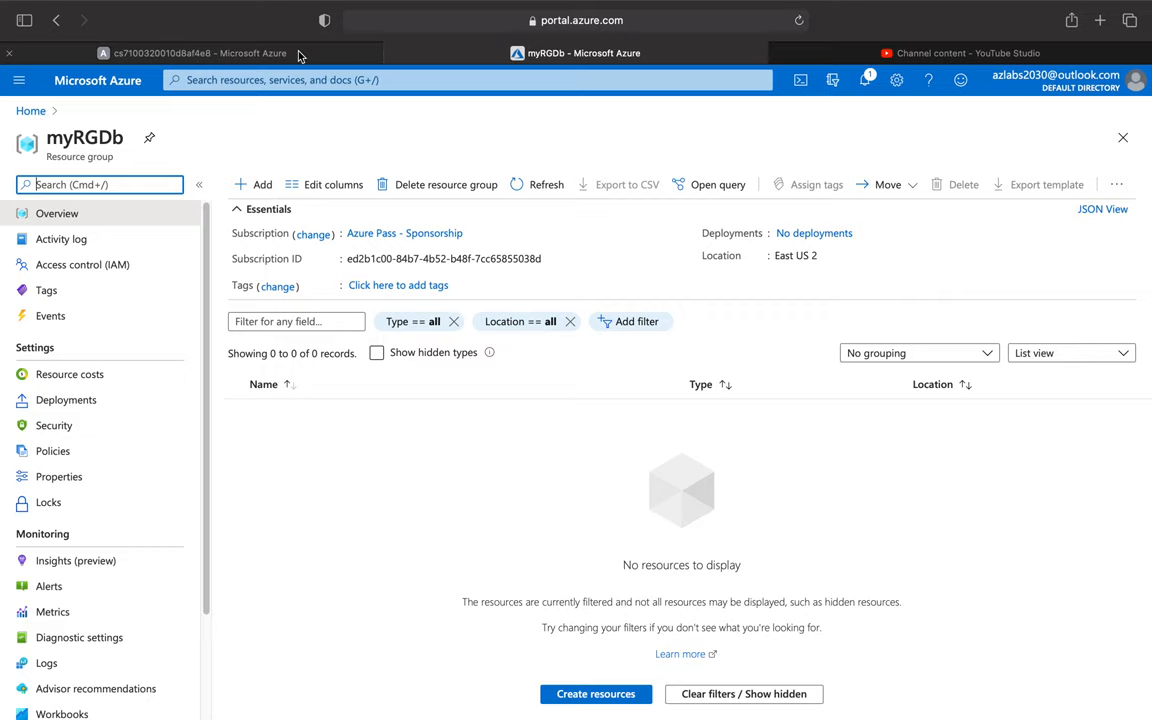
{"action": "mouse_move", "coordinate": [233, 60]}
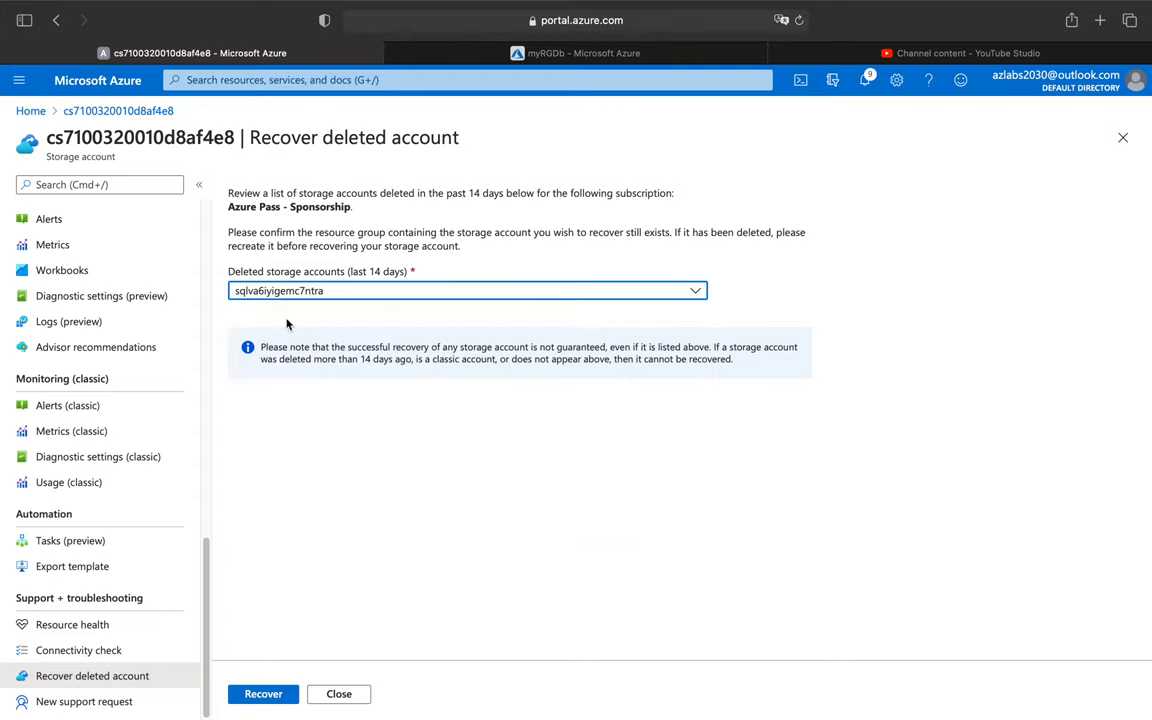
Recover sqlva6iyigemc7ntra and check notifications, which report a recovery failure.
{"action": "left_click", "coordinate": [263, 694]}
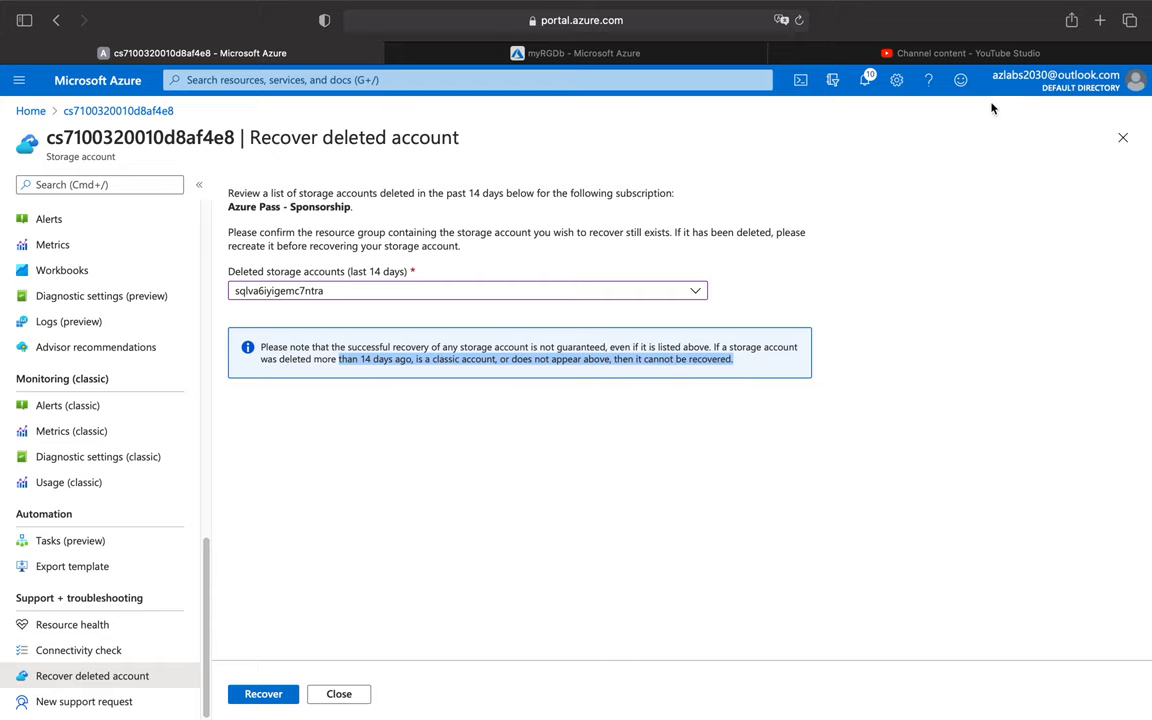
{"action": "left_click", "coordinate": [865, 80]}
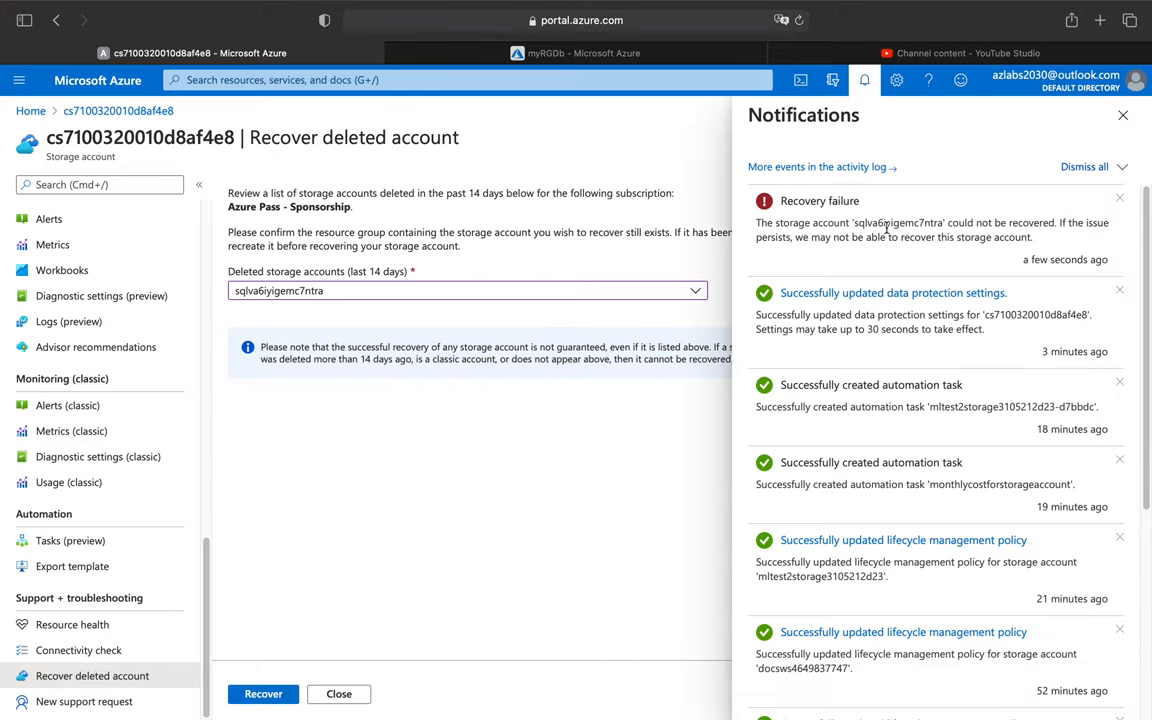
{"action": "mouse_move", "coordinate": [817, 263]}
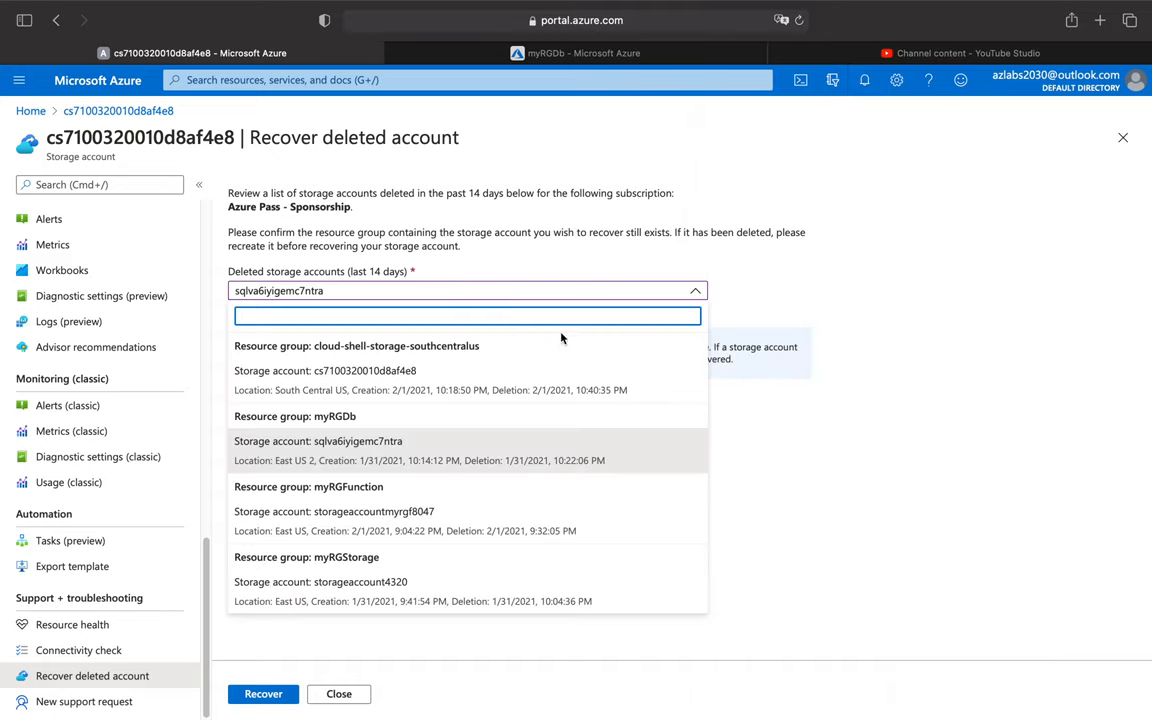
{"action": "mouse_move", "coordinate": [350, 487]}
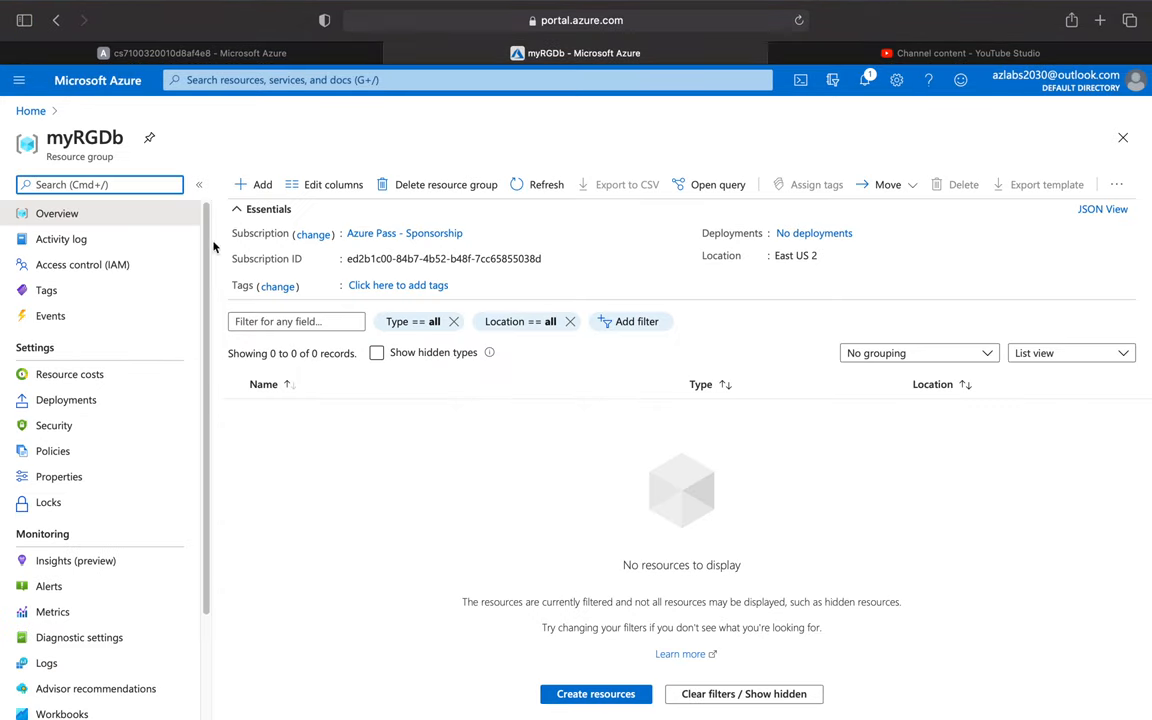
From Home, start a new resource group named myRGFunc in Resource groups.
{"action": "left_click", "coordinate": [30, 110]}
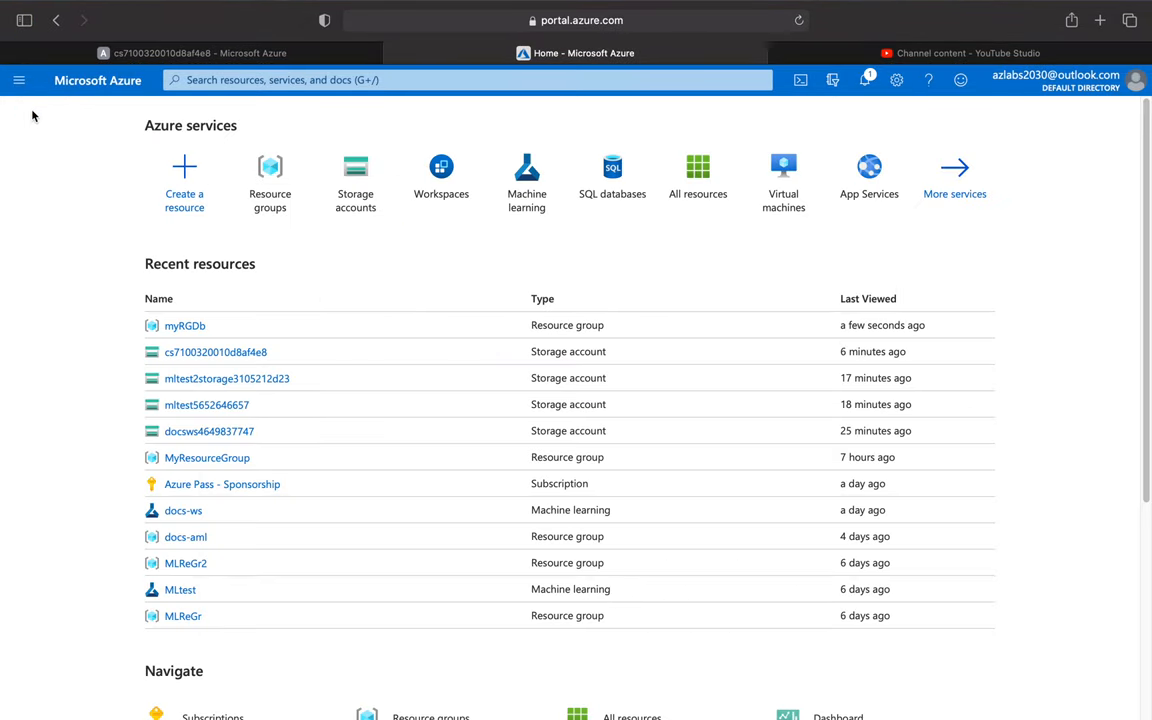
{"action": "left_click", "coordinate": [269, 180]}
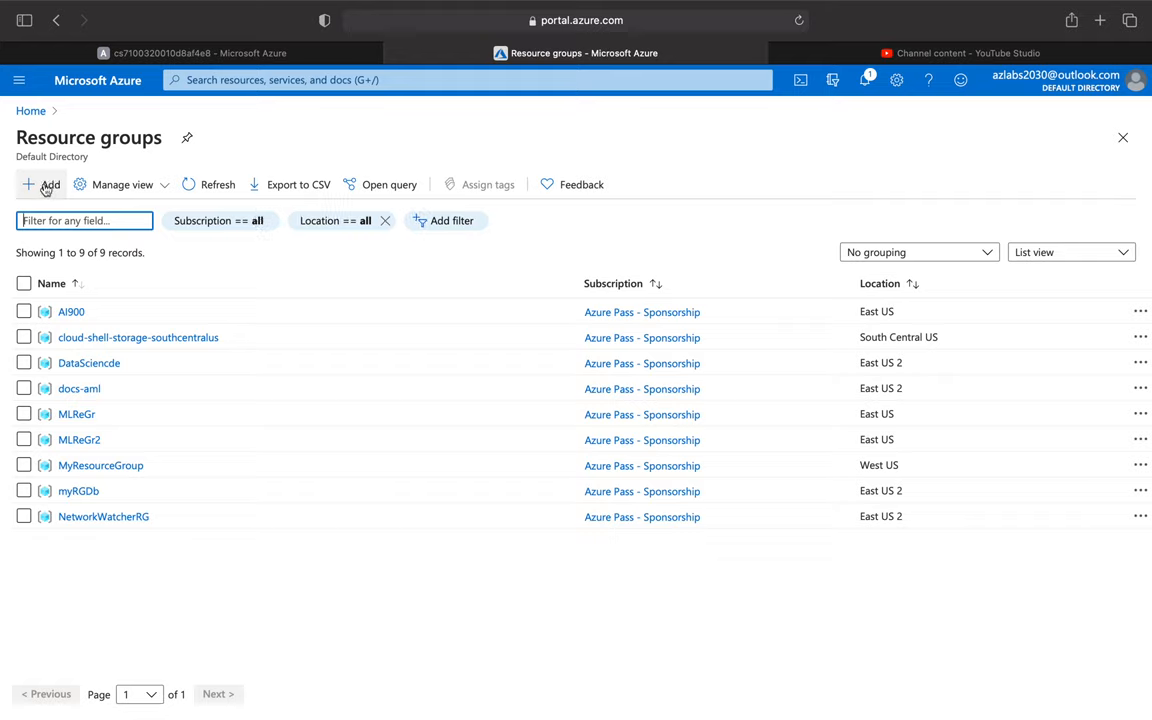
{"action": "left_click", "coordinate": [43, 184]}
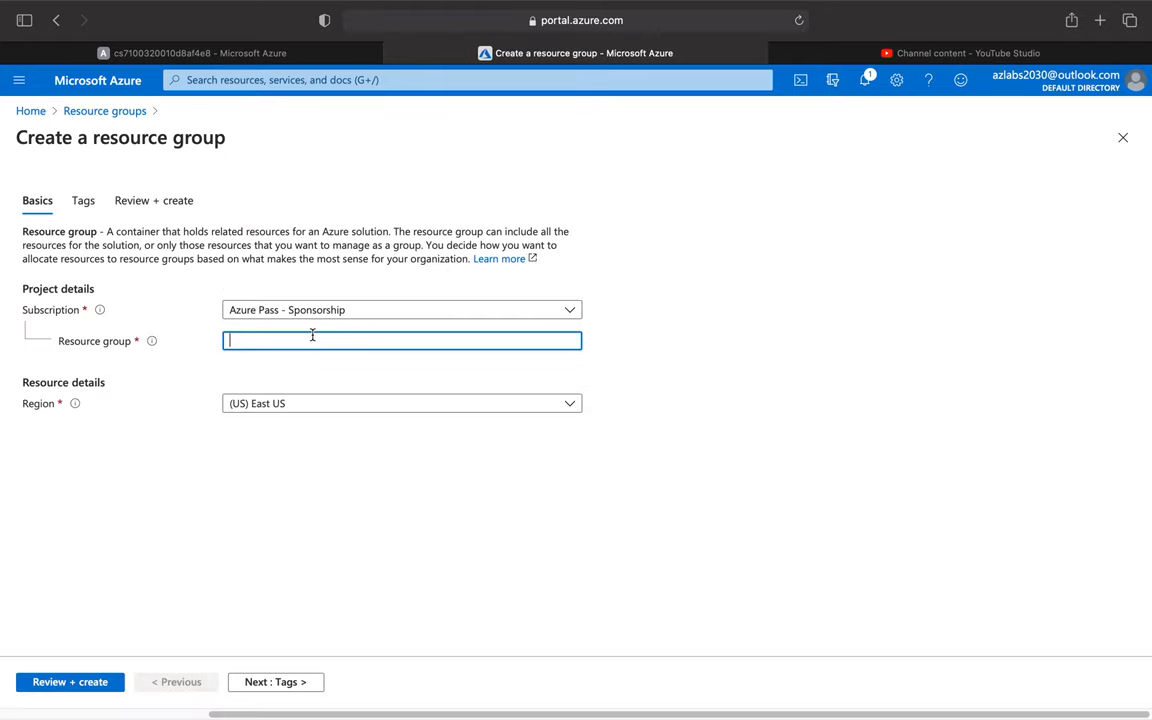
{"action": "type", "text": "myR"}
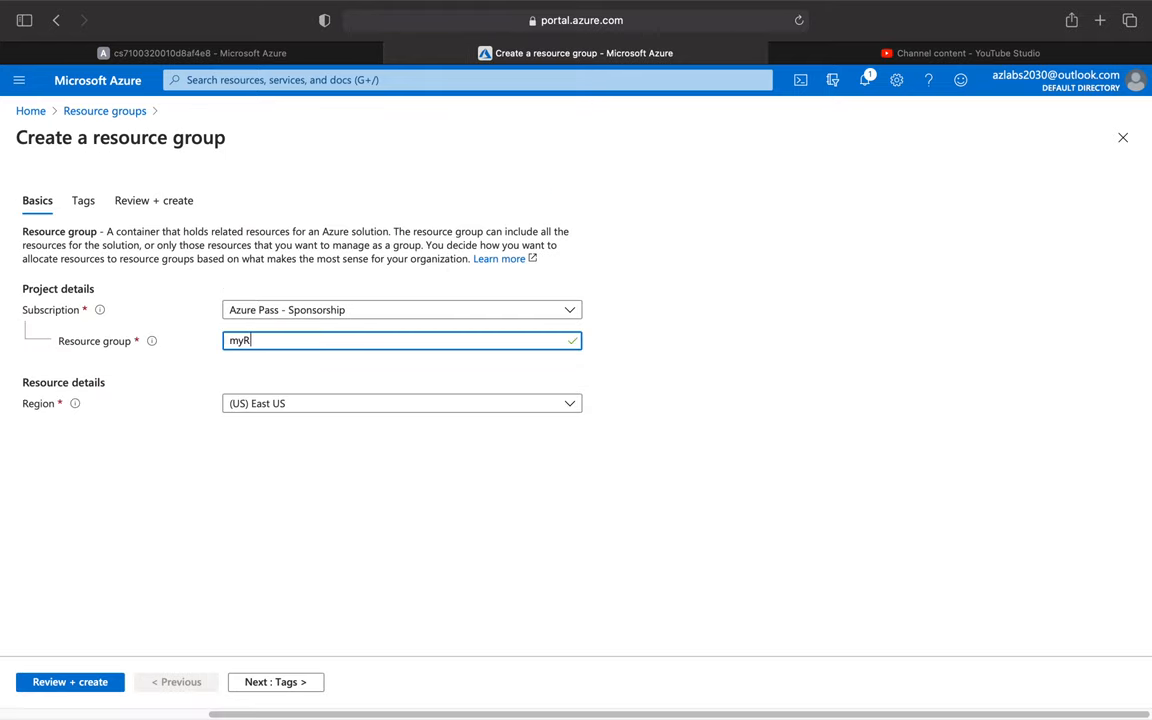
{"action": "type", "text": "GF"}
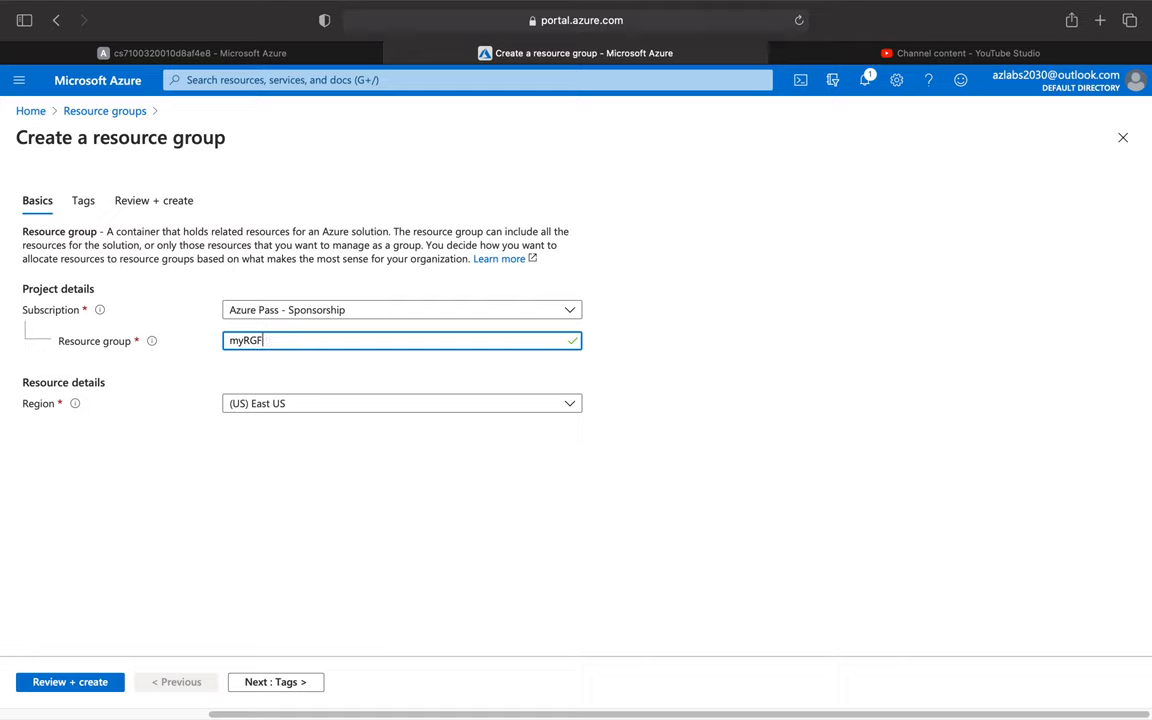
{"action": "type", "text": "unc"}
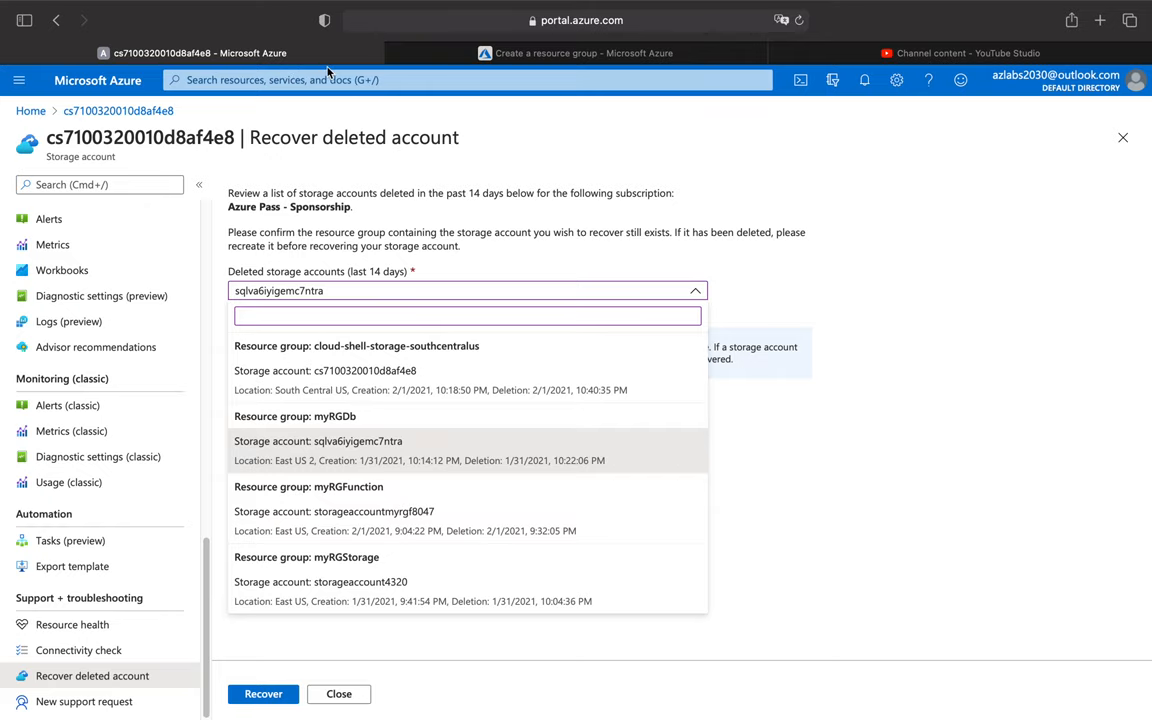
Review and create the myRGFunction resource group.
{"action": "left_click", "coordinate": [575, 53]}
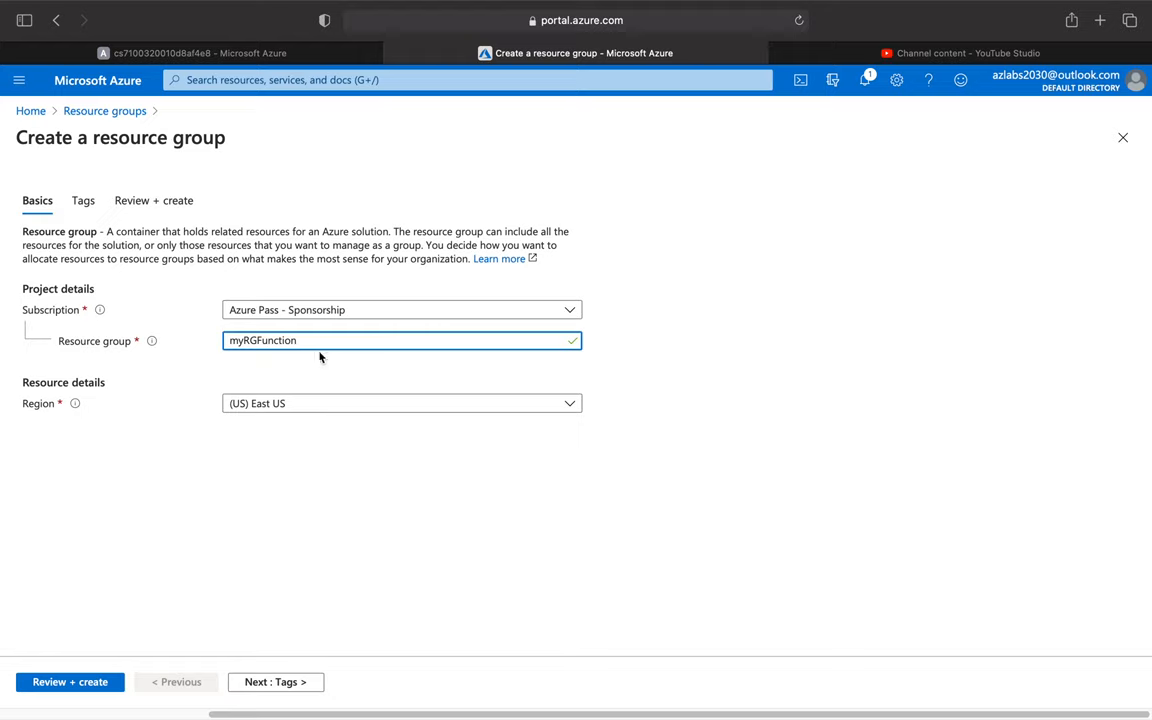
{"action": "left_click", "coordinate": [69, 681]}
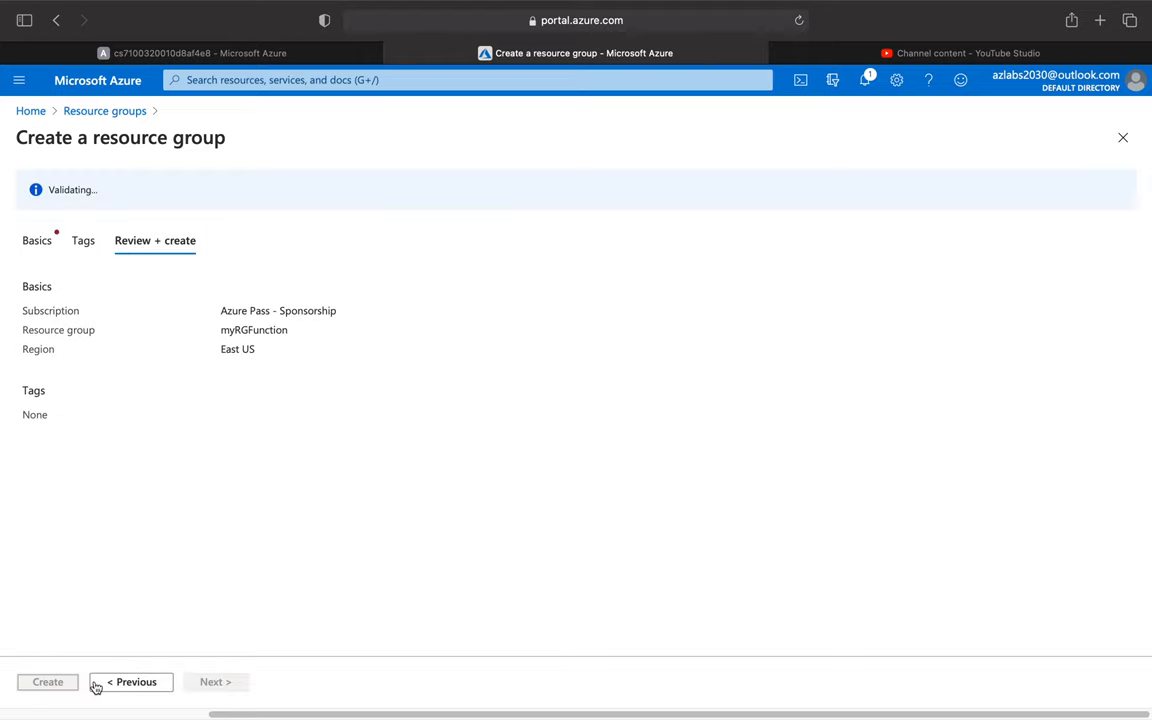
{"action": "left_click", "coordinate": [47, 681]}
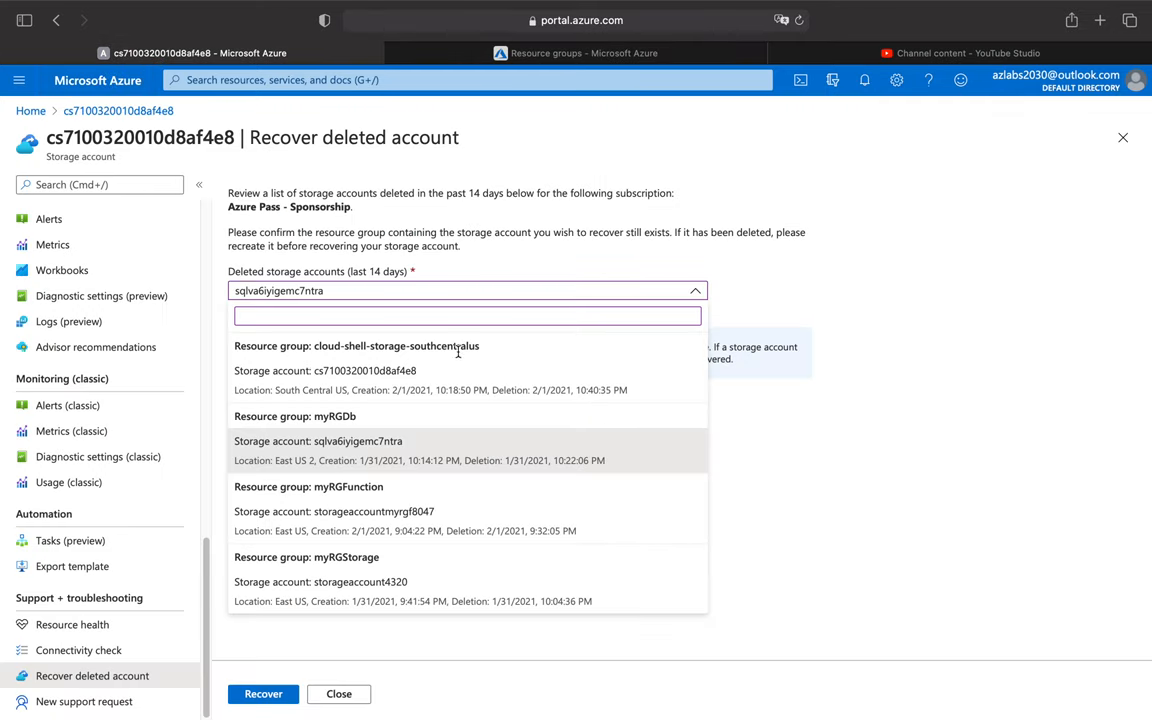
Recover the deleted storage account storageaccountmyrgf8047 and return to the portal home page.
{"action": "left_click", "coordinate": [334, 511]}
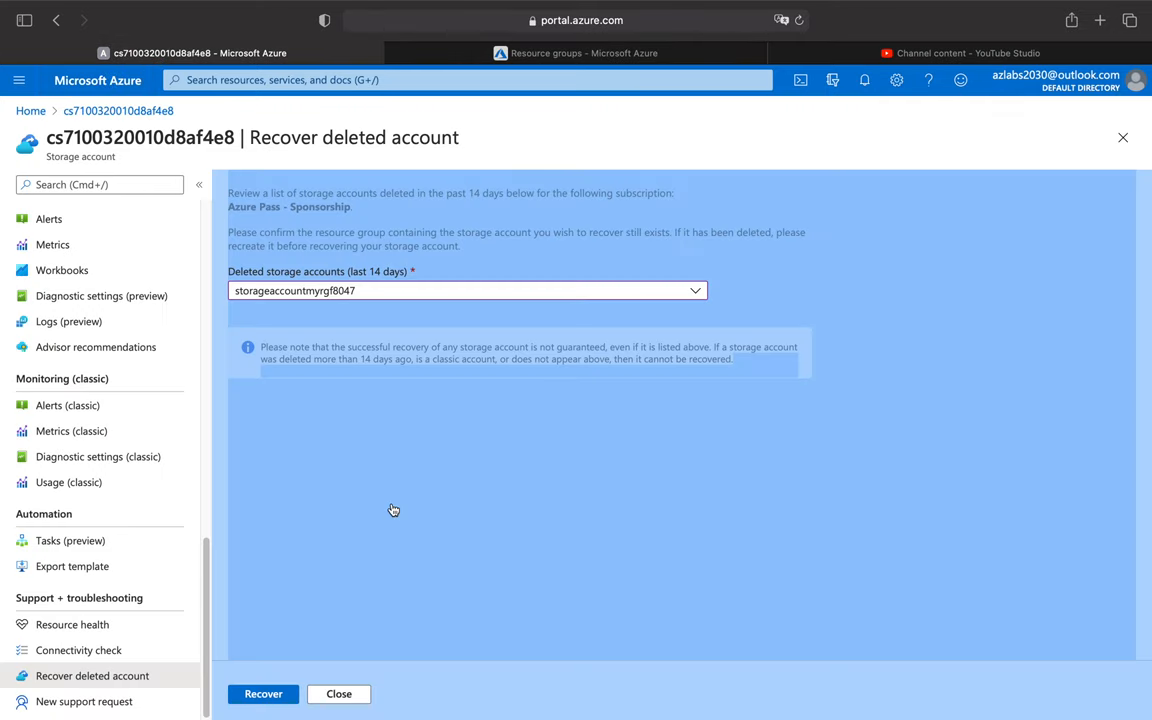
{"action": "left_click", "coordinate": [466, 290]}
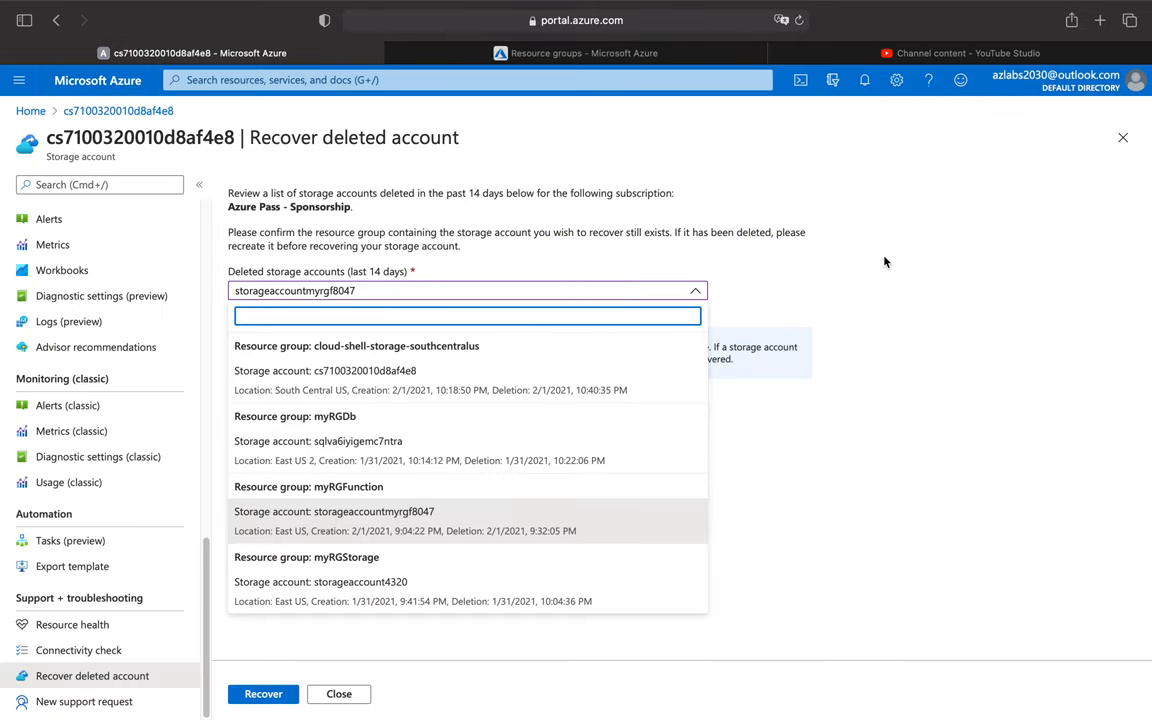
{"action": "left_click", "coordinate": [263, 694]}
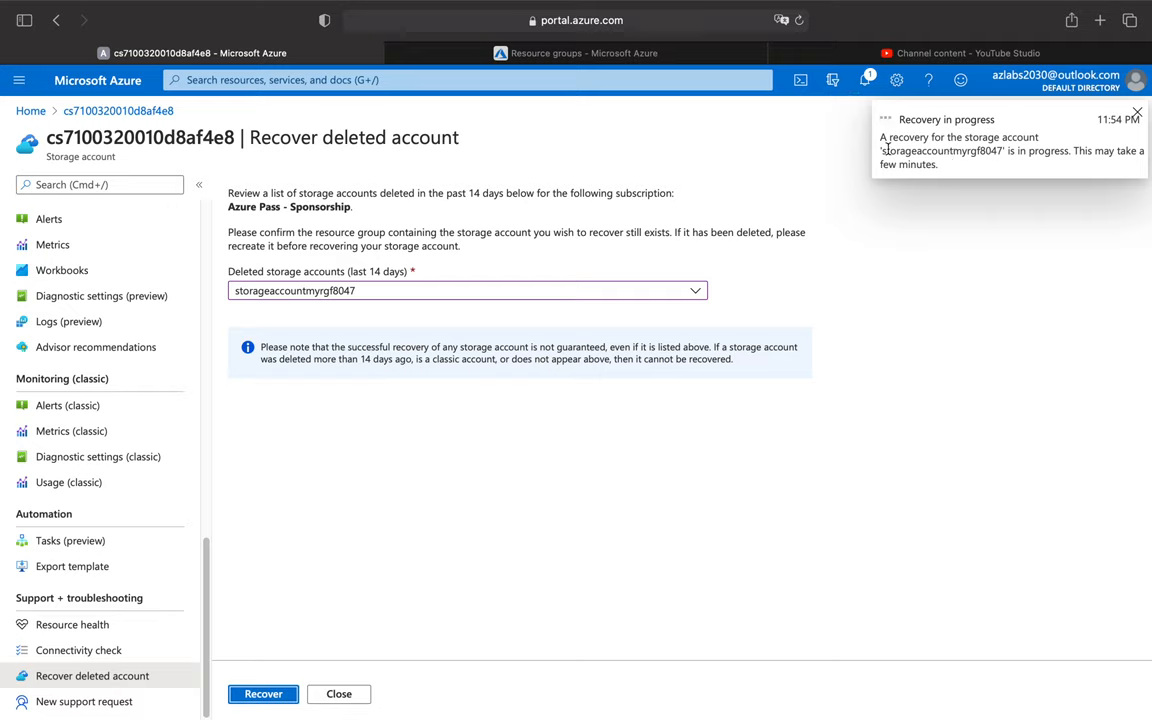
{"action": "mouse_move", "coordinate": [1122, 150]}
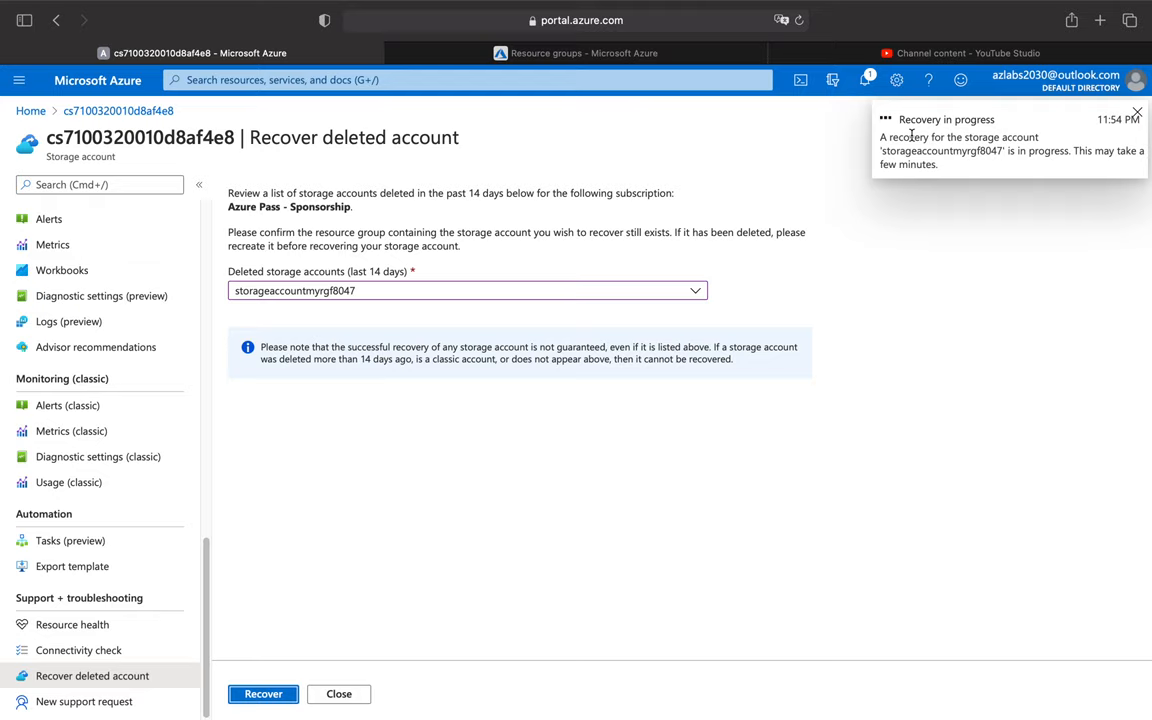
{"action": "left_click", "coordinate": [30, 110]}
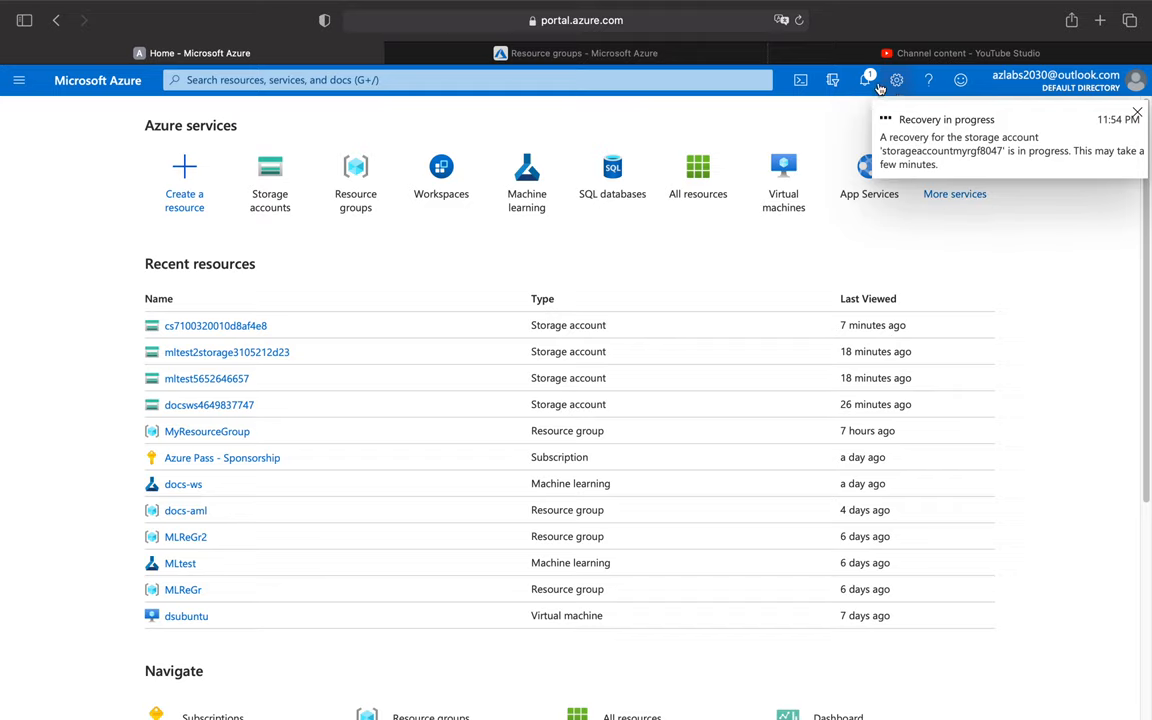
Verify 'Recovery successful' in notifications, then list the resource groups.
{"action": "left_click", "coordinate": [864, 80]}
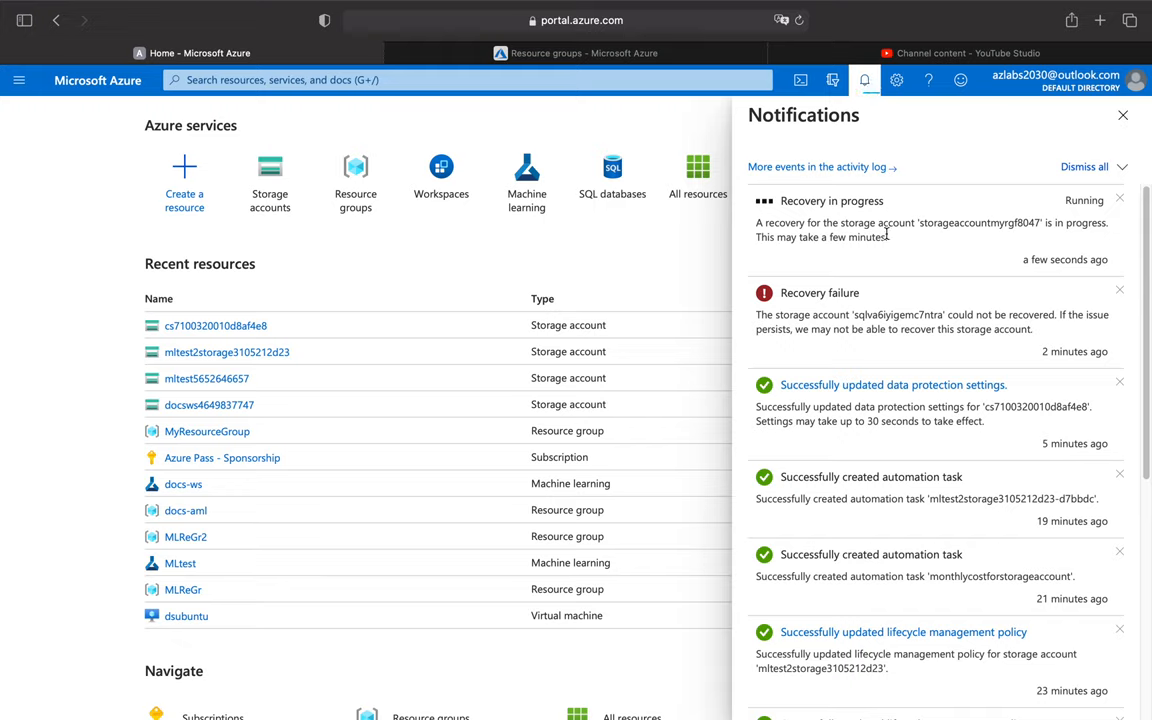
{"action": "mouse_move", "coordinate": [947, 236]}
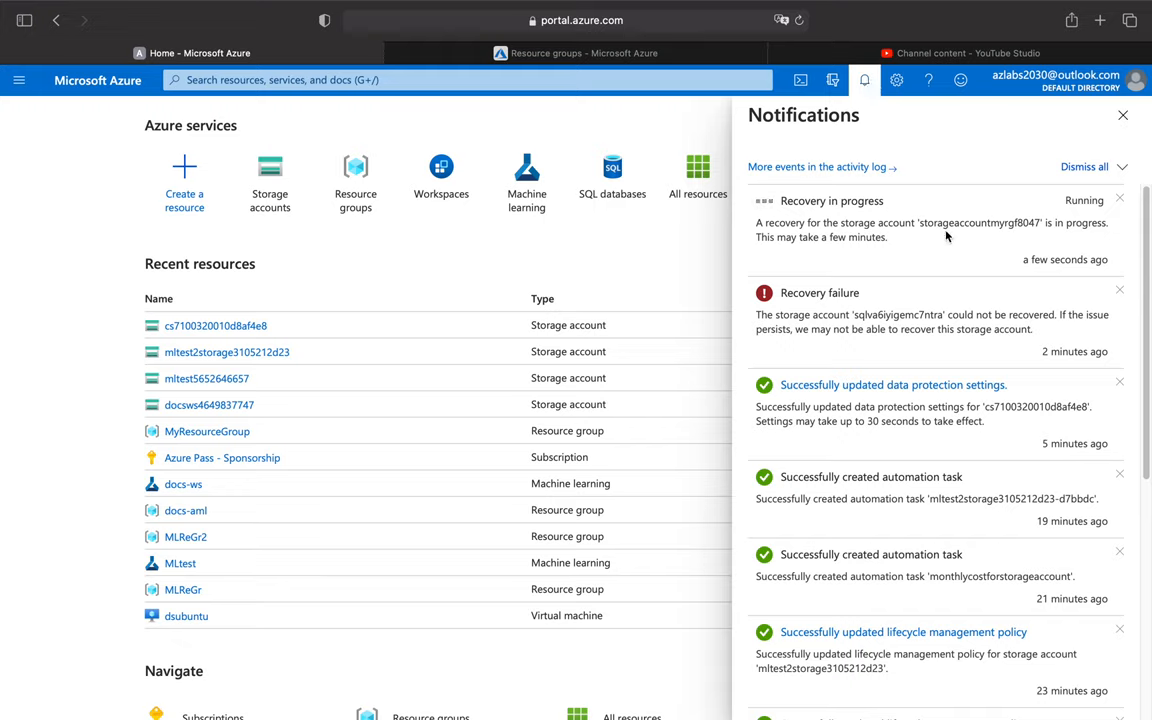
{"action": "mouse_move", "coordinate": [746, 257]}
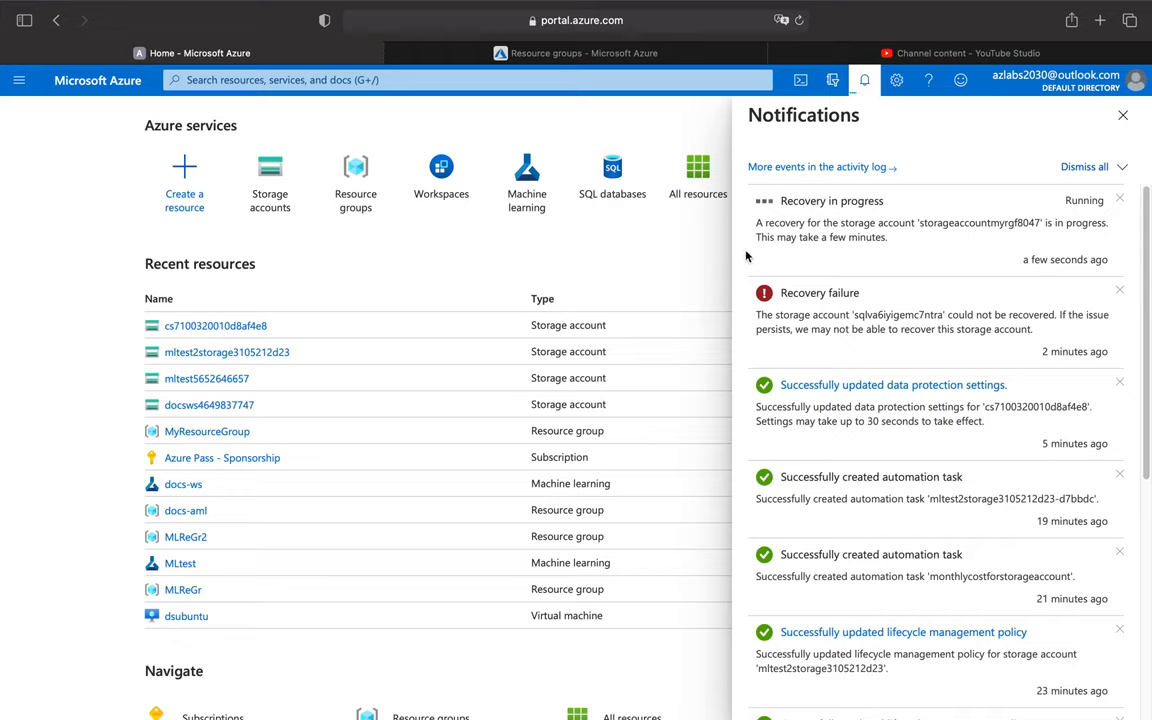
{"action": "mouse_move", "coordinate": [803, 257]}
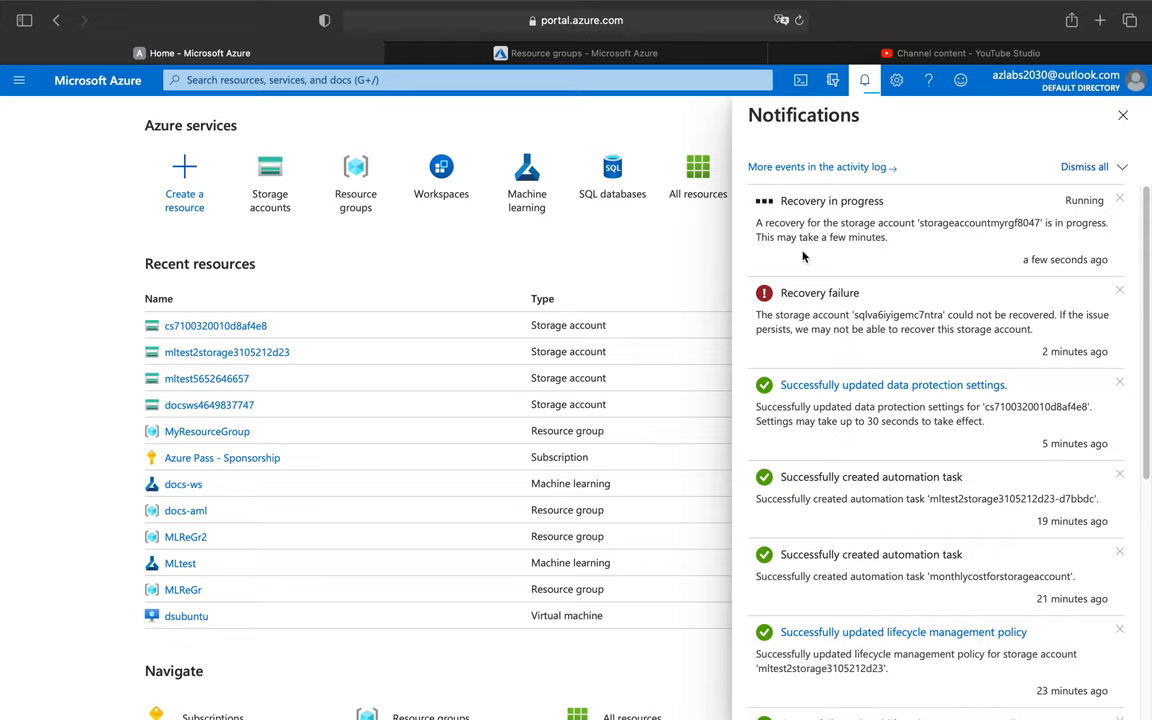
{"action": "mouse_move", "coordinate": [920, 259]}
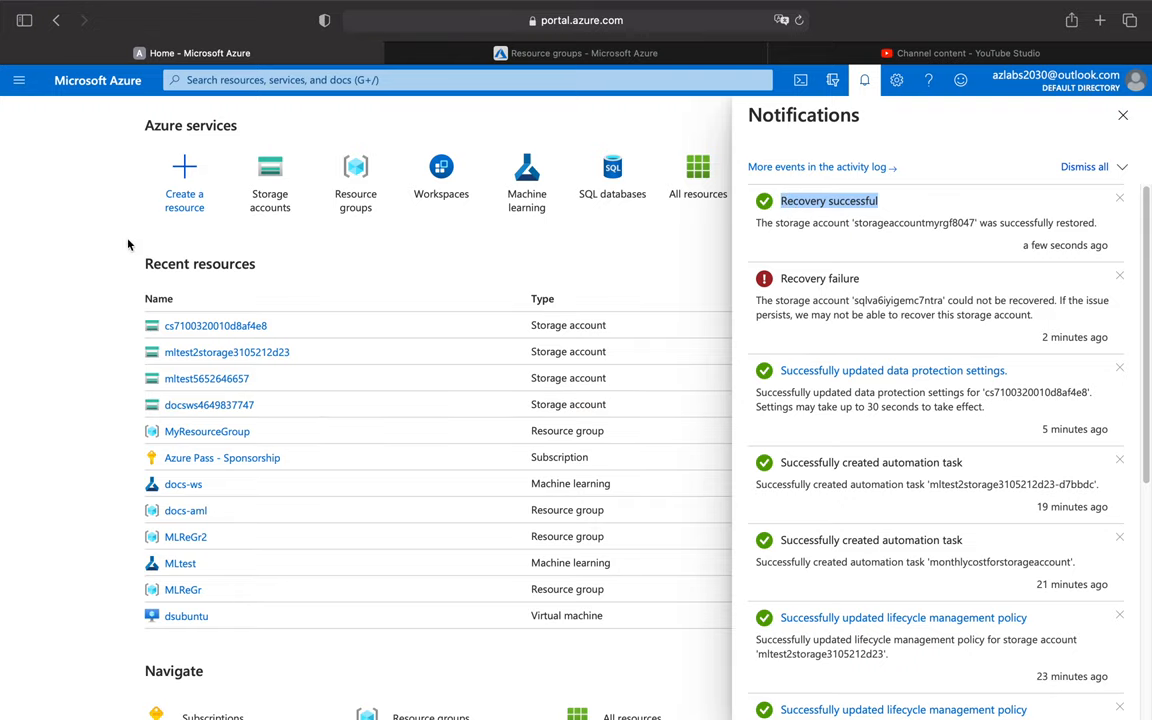
{"action": "left_click", "coordinate": [356, 180]}
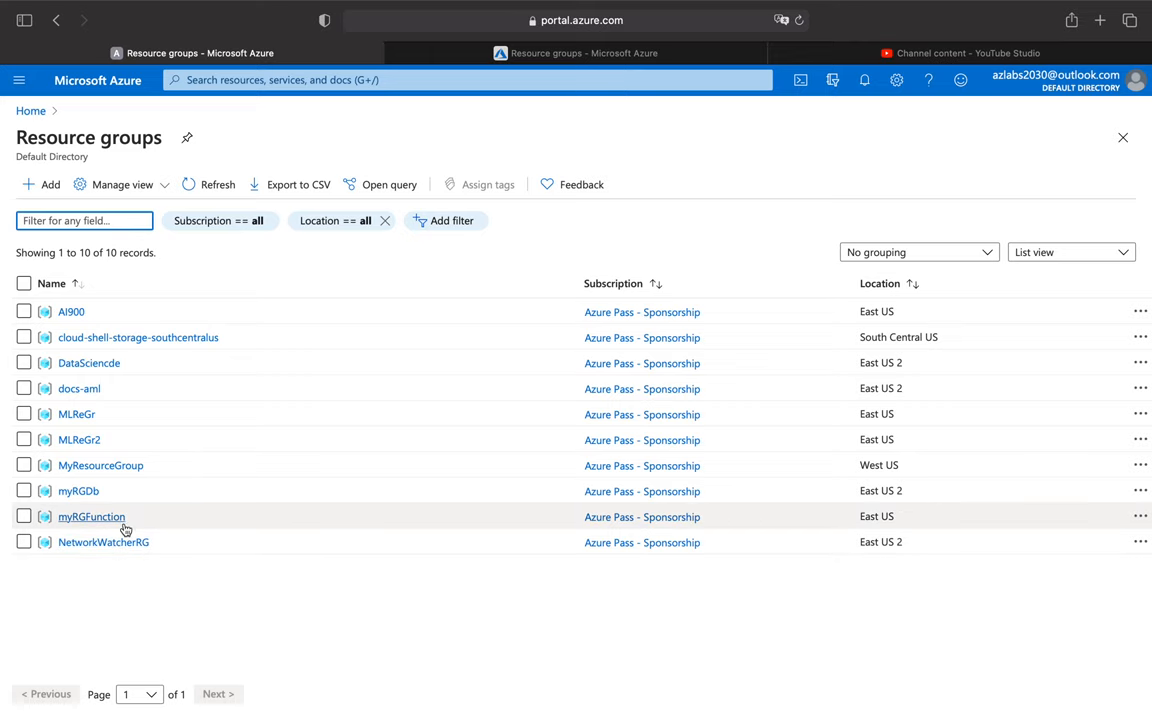
Open myRGFunction and refresh it to show storageaccountmyrgf8047.
{"action": "left_click", "coordinate": [91, 516]}
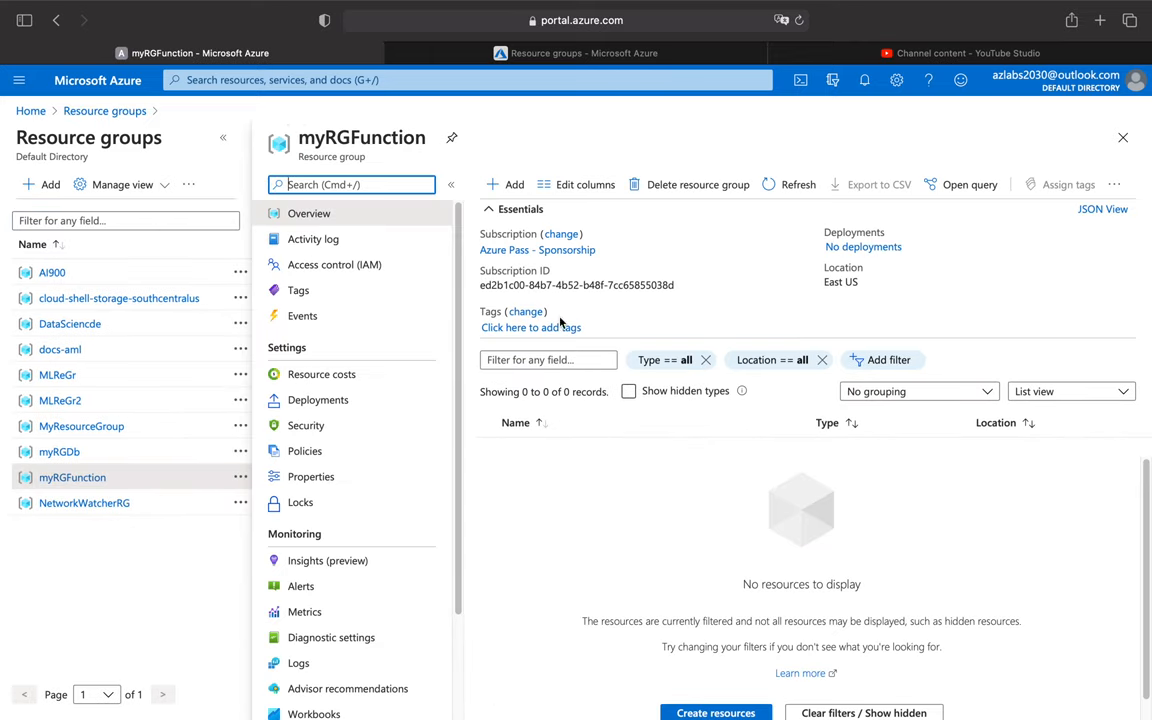
{"action": "mouse_move", "coordinate": [661, 593]}
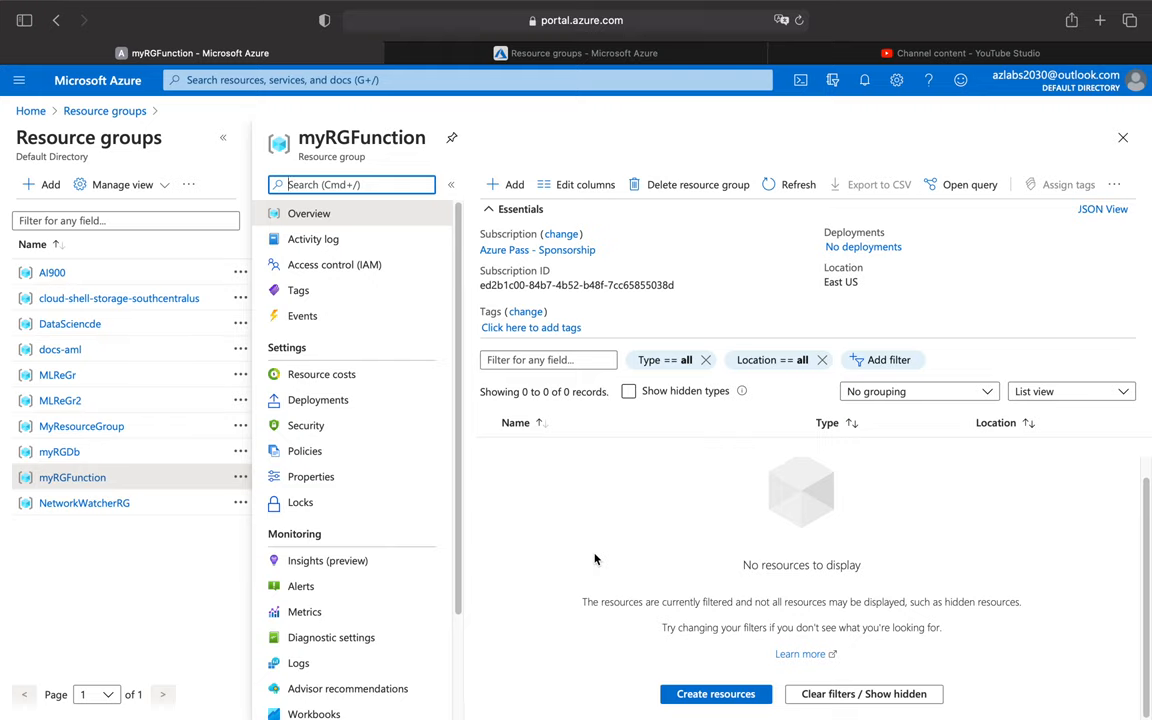
{"action": "mouse_move", "coordinate": [604, 525]}
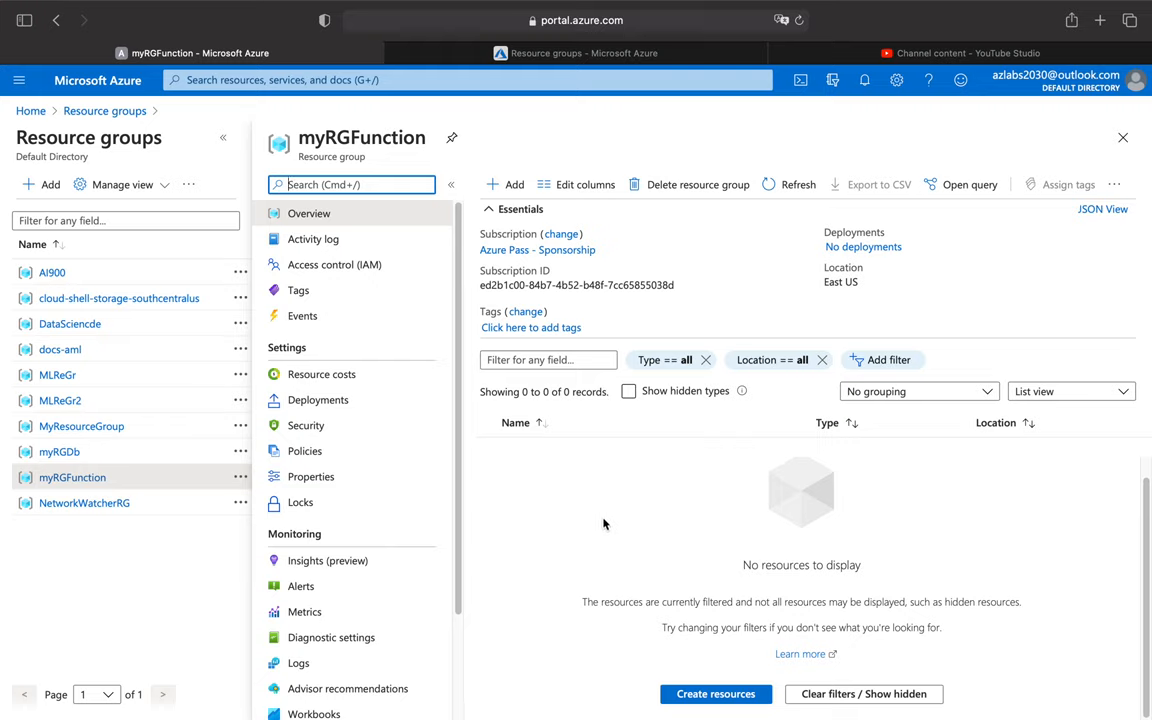
{"action": "mouse_move", "coordinate": [780, 408]}
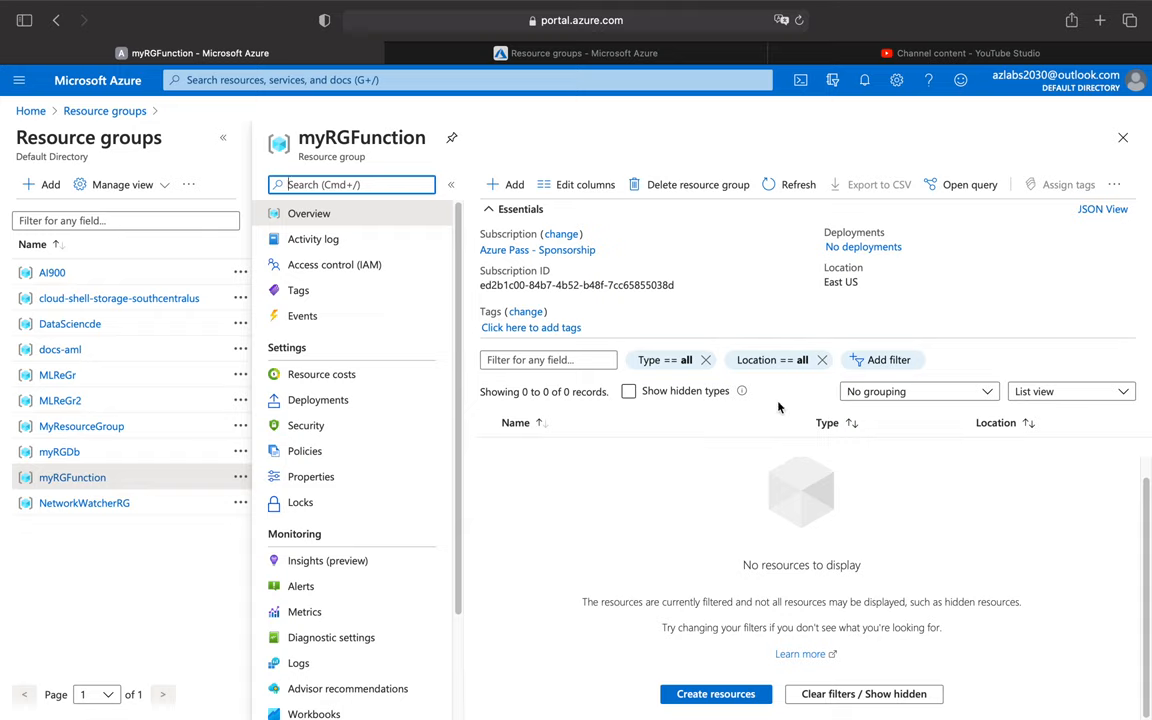
{"action": "left_click", "coordinate": [789, 184]}
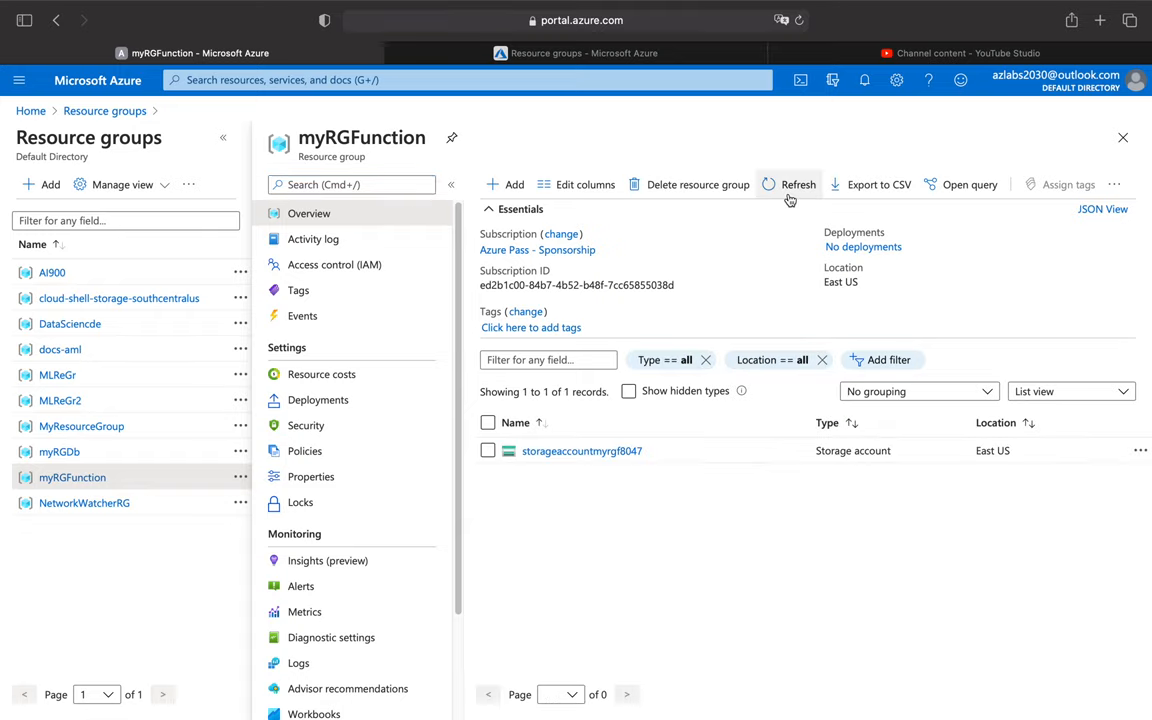
{"action": "mouse_move", "coordinate": [581, 450]}
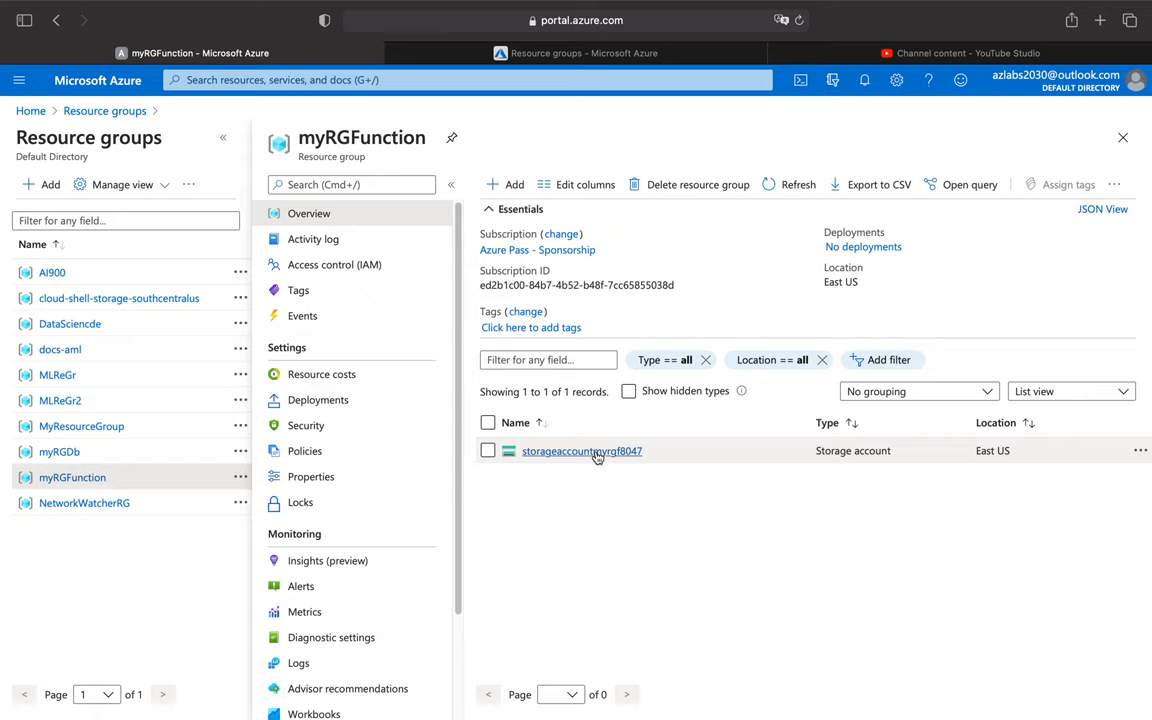
Review storageaccountmyrgf8047's Essentials: available in East US, general purpose v1.
{"action": "left_click", "coordinate": [581, 451]}
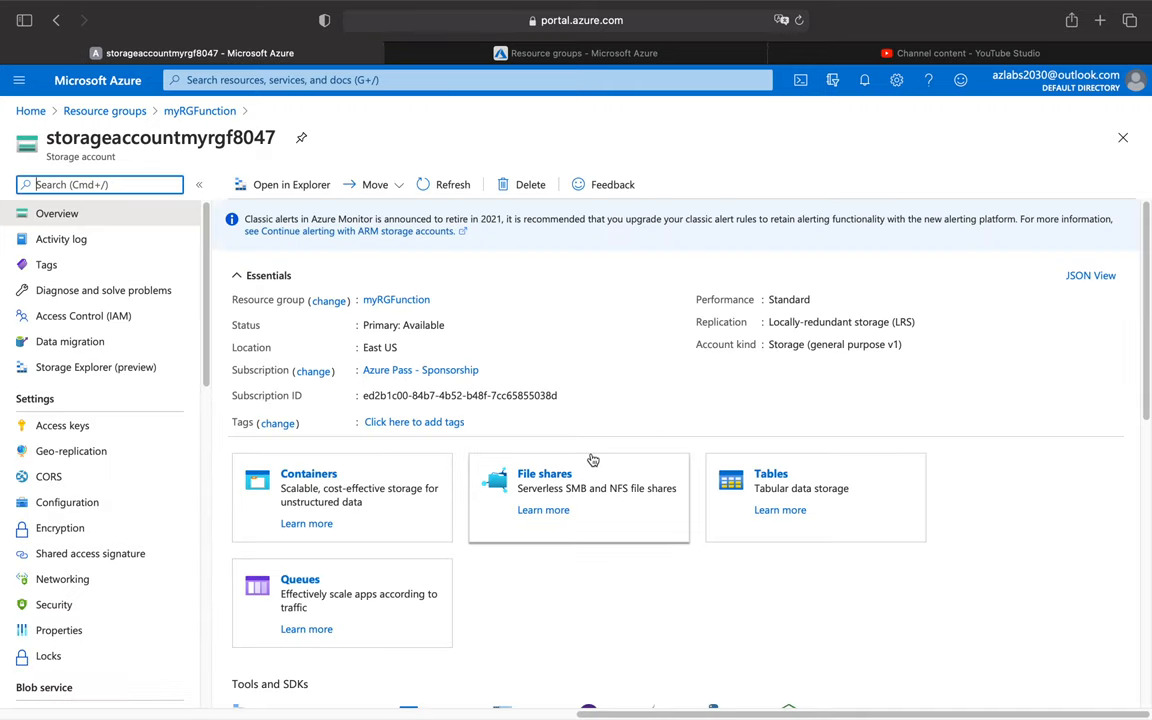
{"action": "mouse_move", "coordinate": [476, 478]}
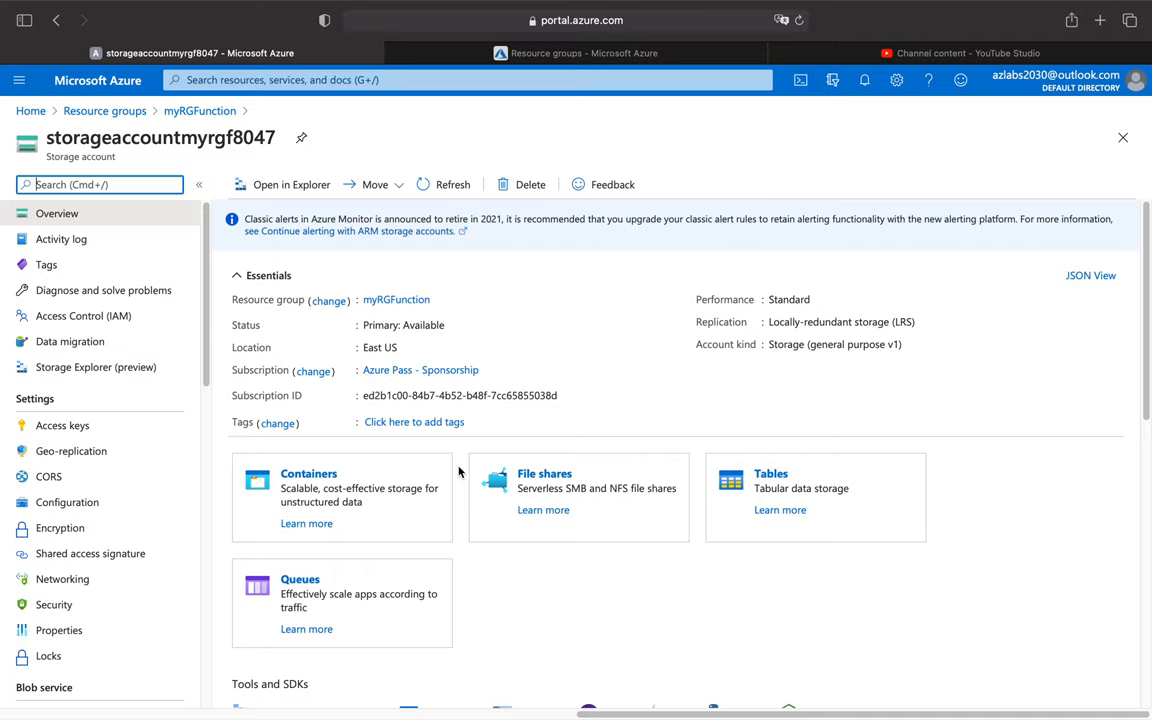
{"action": "left_click", "coordinate": [308, 473]}
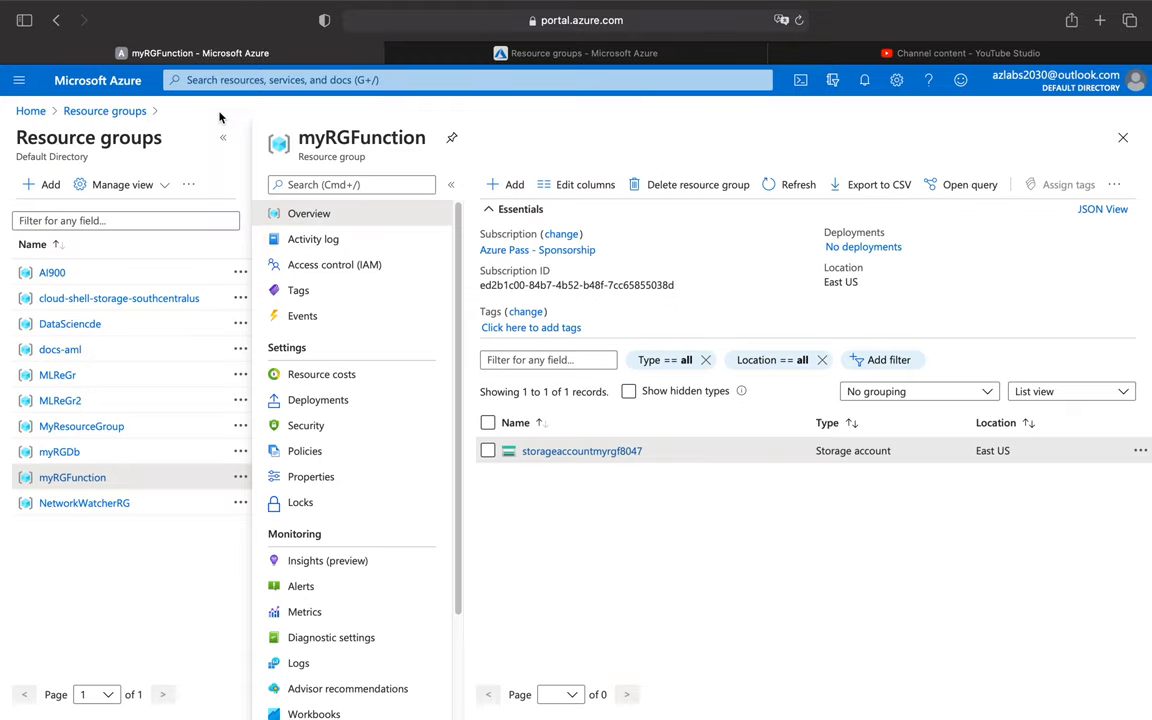
{"action": "mouse_move", "coordinate": [517, 586]}
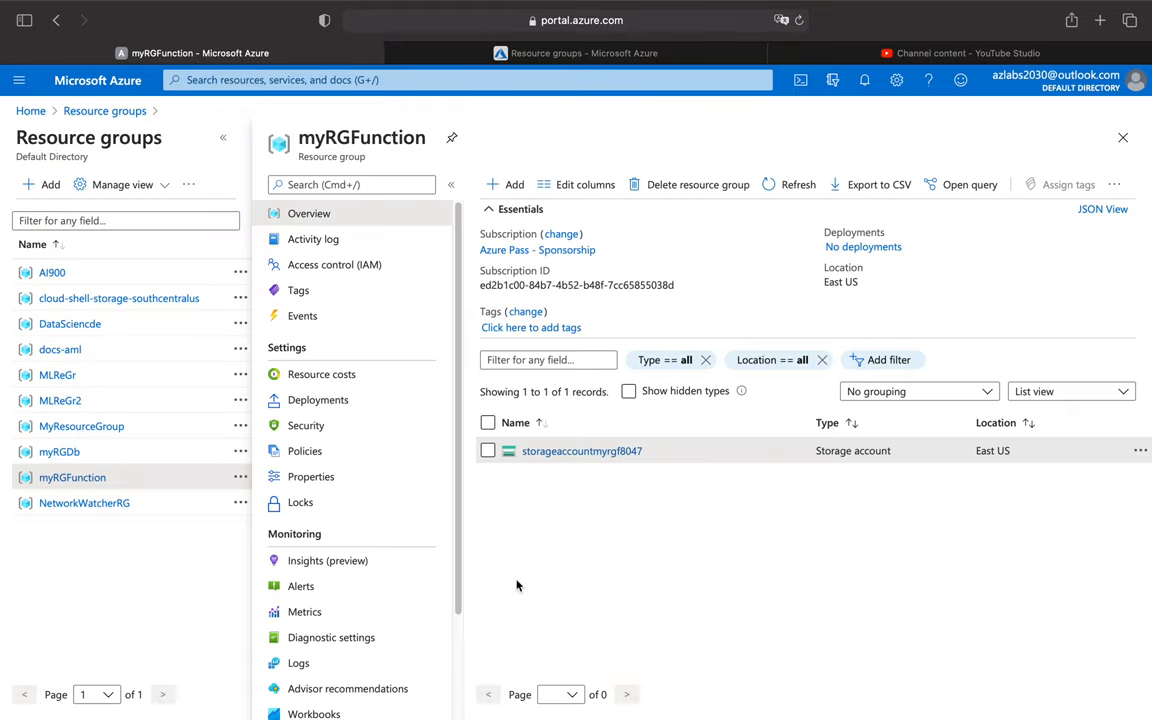
{"action": "scroll", "scroll_direction": "down", "scroll_amount": 3}
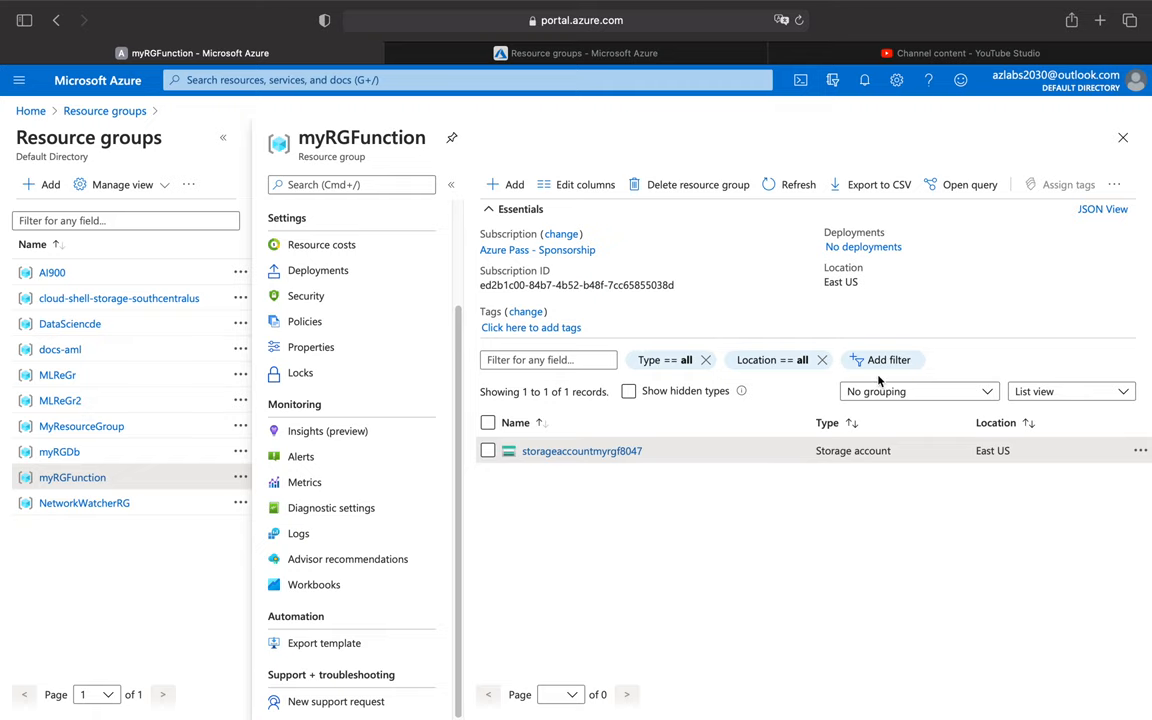
{"action": "left_click", "coordinate": [582, 450]}
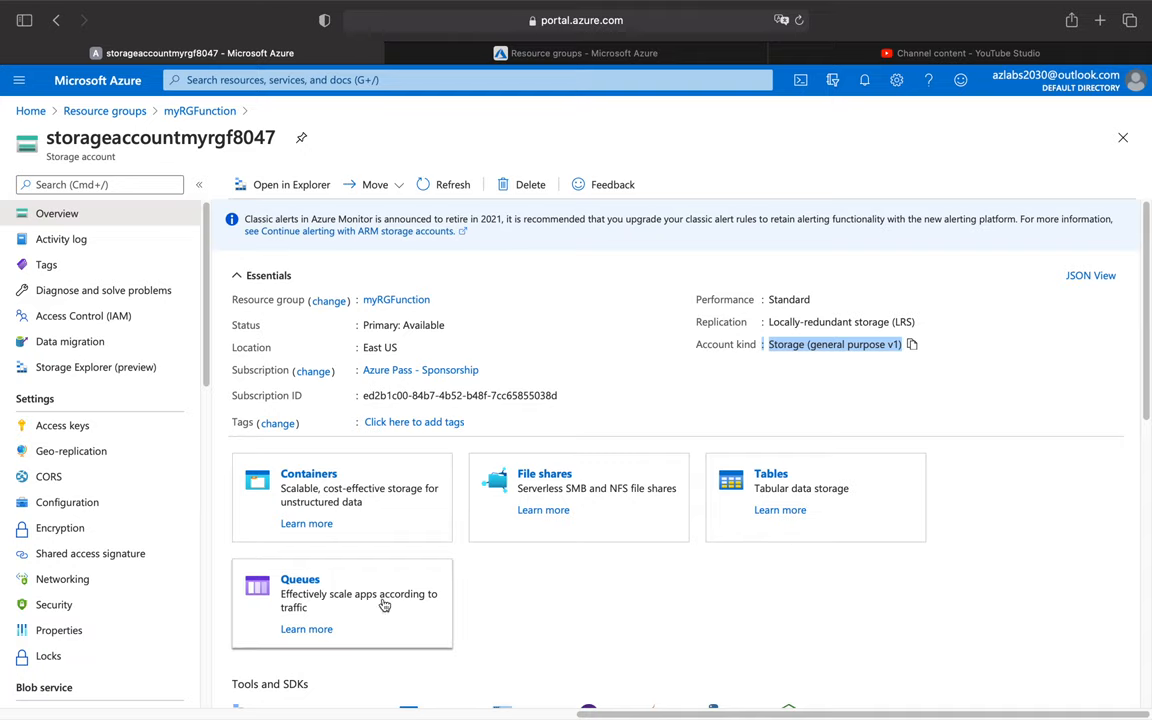
{"action": "mouse_move", "coordinate": [122, 629]}
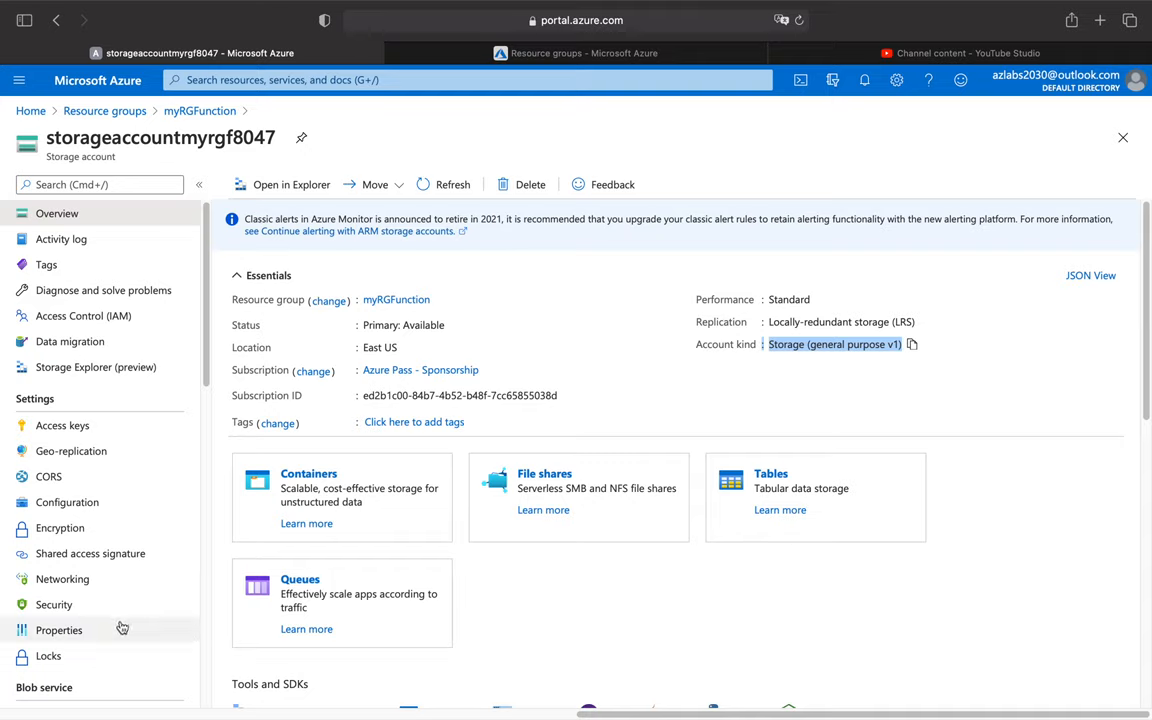
{"action": "scroll", "scroll_direction": "down", "scroll_amount": 3}
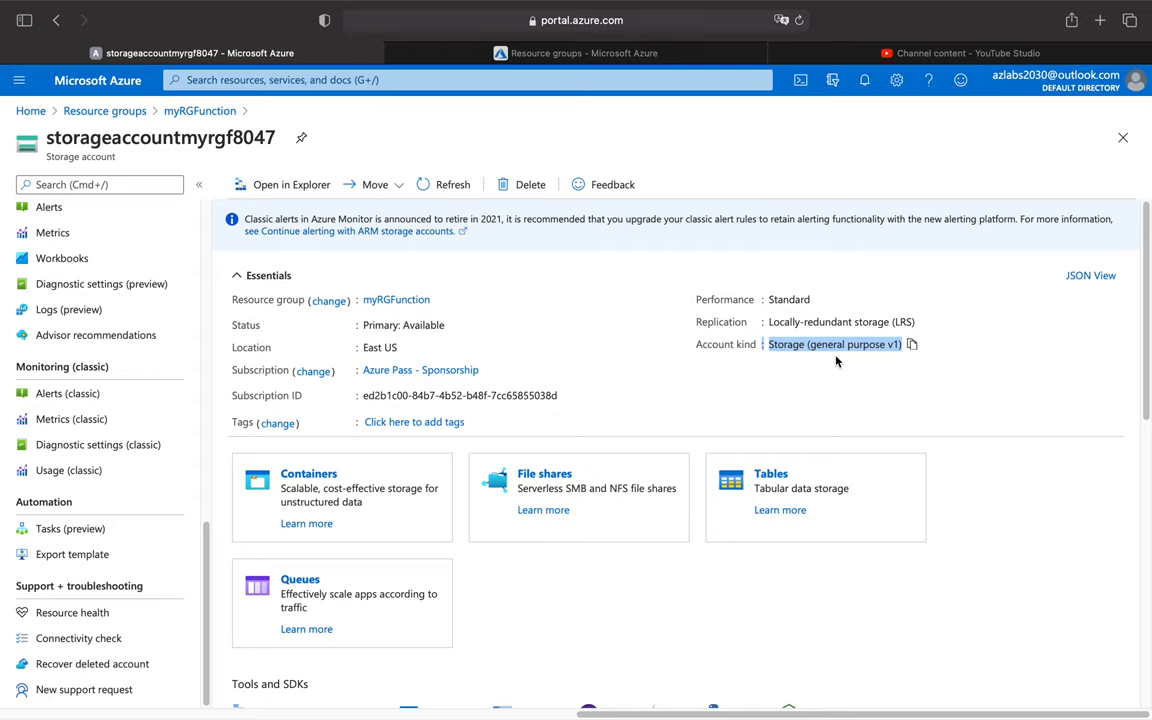
{"action": "mouse_move", "coordinate": [780, 366]}
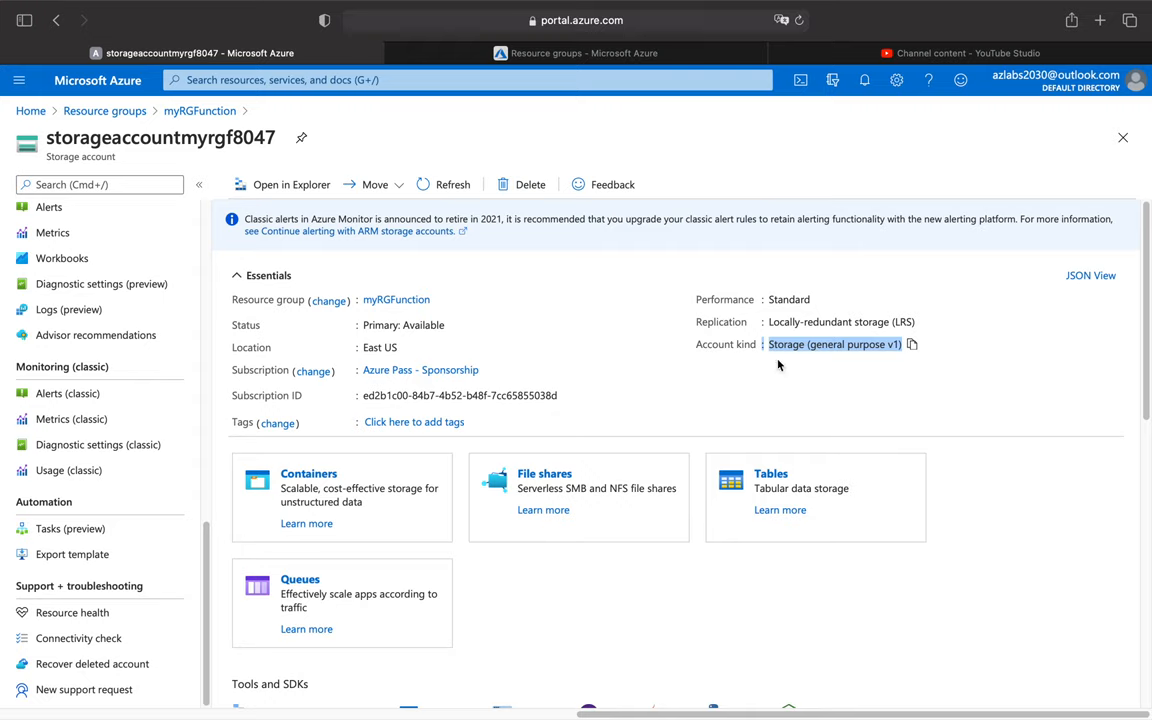